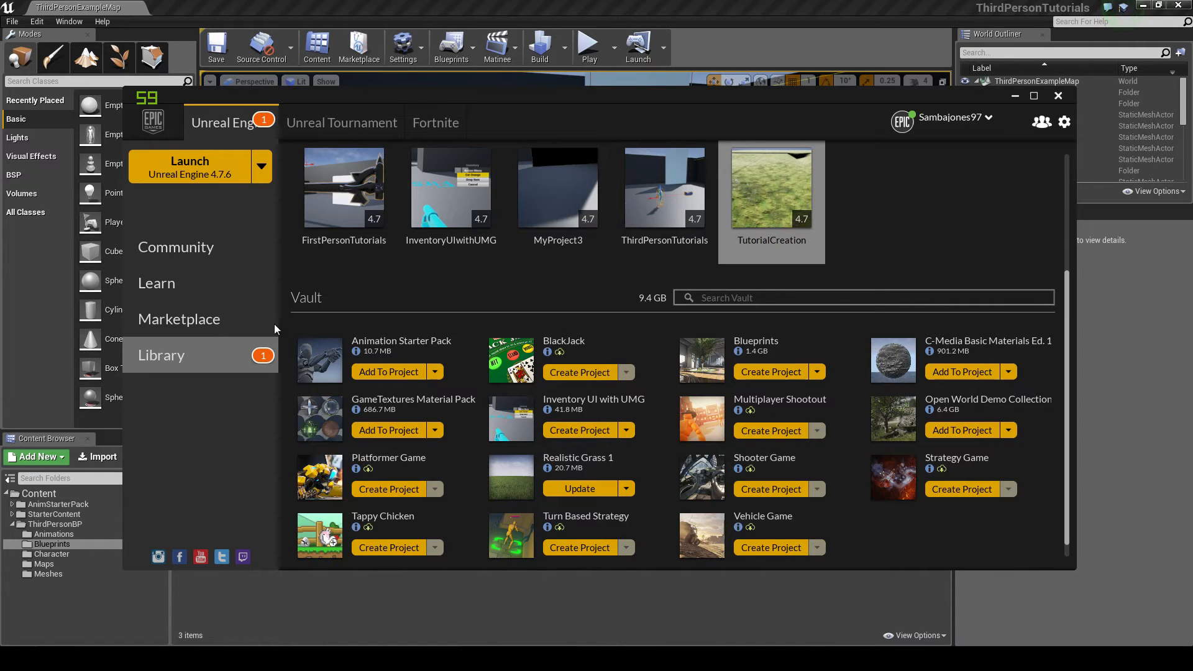
- Add the Animation Starter Pack from the vault to the ThirdPersonTutorials project and return to the editor
left_click(179, 319)
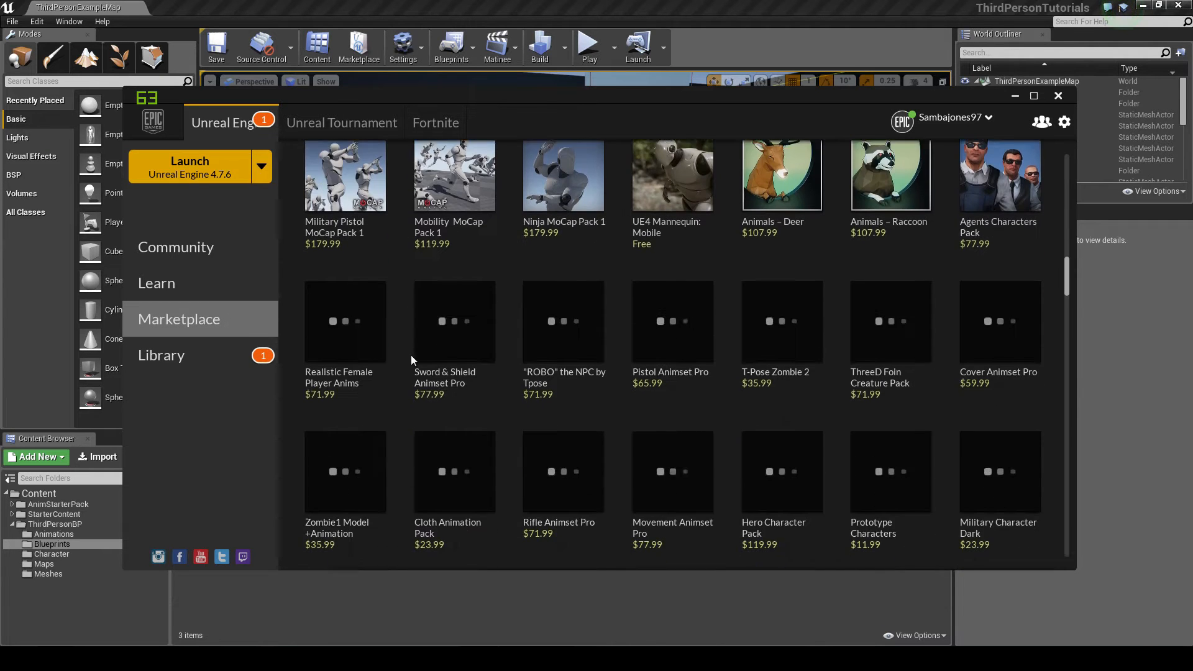
scroll("down", 3)
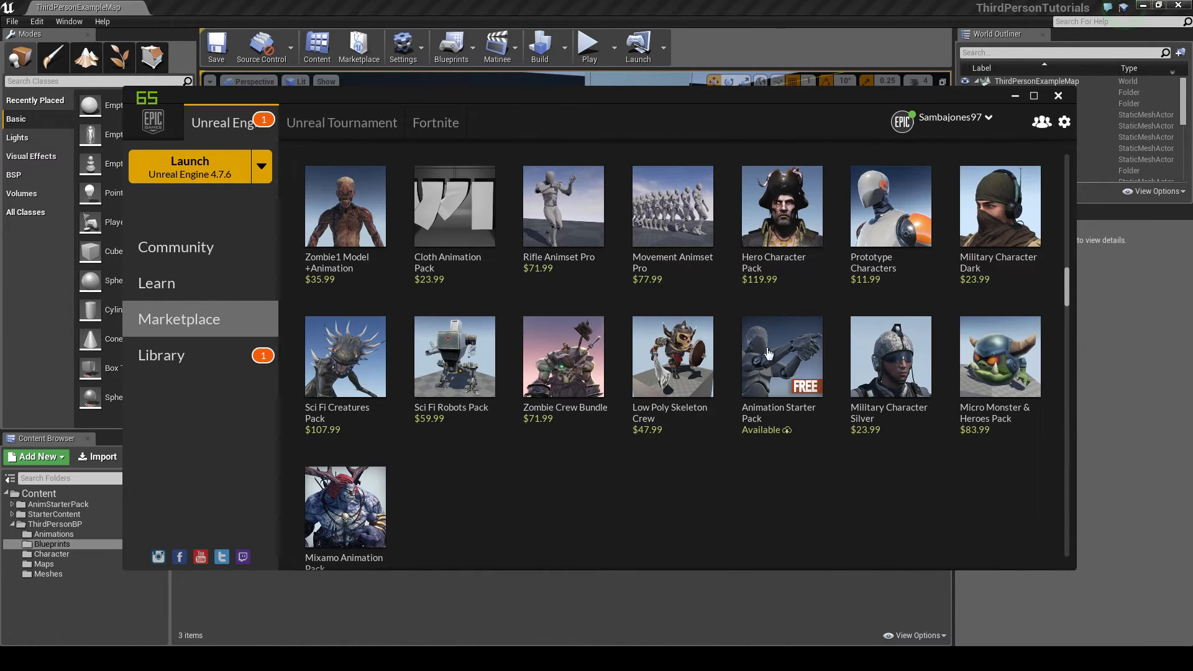
left_click(161, 354)
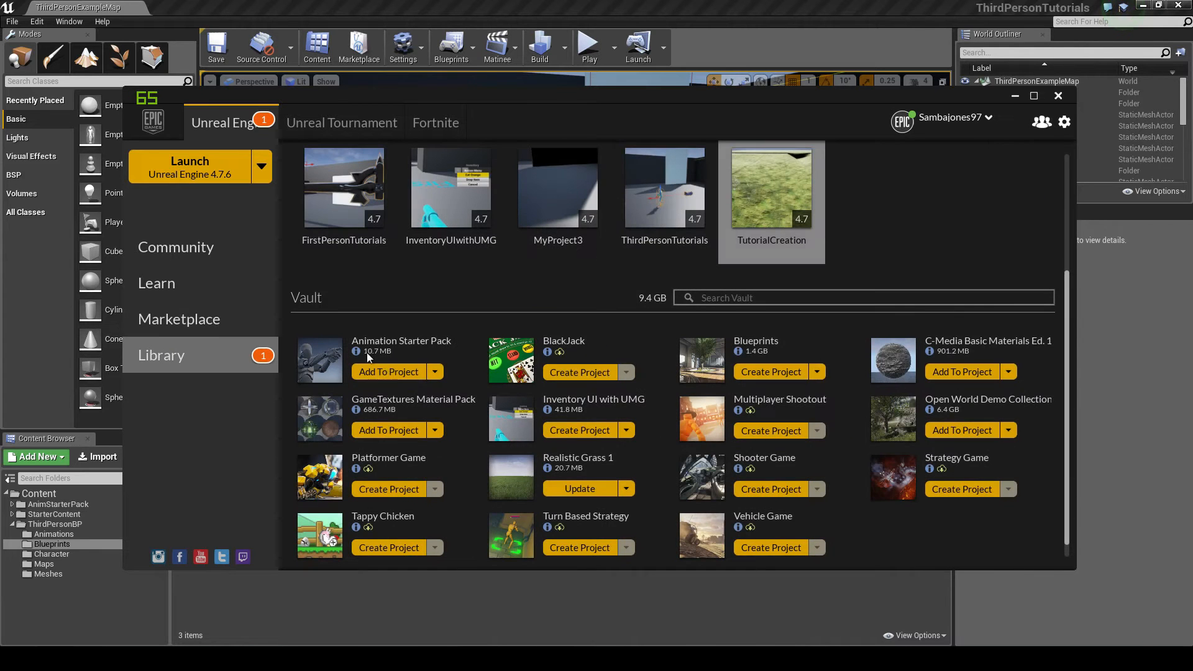
left_click(388, 371)
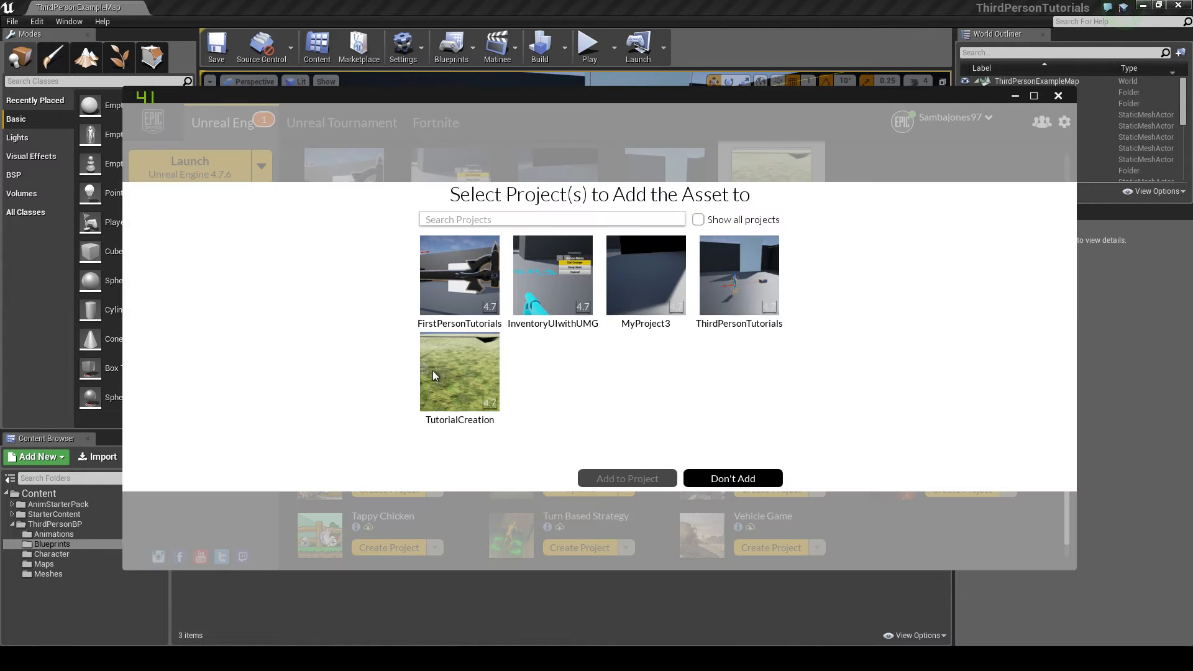
mouse_move(752, 280)
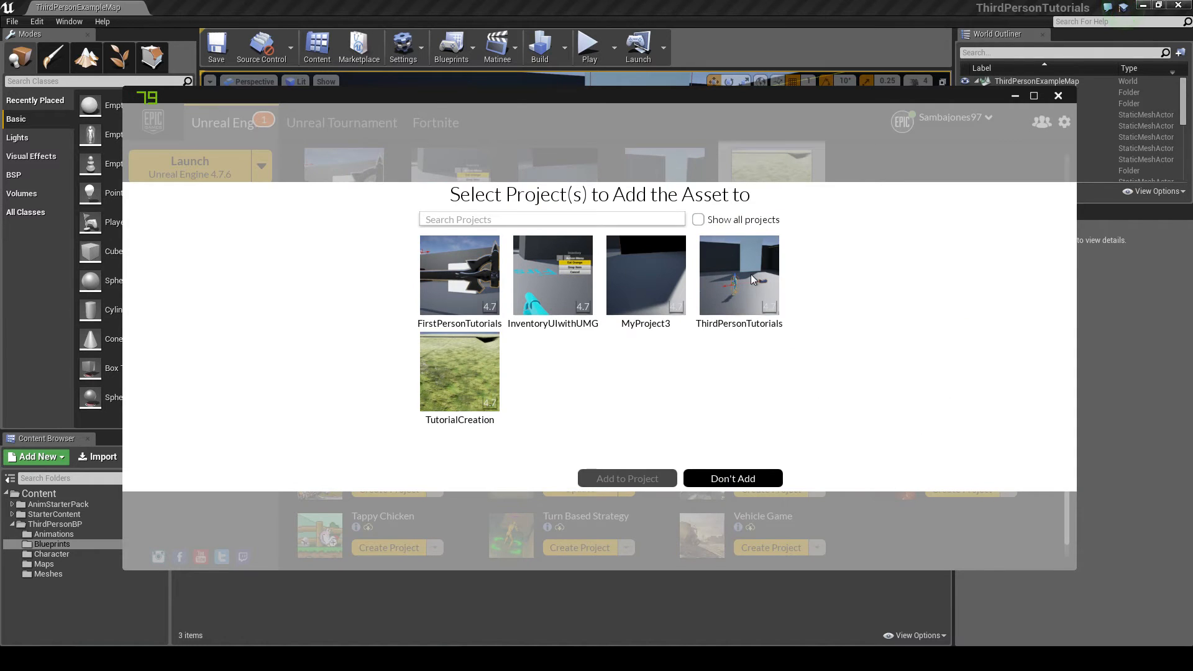
left_click(731, 478)
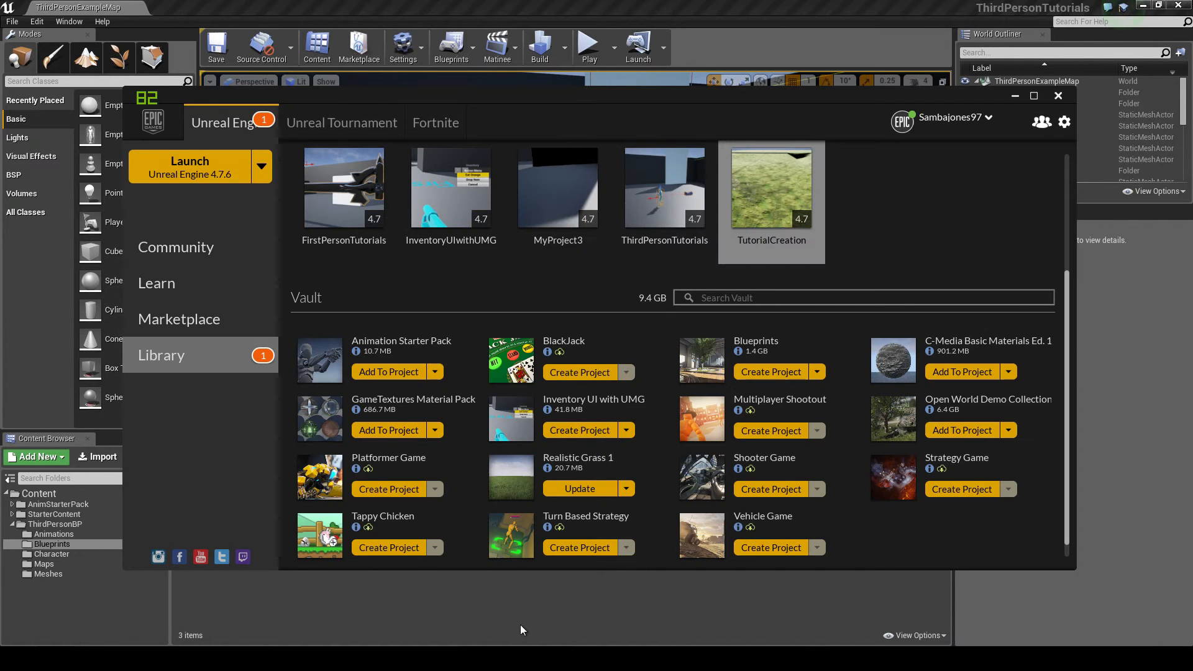
left_click(1057, 95)
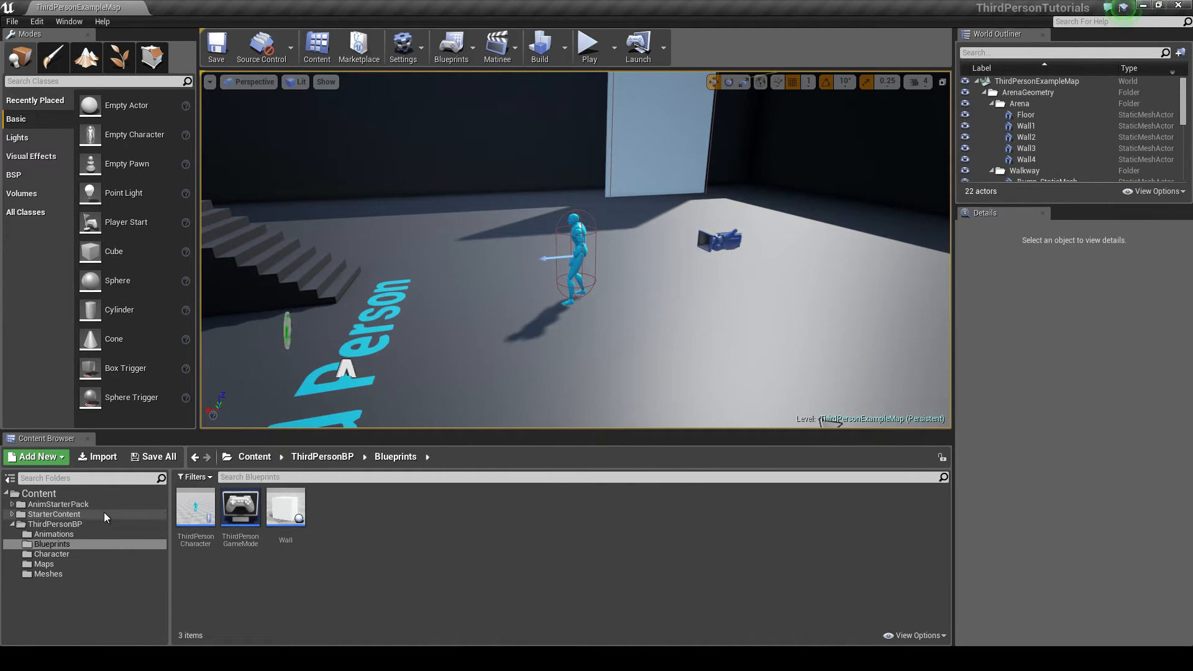
- Browse AnimStarterPack > Character, preview ASP_Character's viewport, then return to the level
left_click(58, 504)
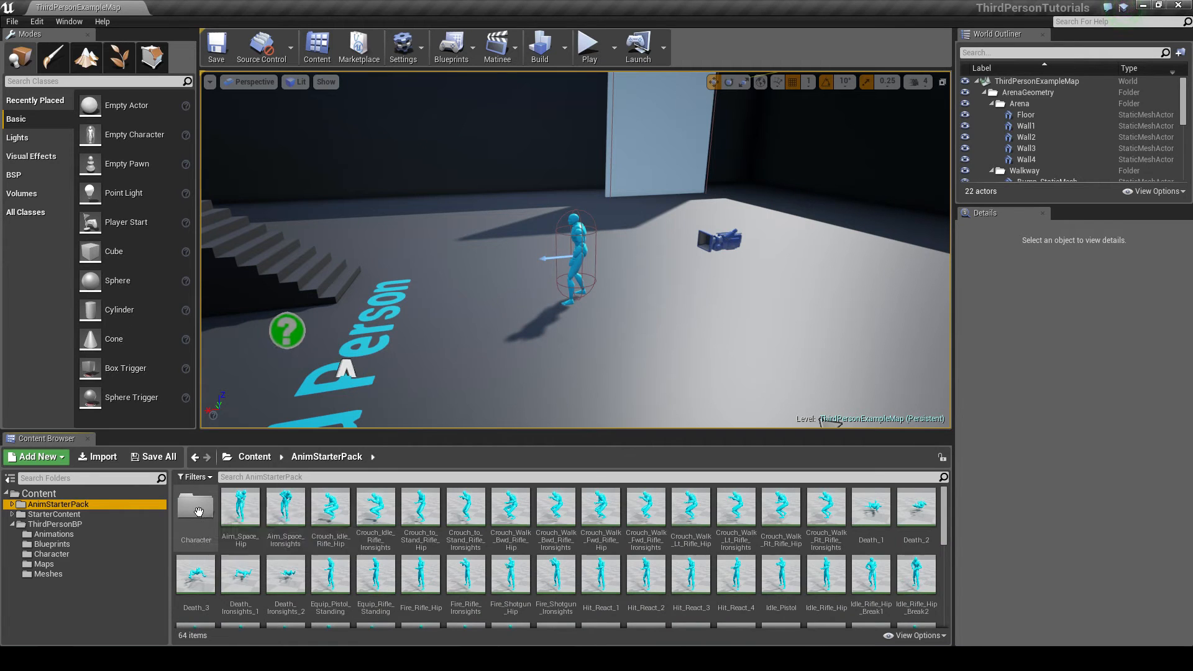
double_click(195, 506)
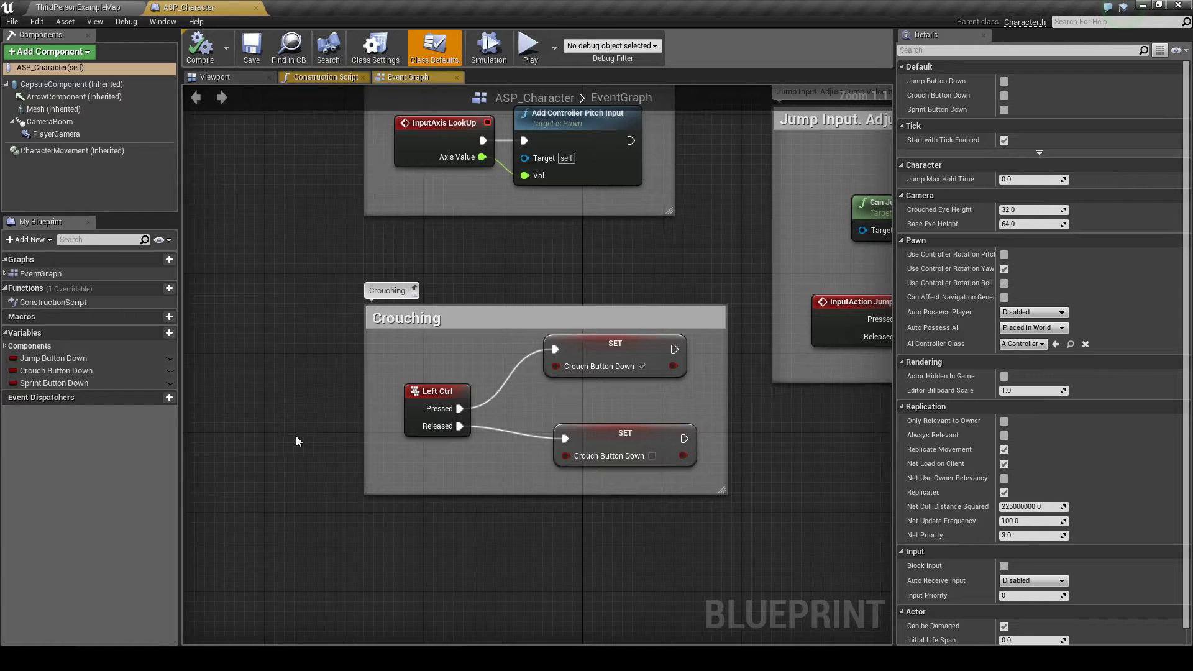
left_click(215, 76)
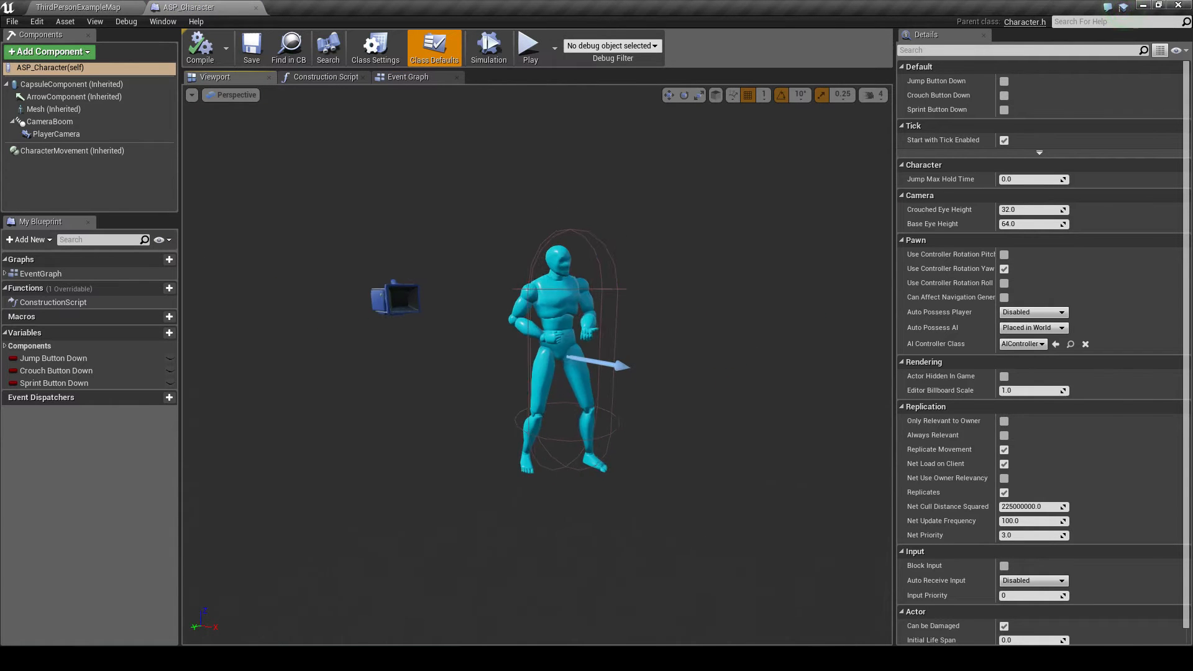
left_click(76, 7)
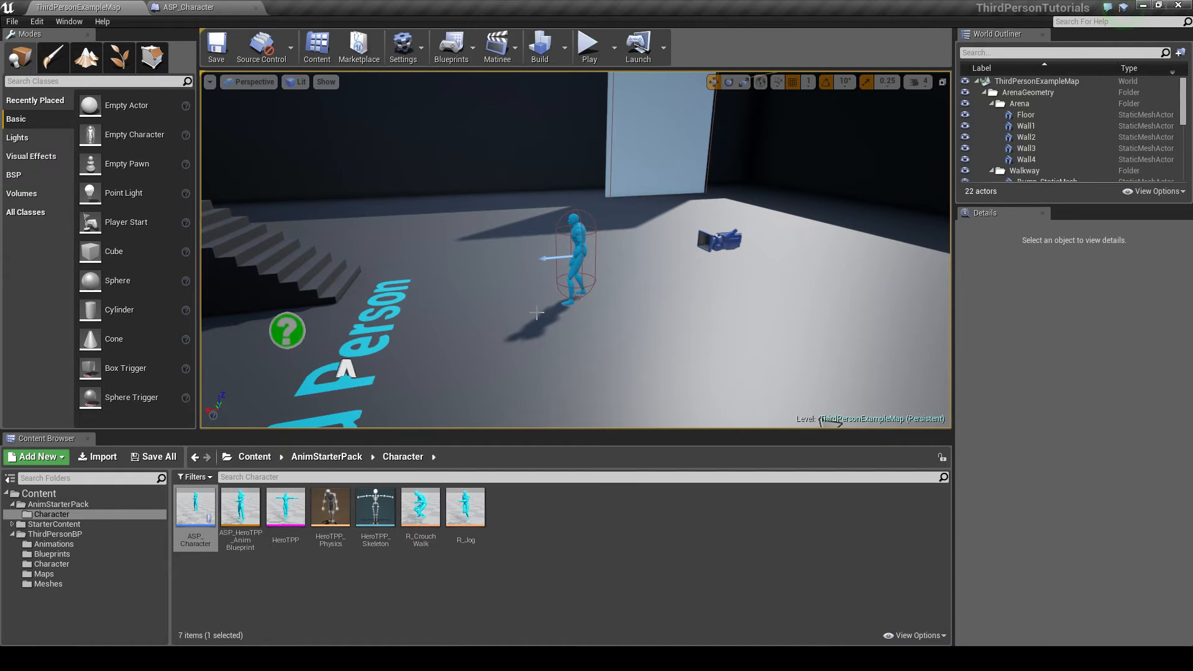
- Place ASP_Character in the level and scroll its Details to the Pawn section
left_click(574, 255)
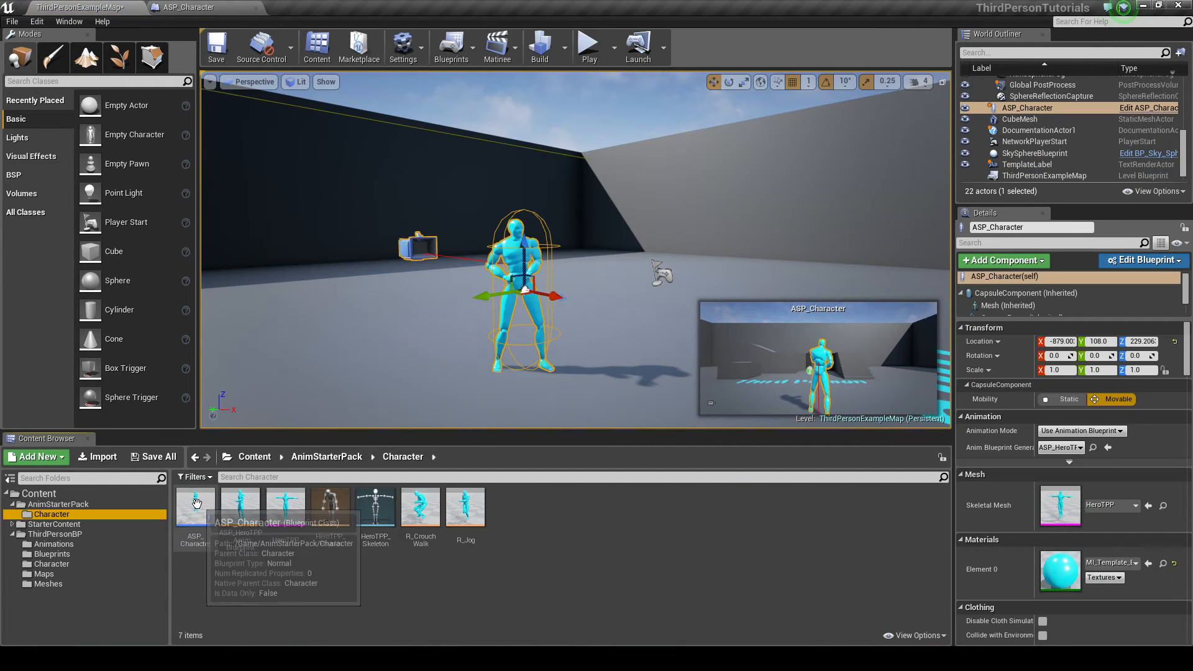
left_click(195, 504)
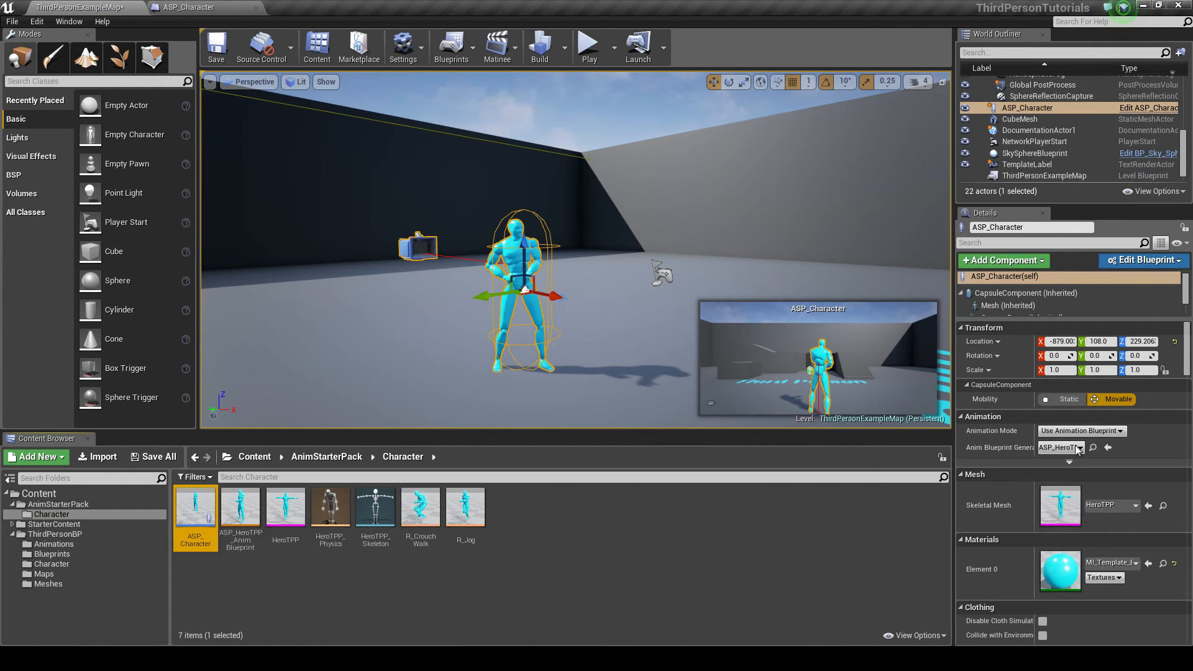
scroll("down", 3)
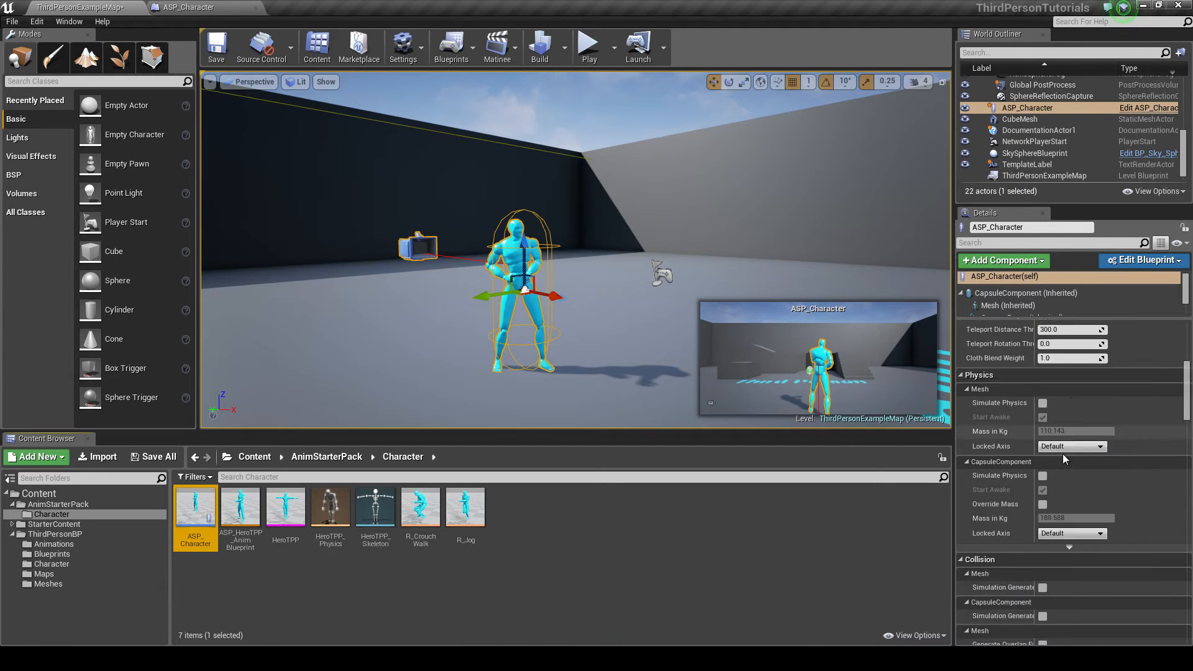
scroll("down", 3)
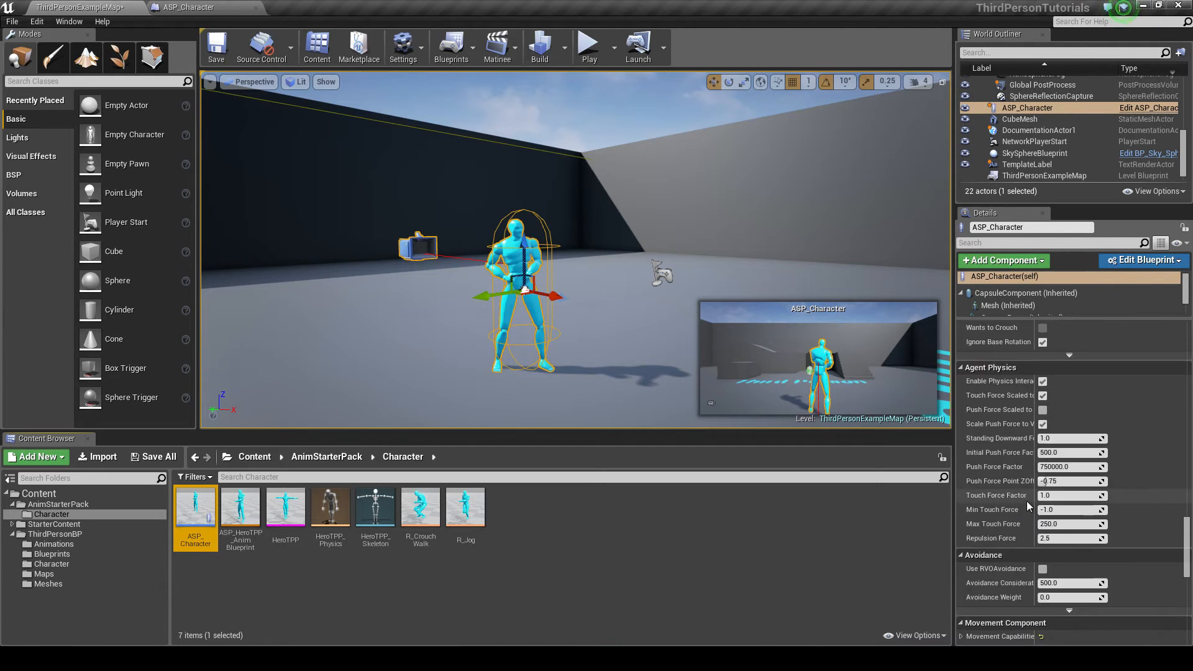
scroll("down", 3)
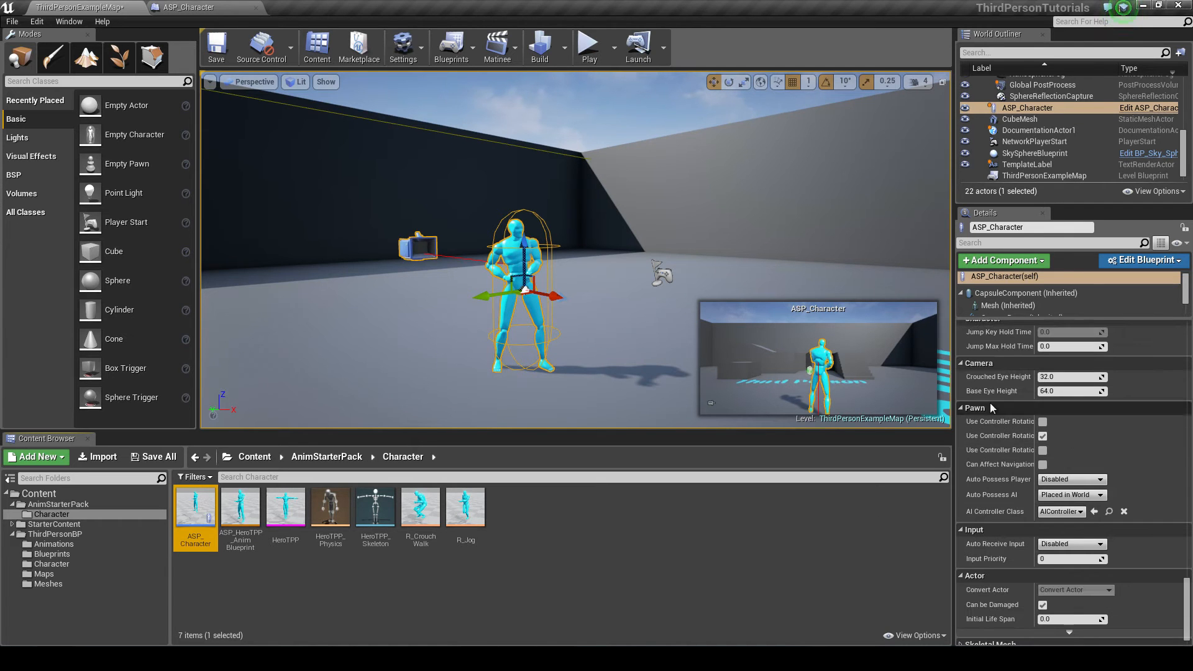
- Set Auto Possess Player to Player 0, Auto Possess AI to Disabled and AI Controller Class to None
left_click(1094, 479)
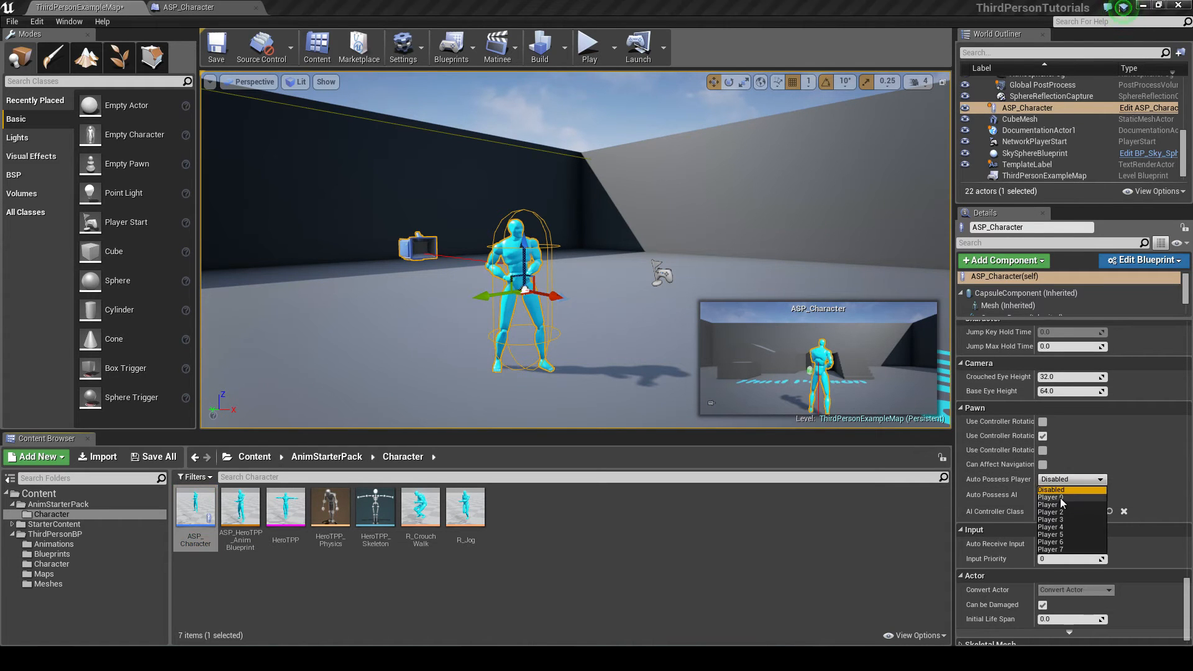
left_click(1052, 497)
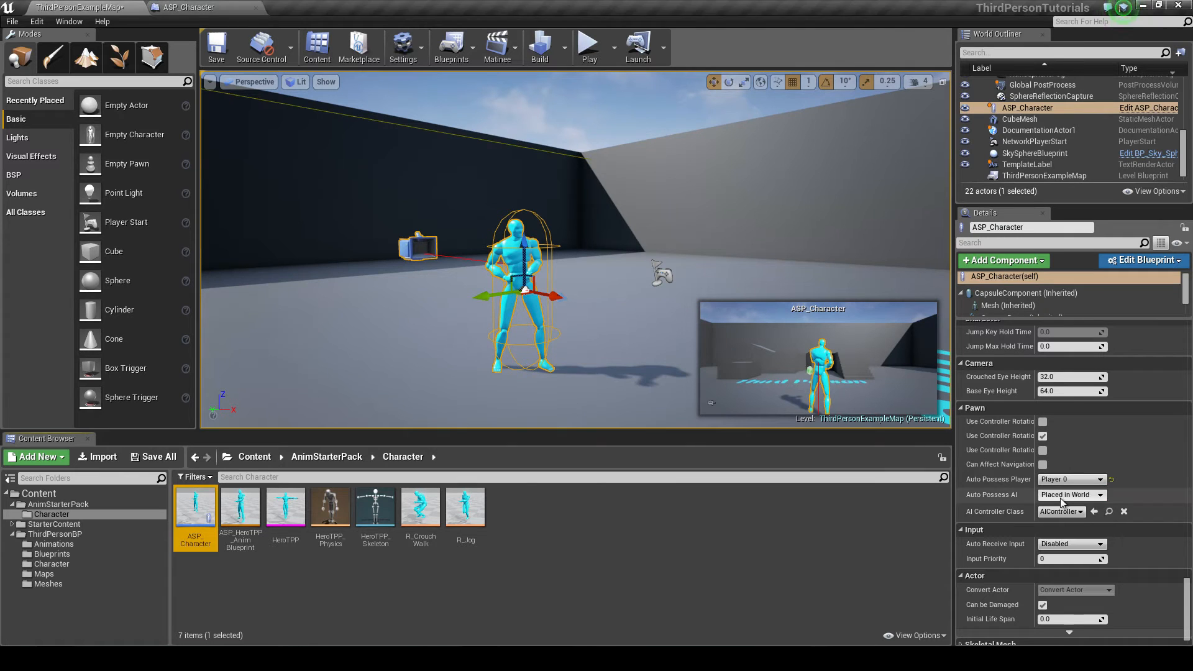
left_click(1070, 495)
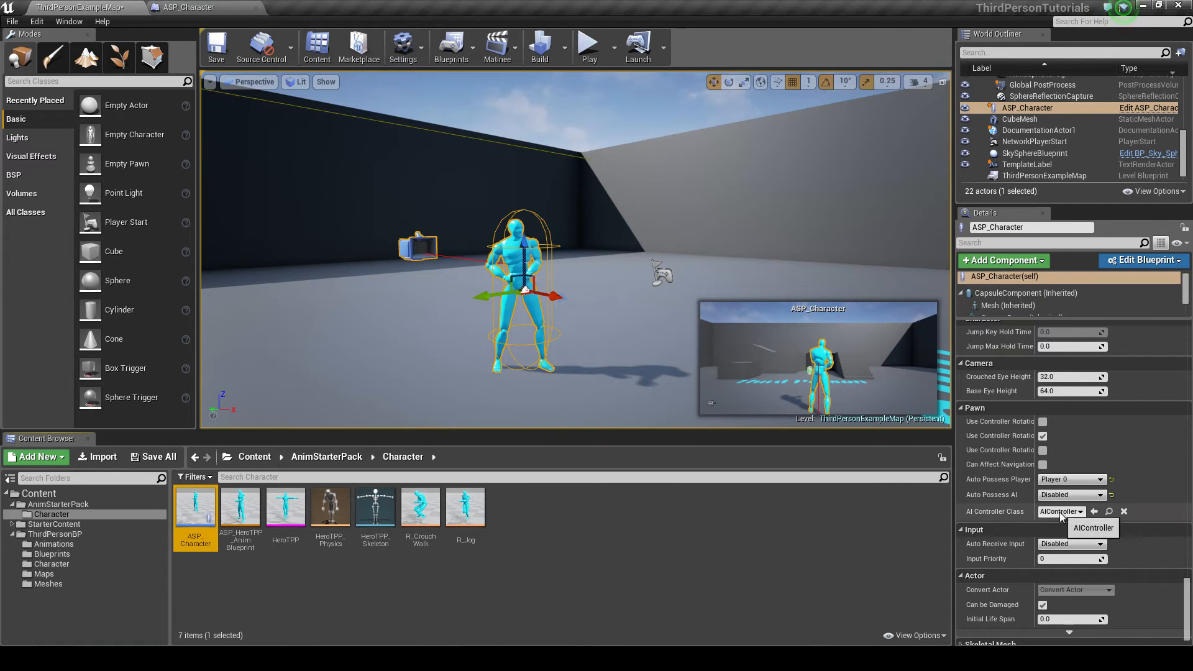
left_click(1093, 527)
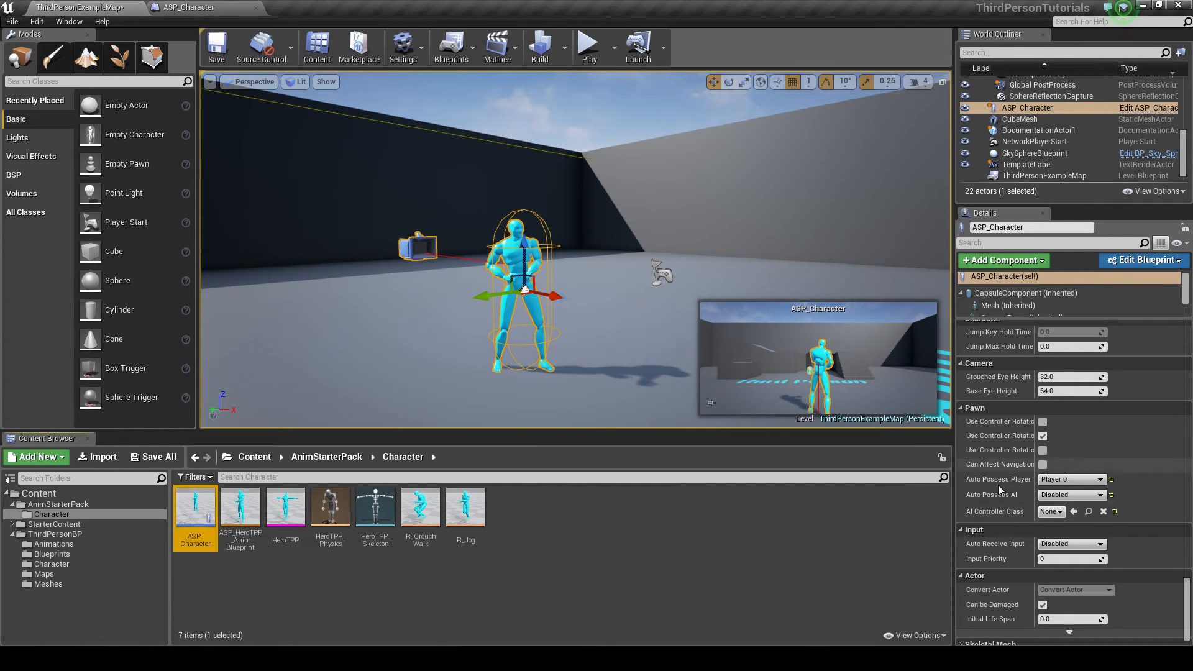
left_click(1043, 435)
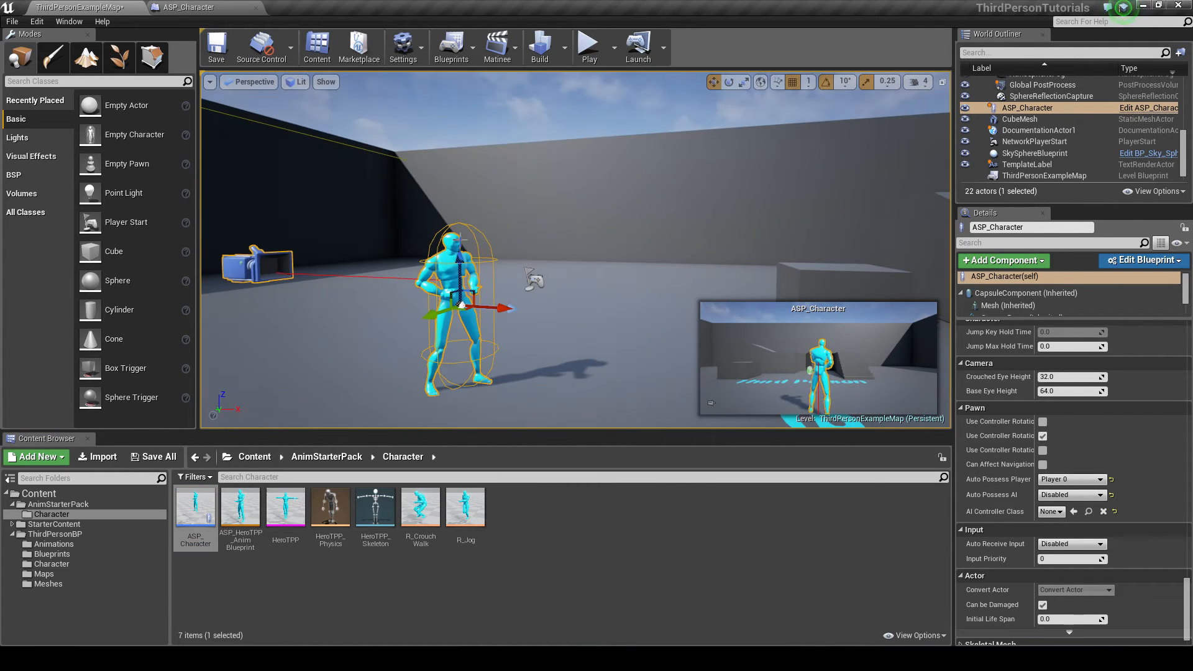
left_click(588, 47)
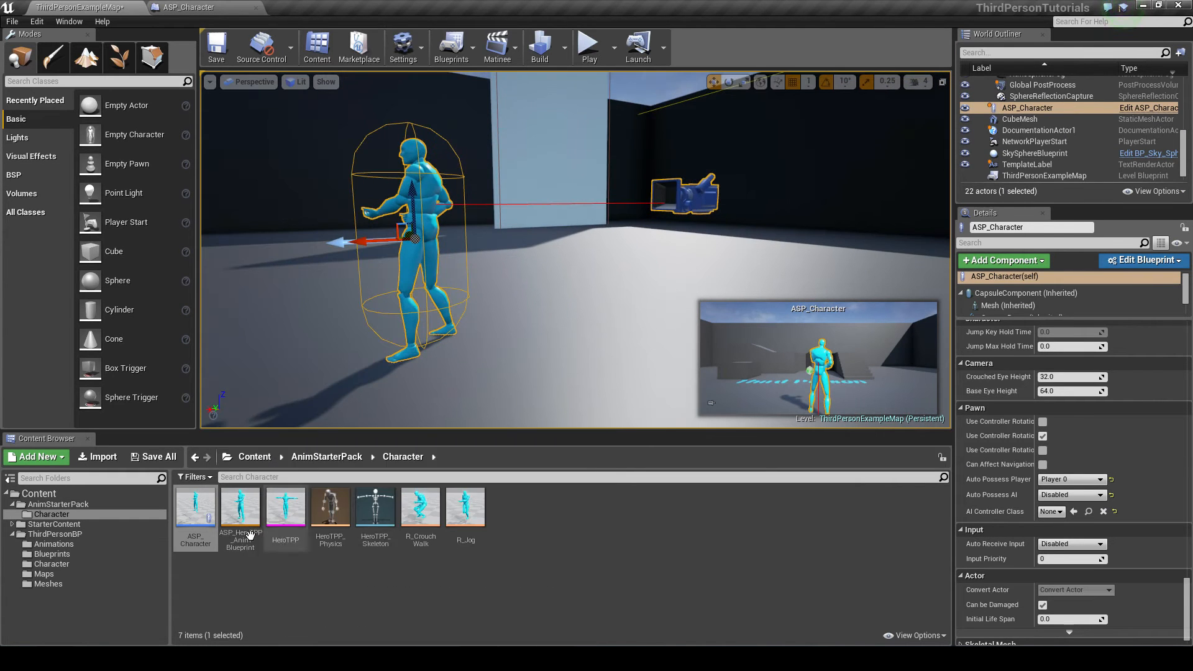
- In ASP_HeroTPP_AnimBlueprint's Locomotion state machine, add a new state named Sprint
double_click(240, 506)
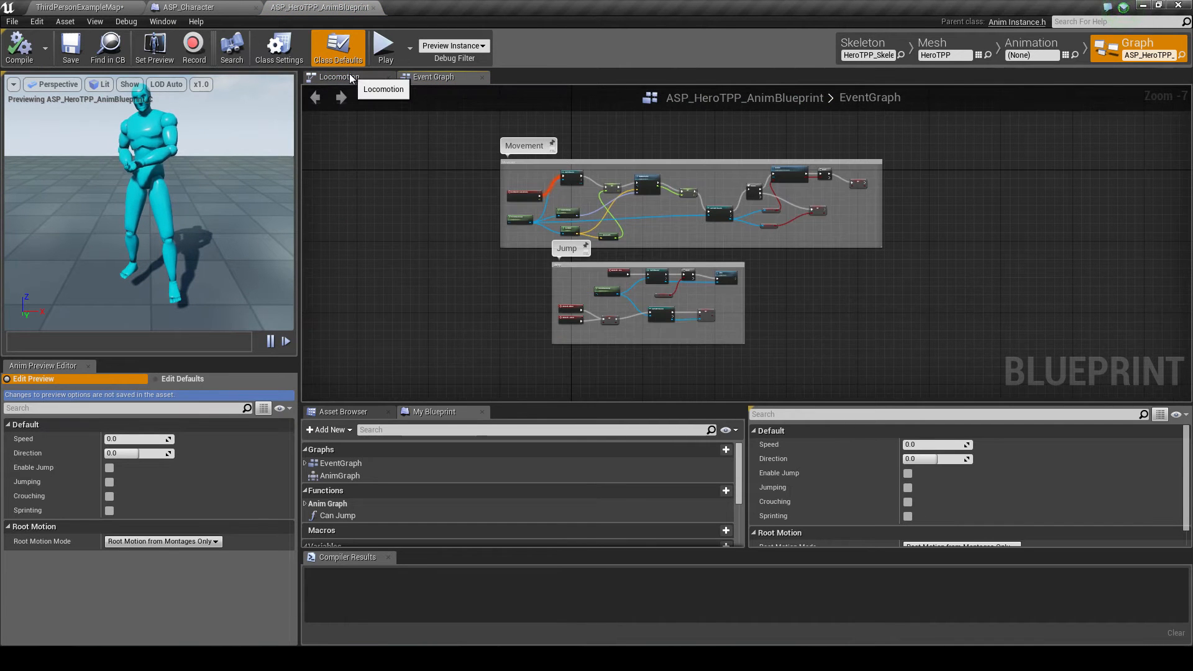
left_click(340, 77)
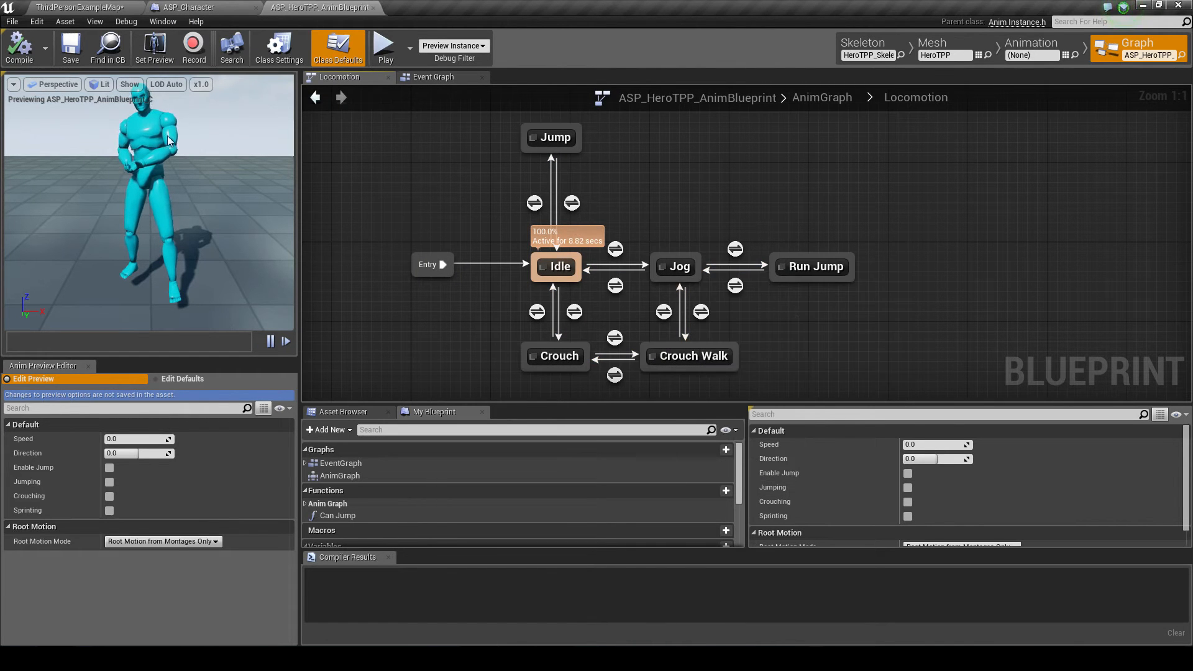
left_click(550, 138)
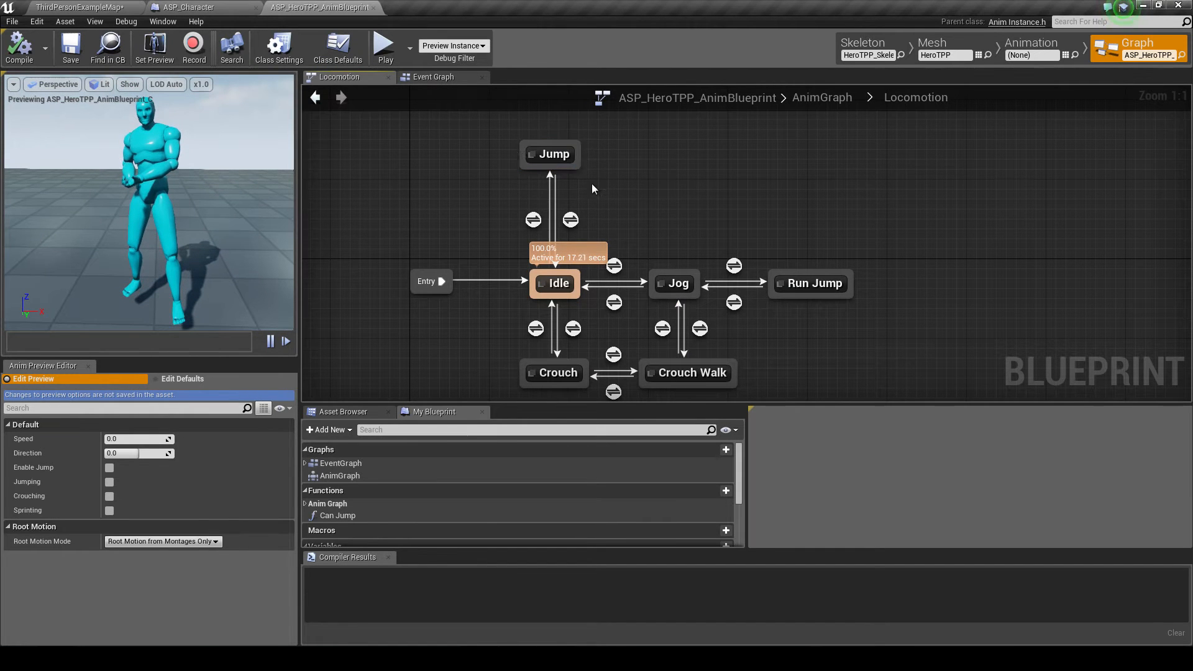
mouse_move(687, 207)
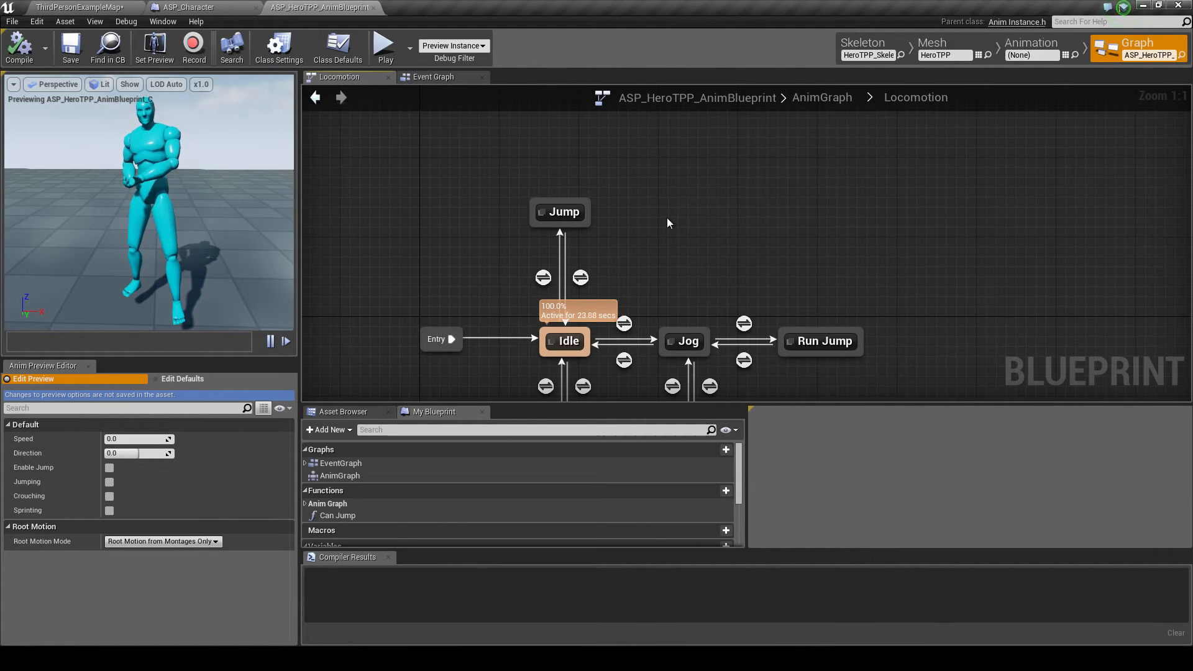
left_click(684, 235)
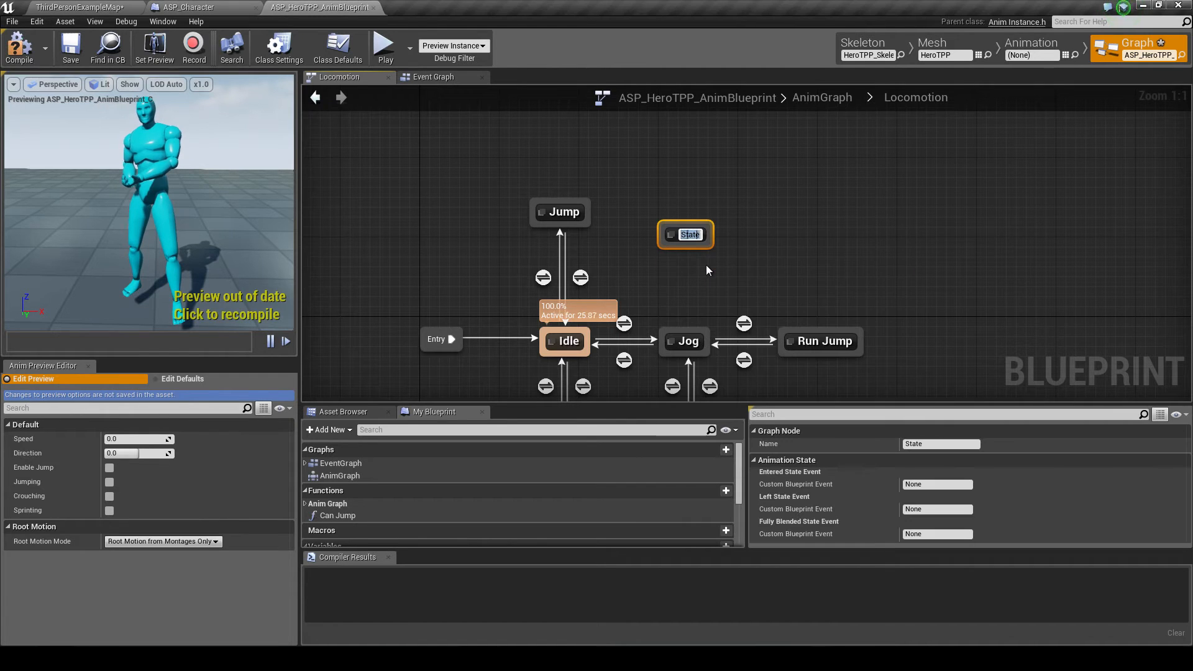
type("Sprint")
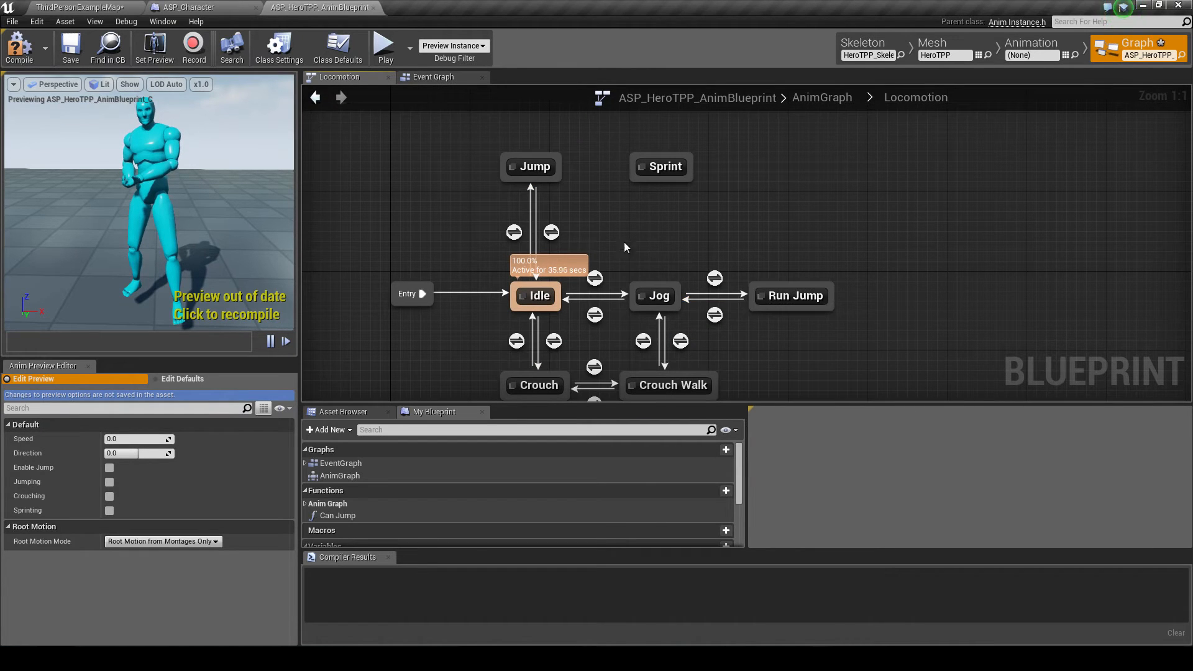
mouse_move(652, 286)
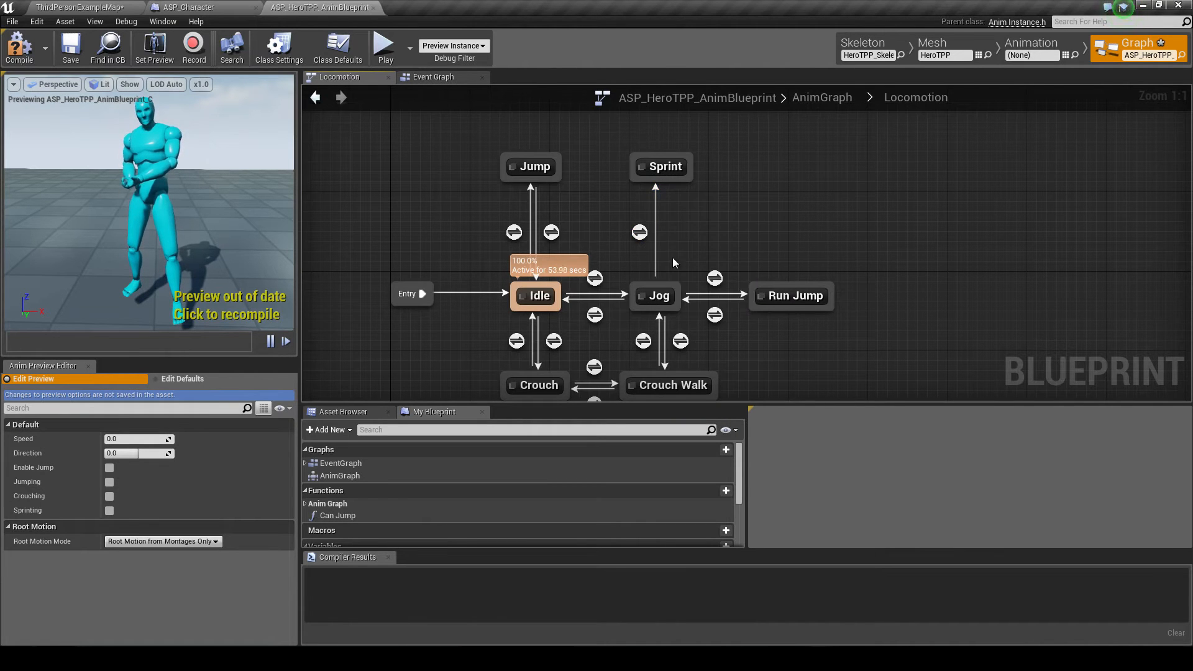
mouse_move(639, 233)
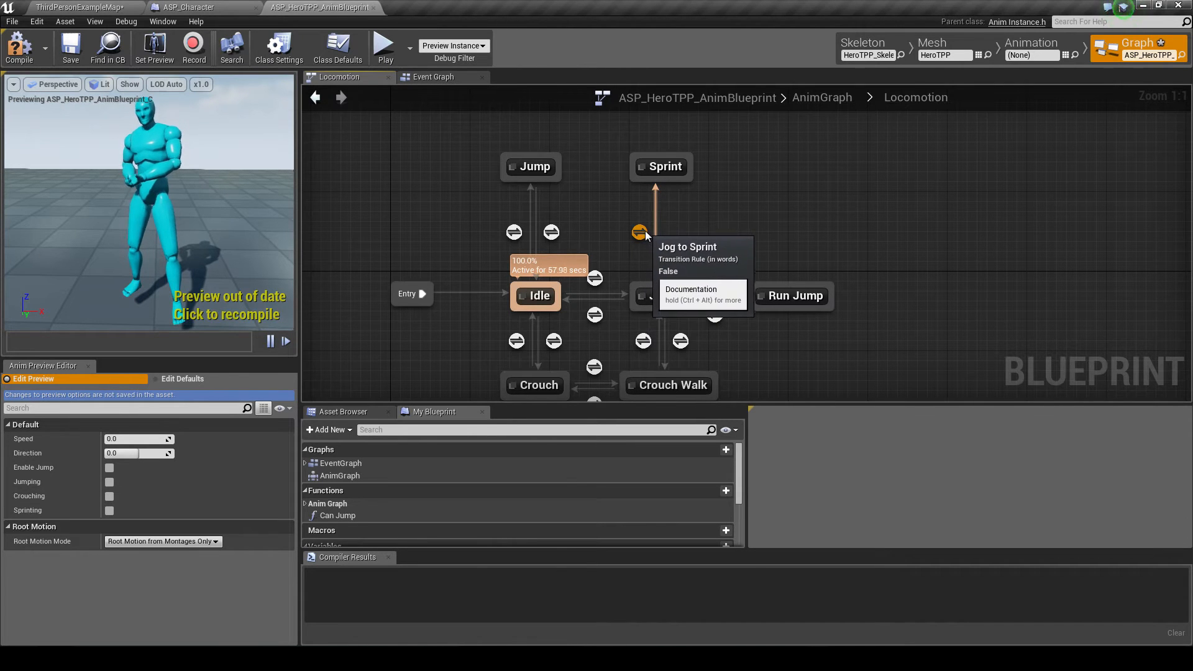
- Peek at the Jog to Sprint rule and Event Graph, then return to the Locomotion graph
double_click(639, 233)
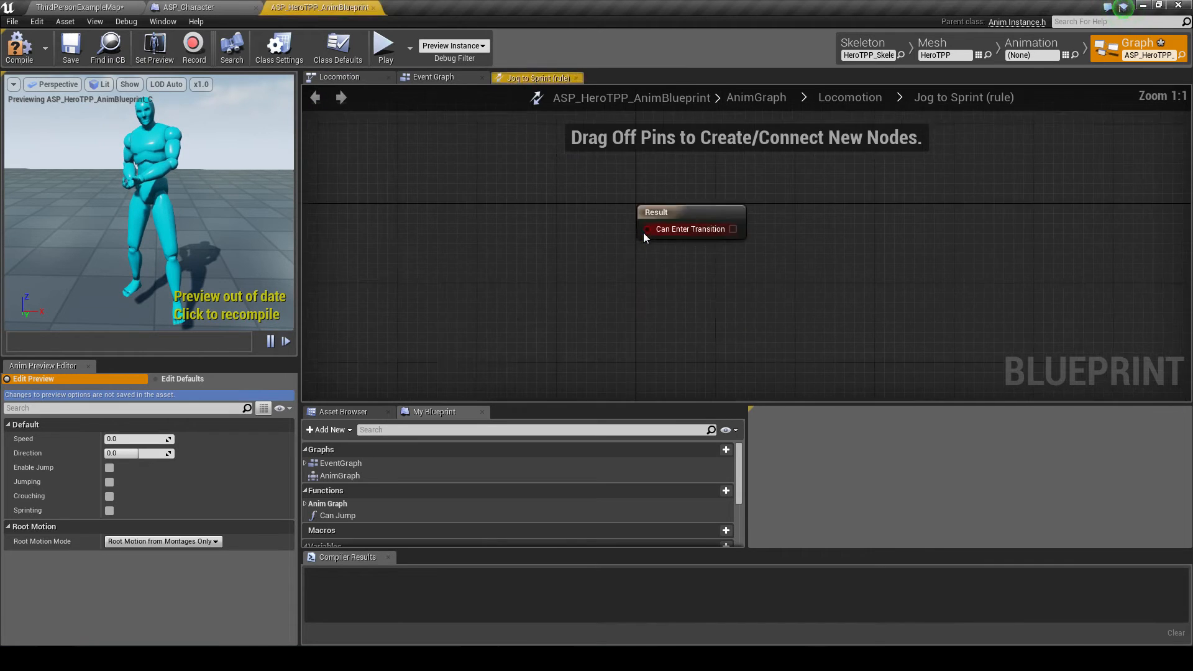
left_click(432, 76)
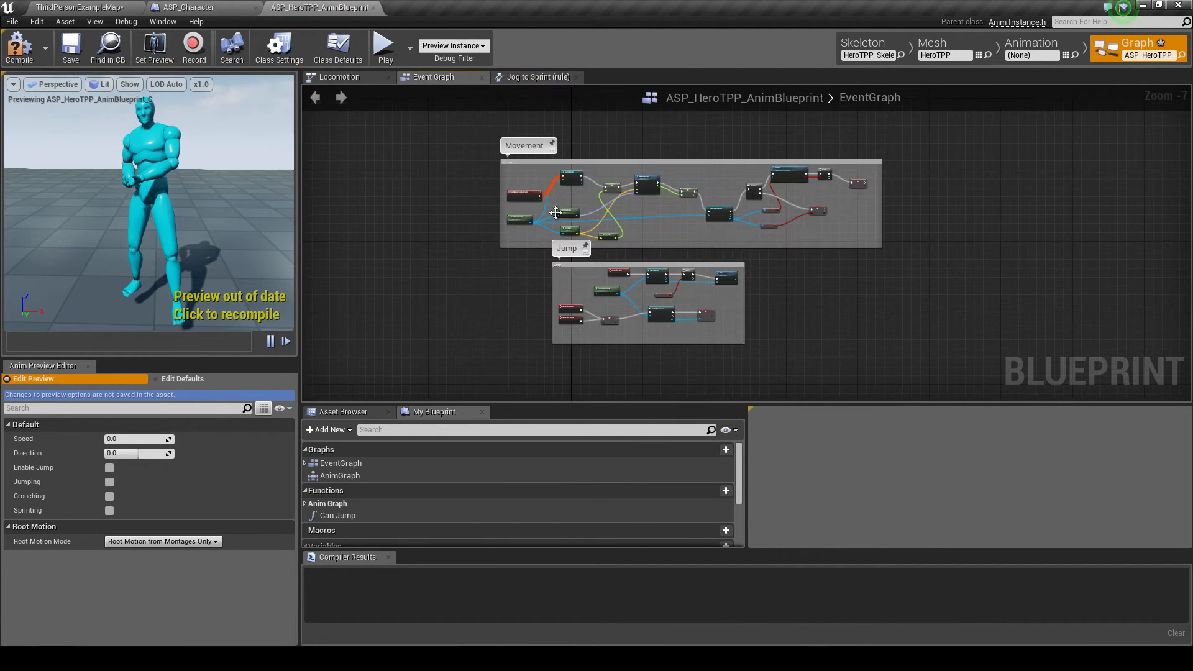
left_click(338, 77)
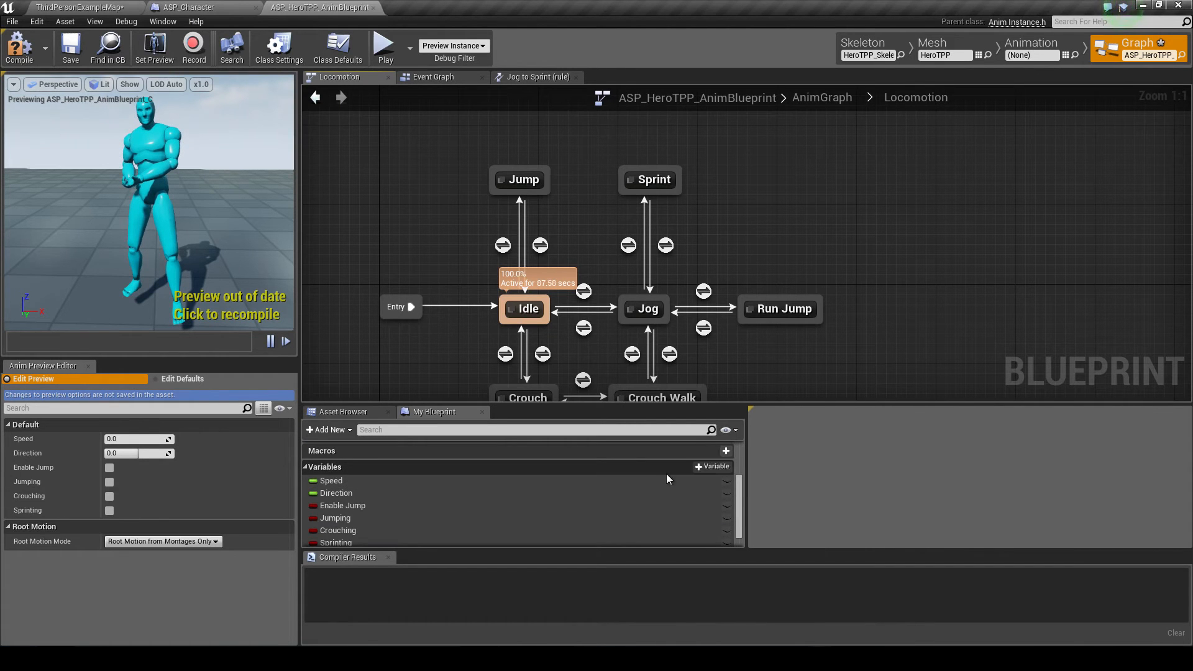
- Create a Boolean variable named Sprinting in the animation blueprint
left_click(711, 466)
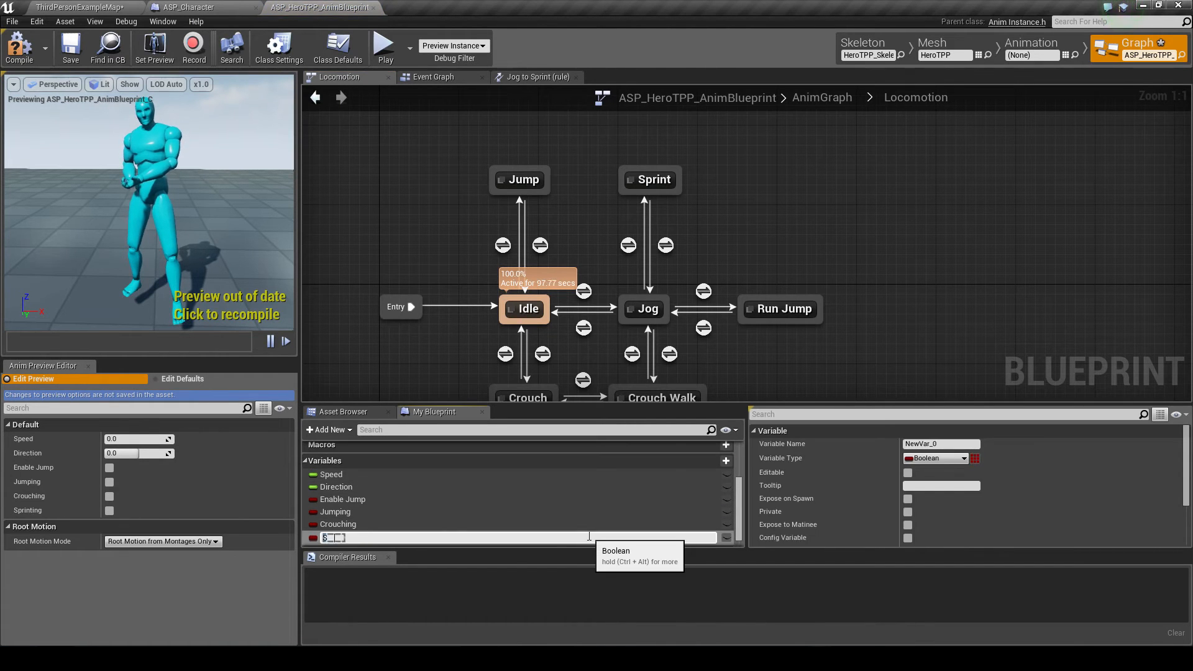
type("Sprinting")
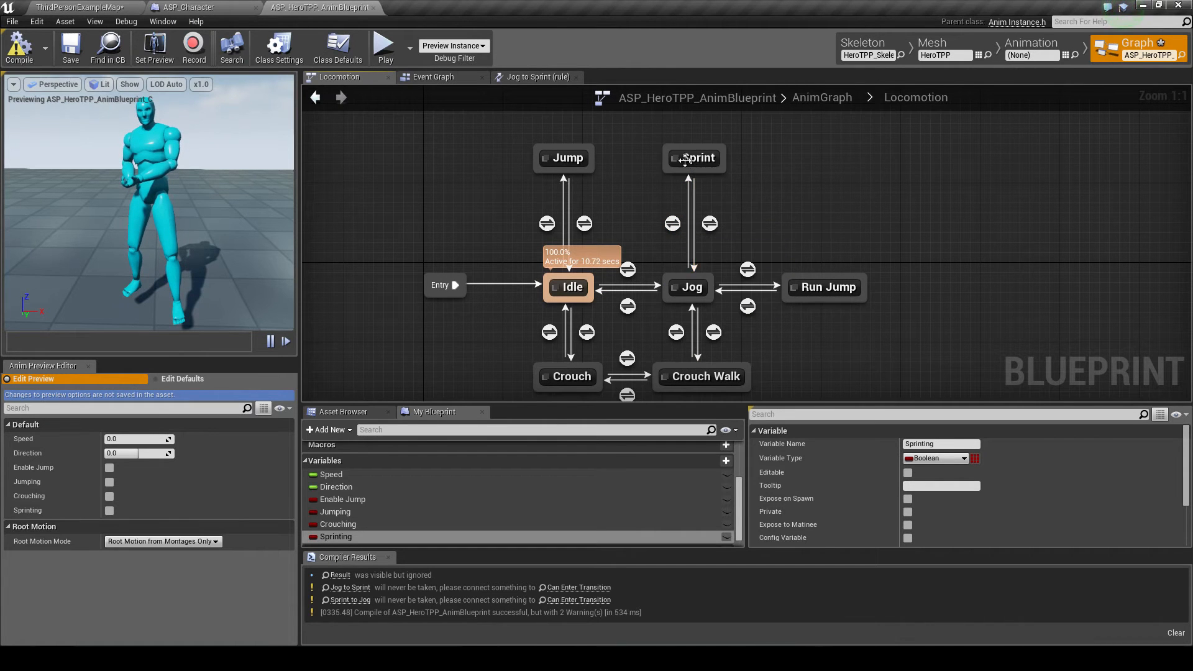
mouse_move(671, 223)
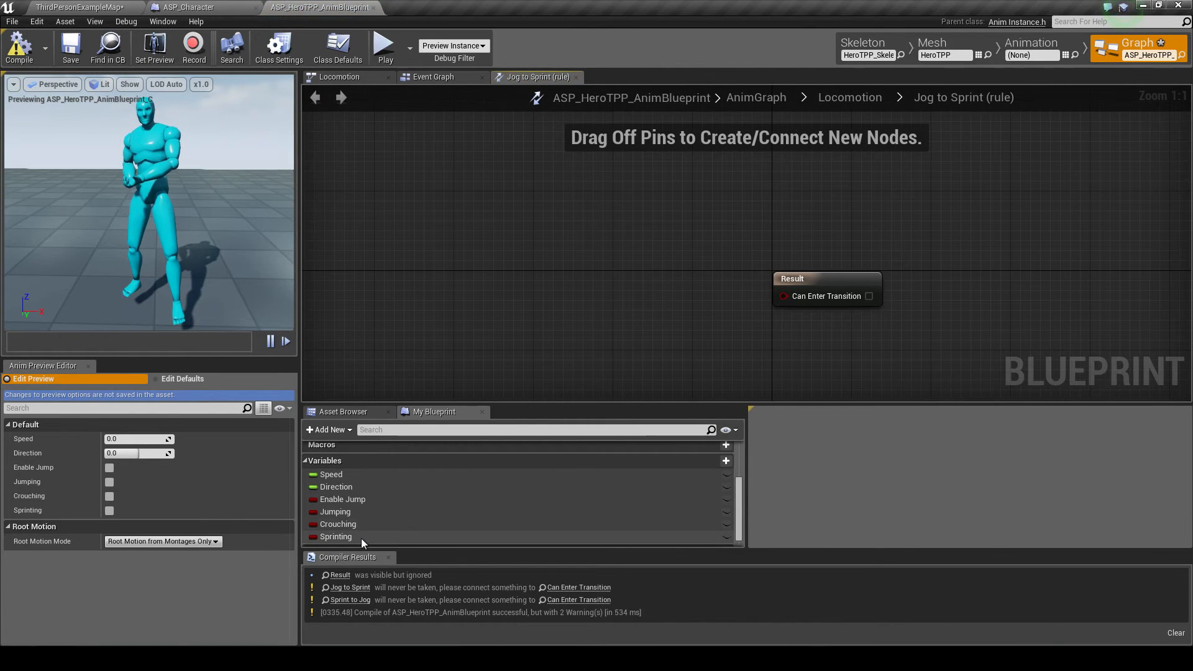
- Wire a Get Sprinting node into Can Enter Transition of the Jog to Sprint rule
left_click_drag(336, 537, 598, 300)
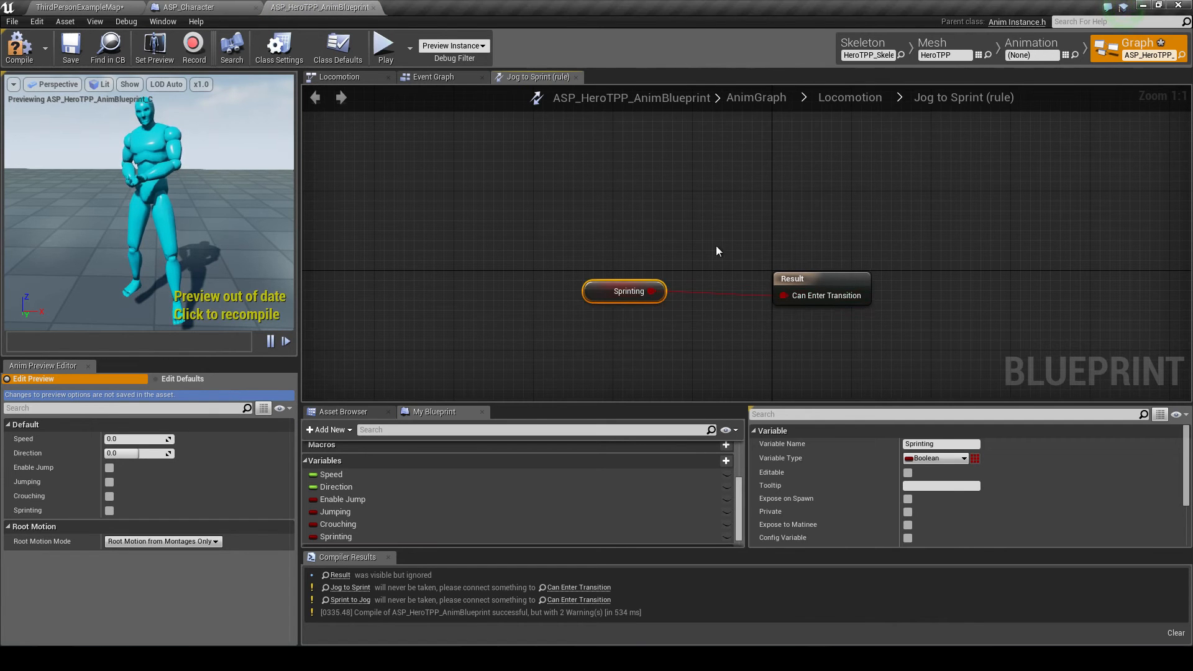
left_click_drag(624, 291, 653, 320)
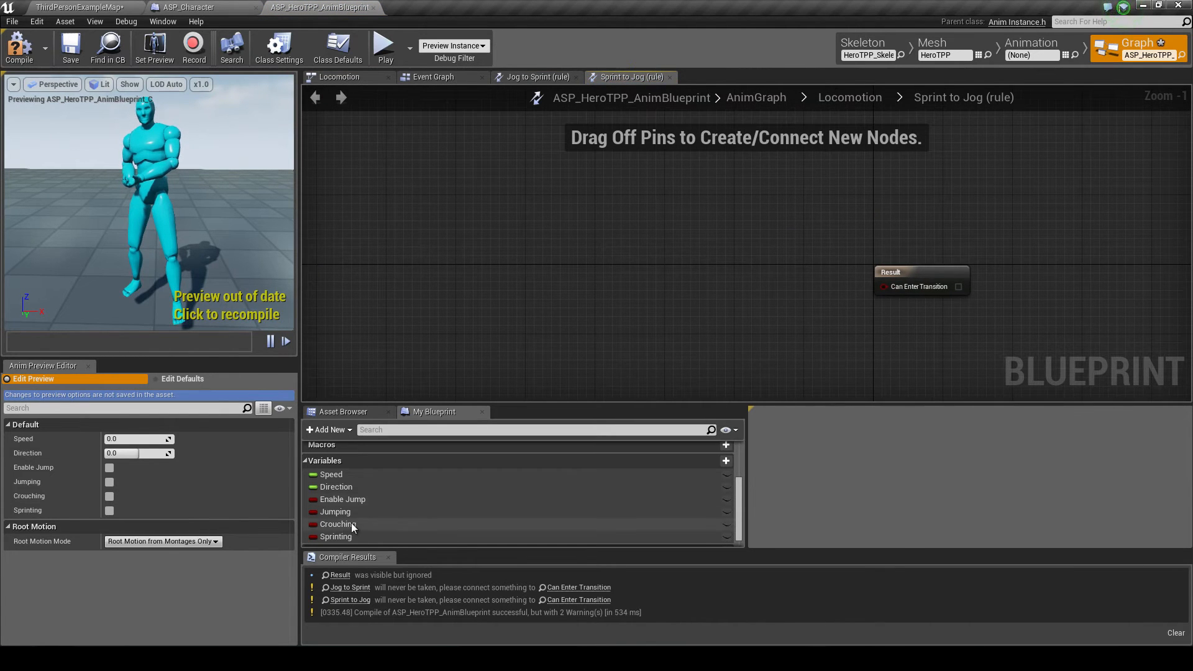
- Gate the Sprint to Jog rule on NOT Sprinting AND the copied Speed check feeding Can Enter Transition
left_click_drag(336, 537, 571, 300)
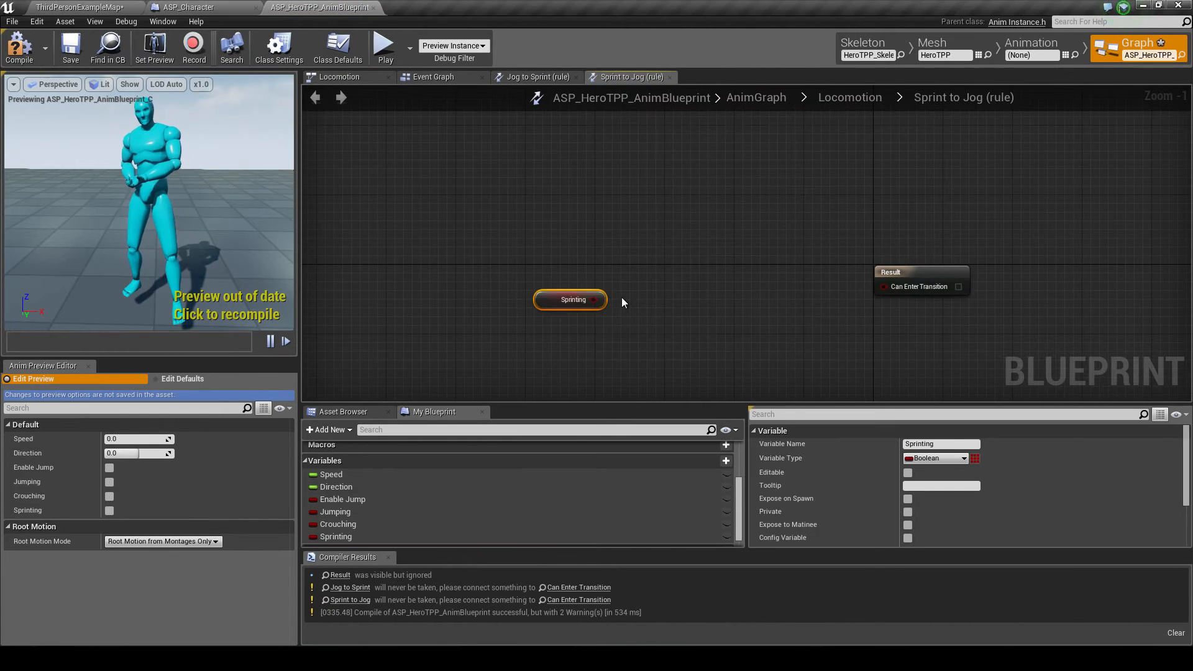
right_click(641, 306)
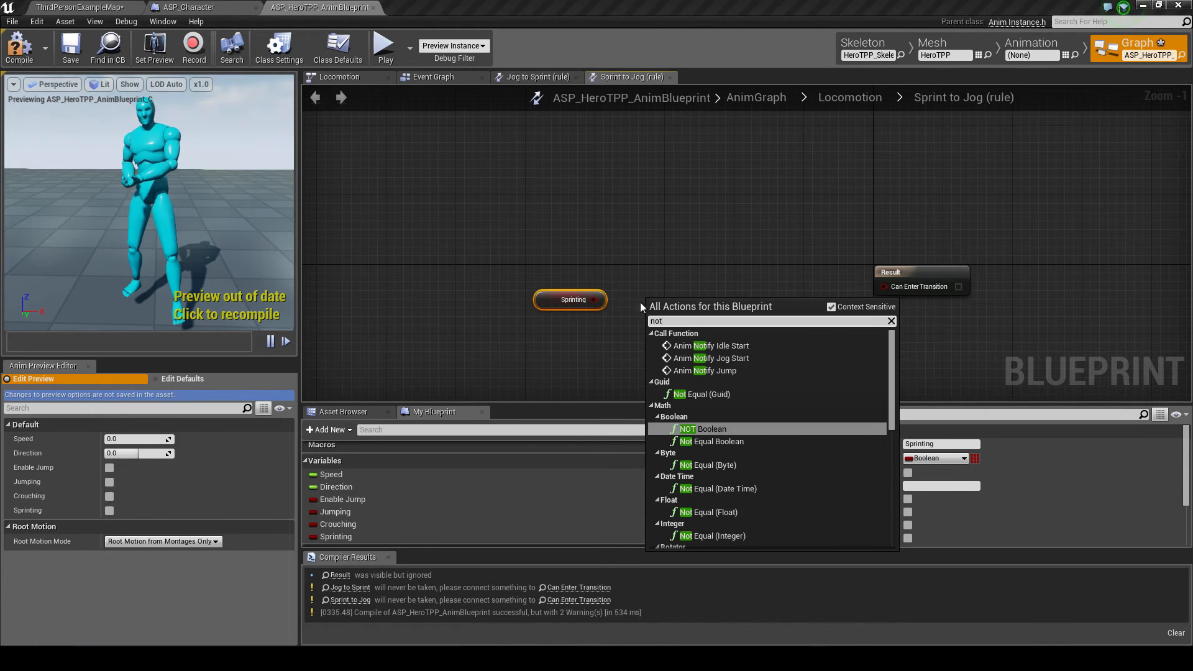
left_click(687, 429)
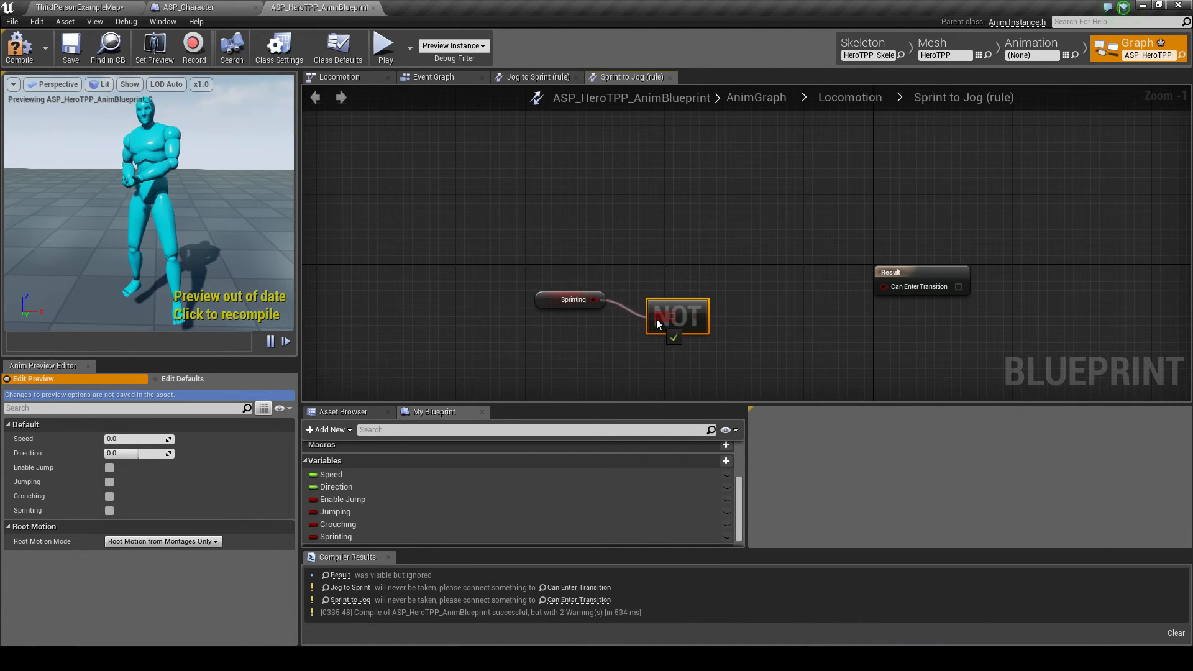
left_click(570, 299)
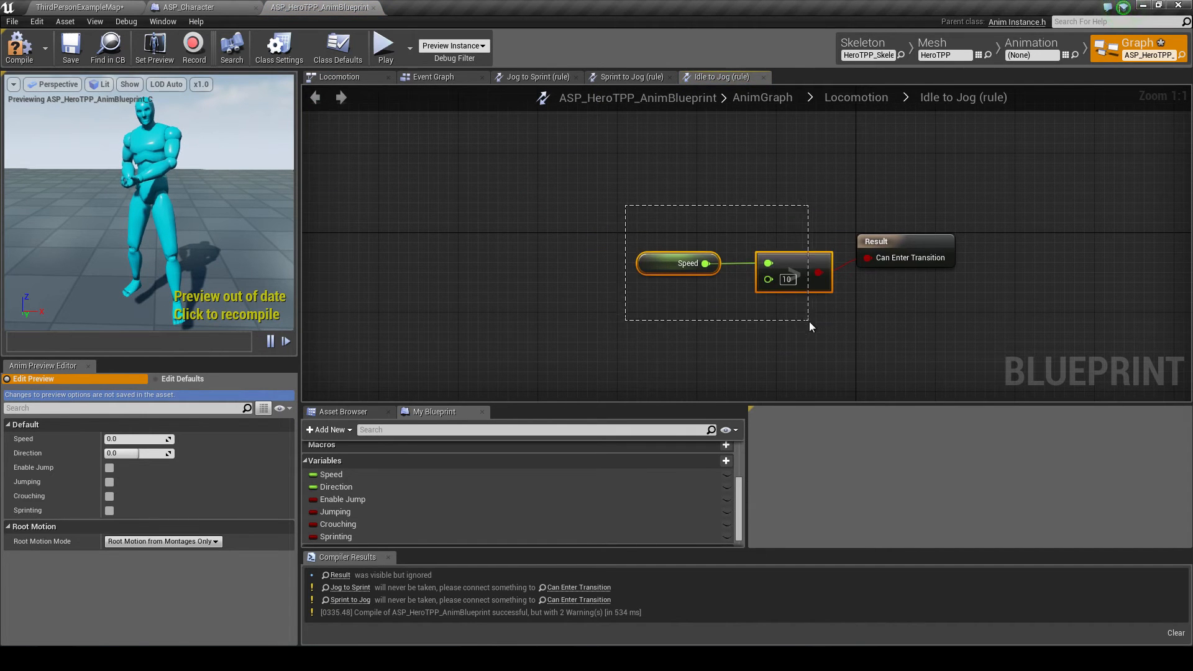
left_click(629, 77)
type("a")
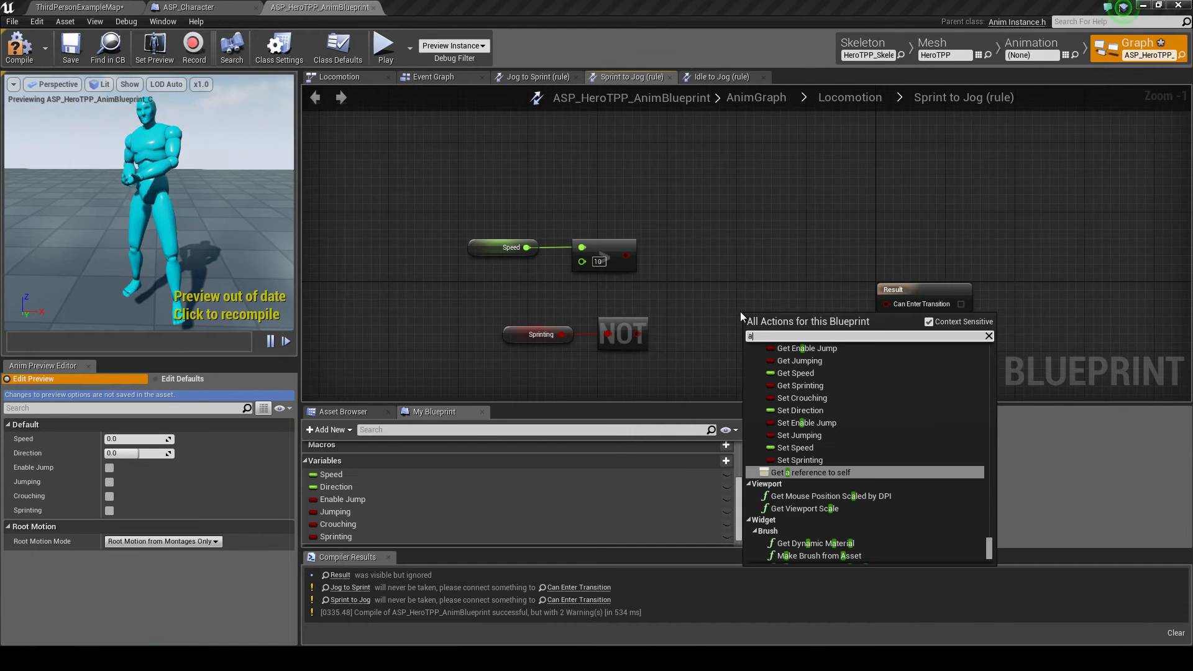
type("nd")
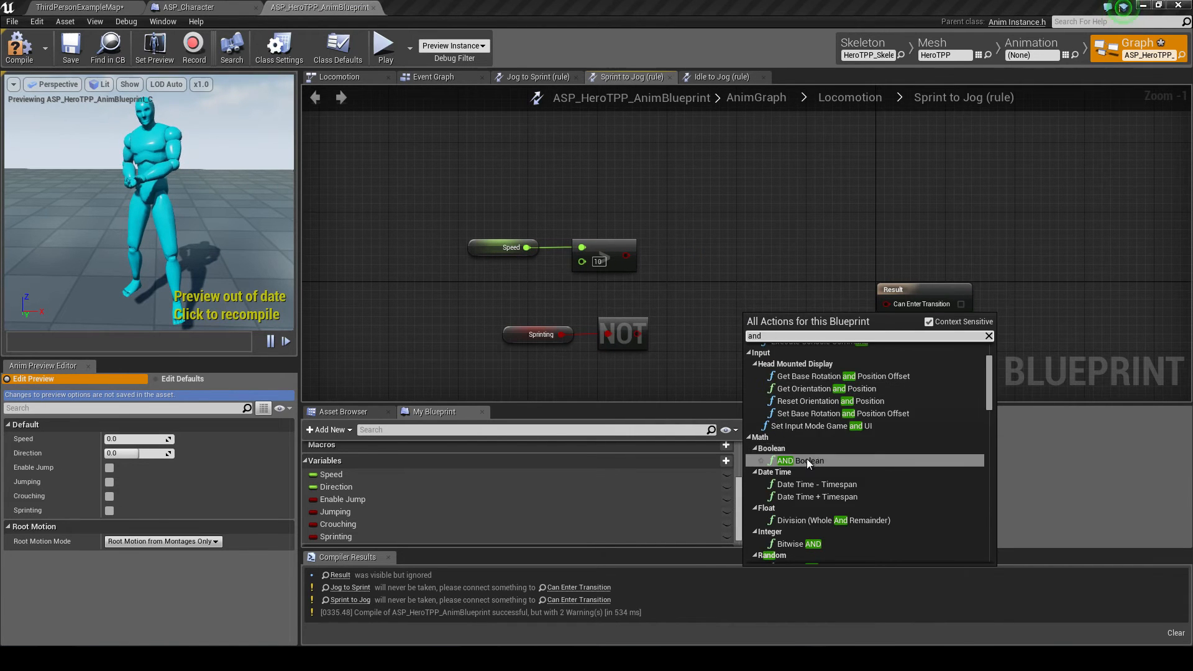
left_click(802, 460)
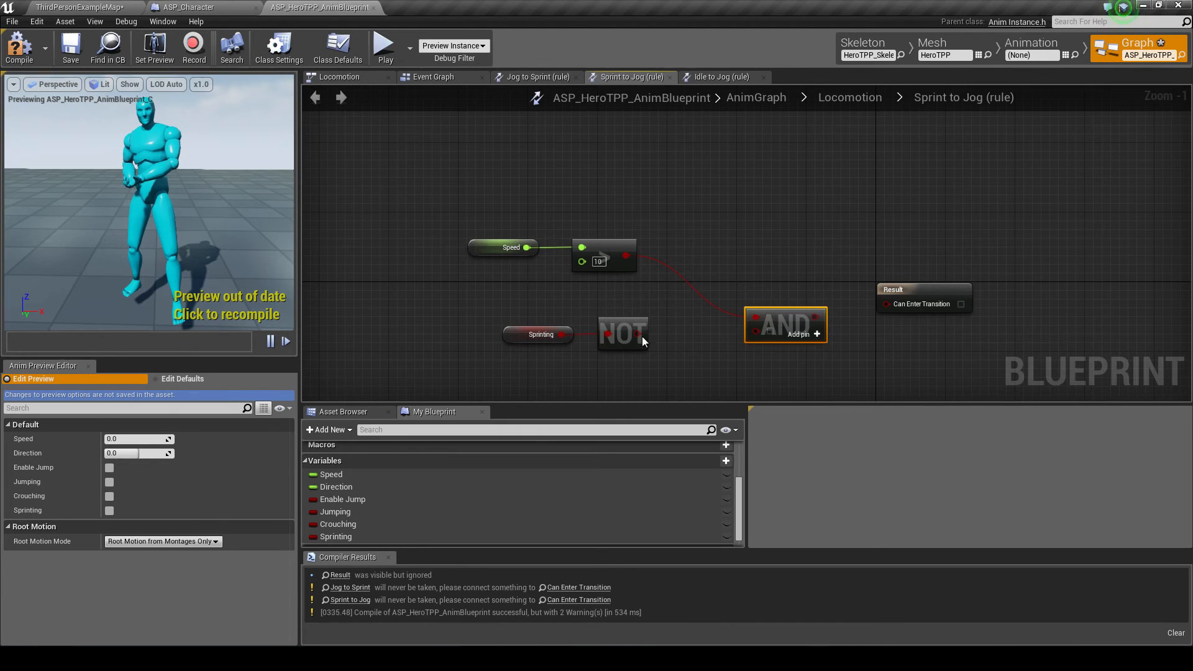
left_click_drag(785, 323, 728, 289)
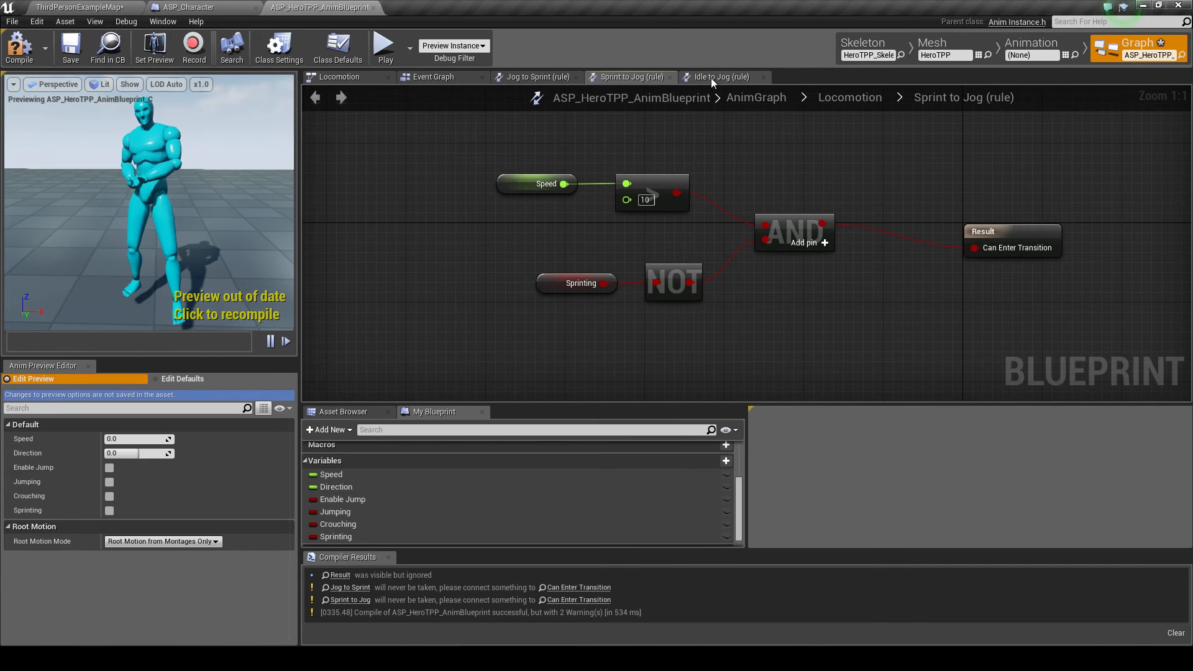
- Apply the same NOT Sprinting AND Speed rule to Sprint to Idle, compile, and switch to ASP_Character
left_click(433, 76)
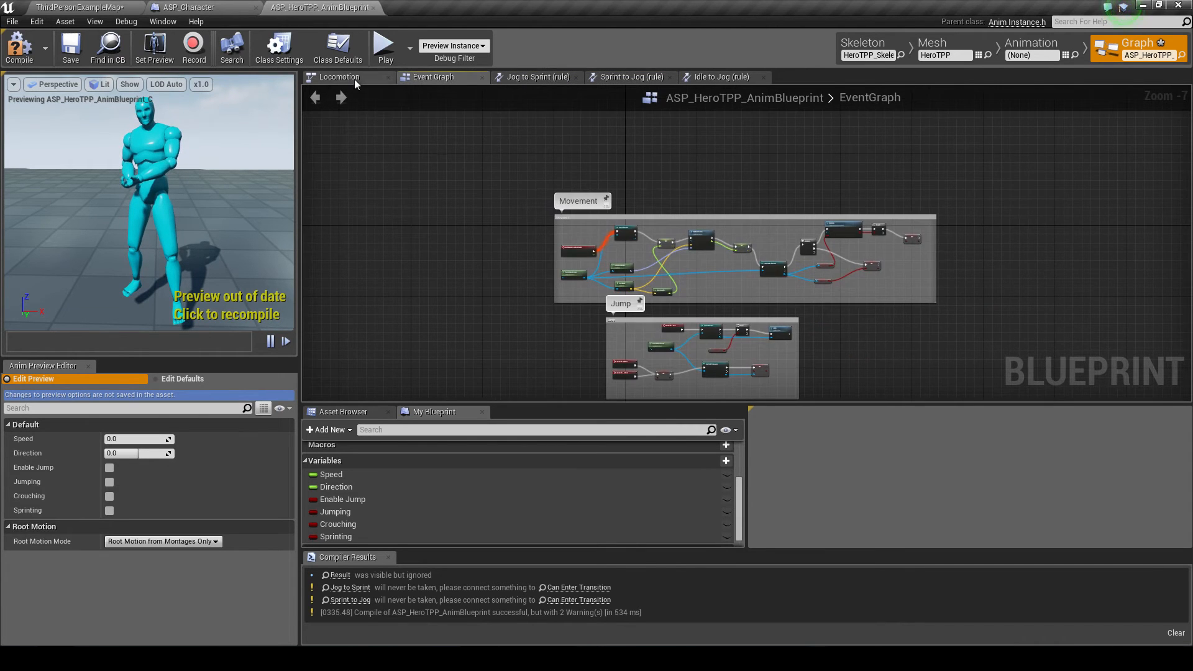
left_click(340, 77)
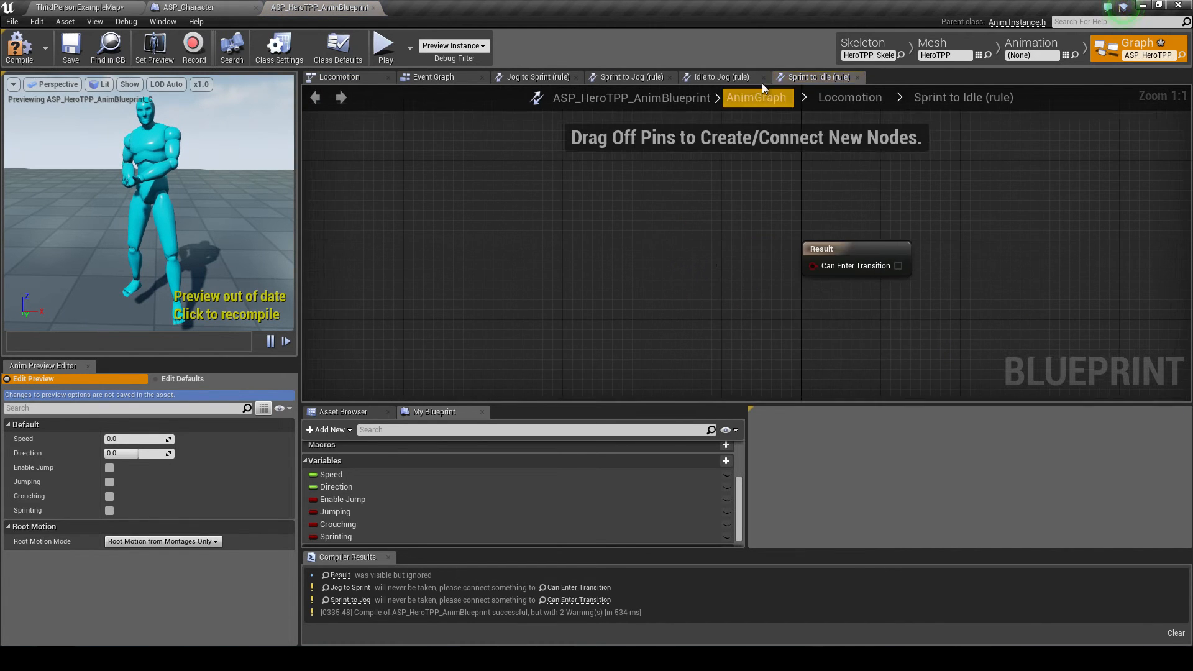
left_click(630, 77)
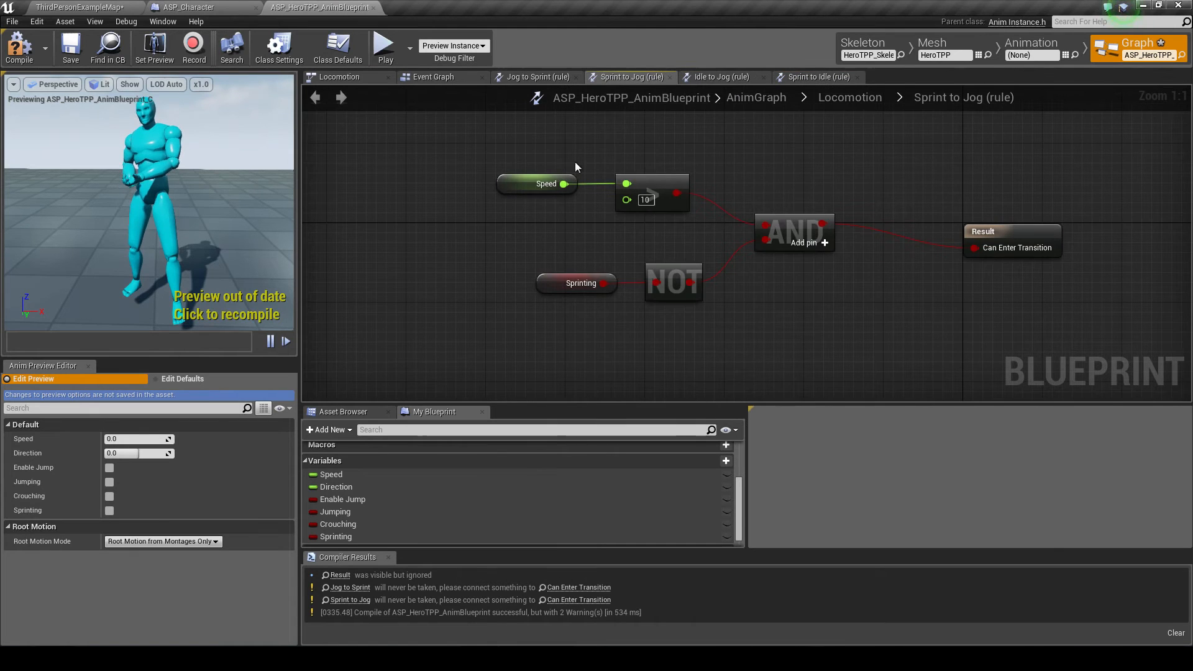
left_click(813, 77)
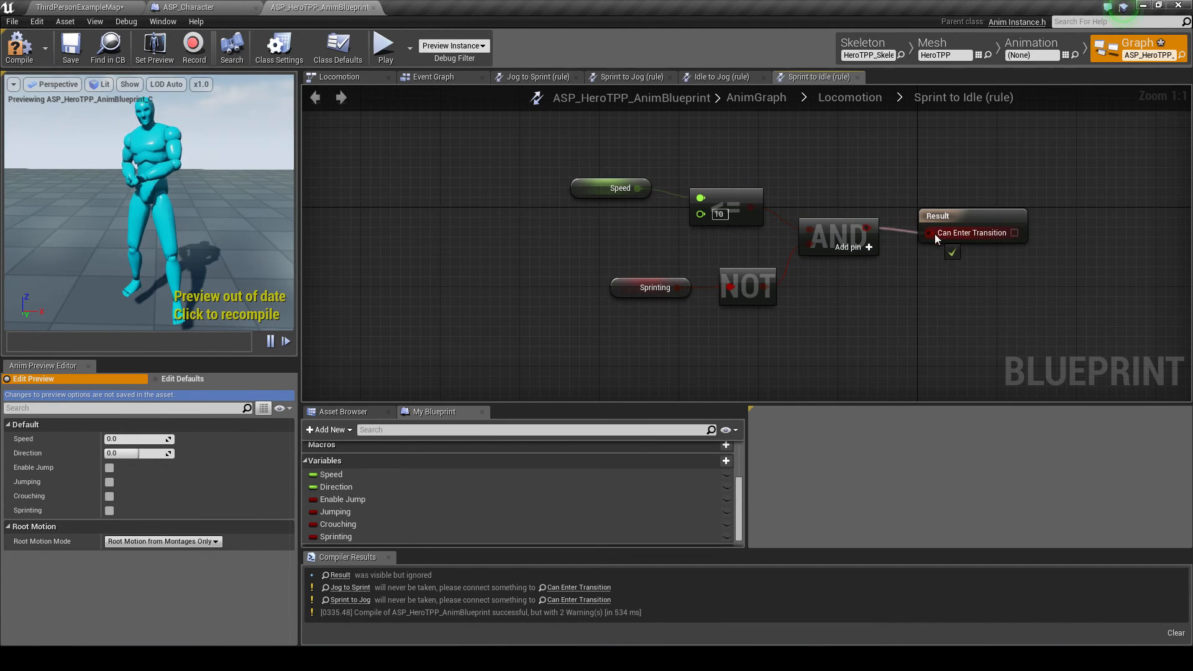
left_click(18, 48)
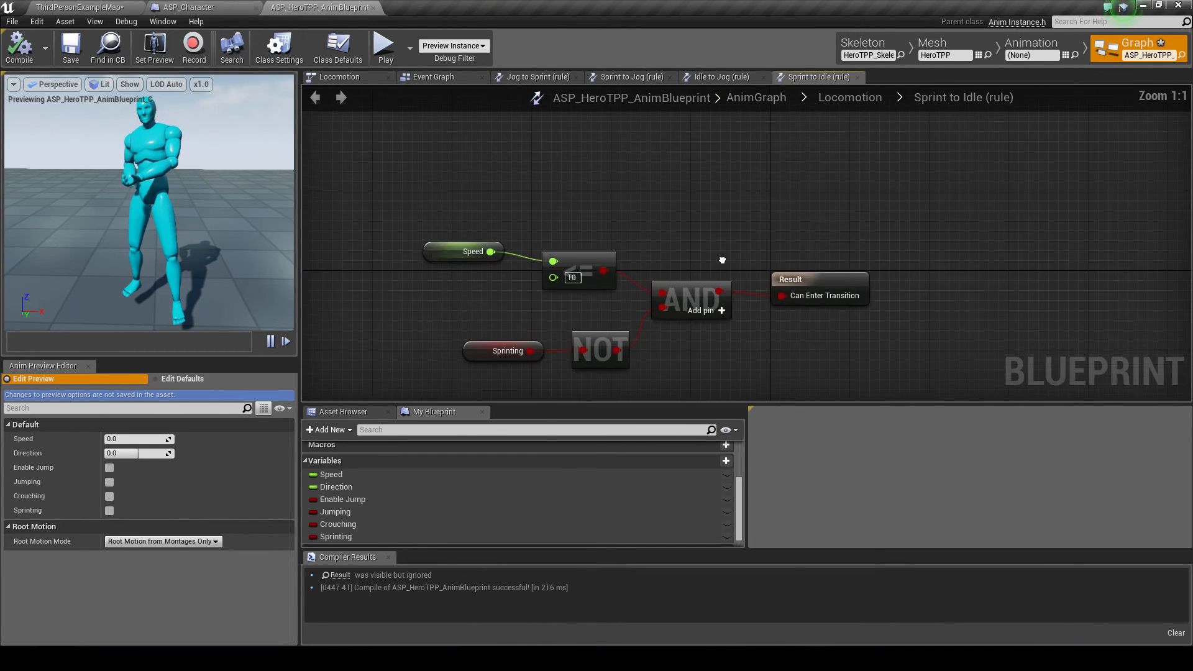
left_click(200, 8)
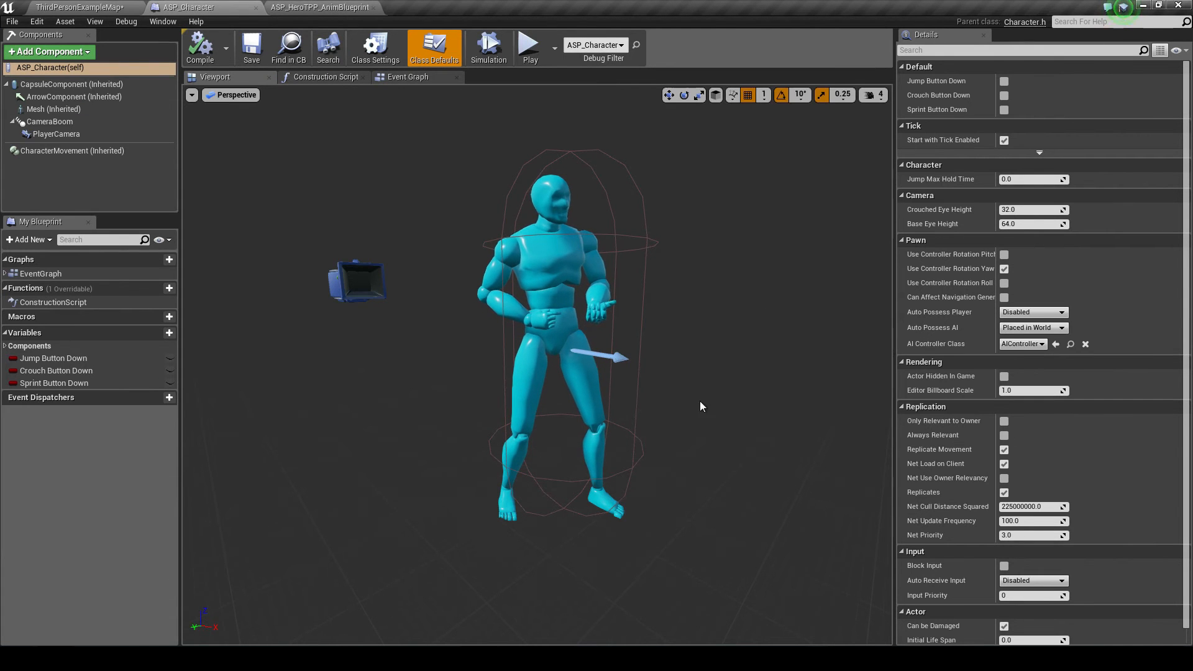
- In the event graph, add a Left Ctrl key event whose release clears Crouch Button Down
left_click(407, 75)
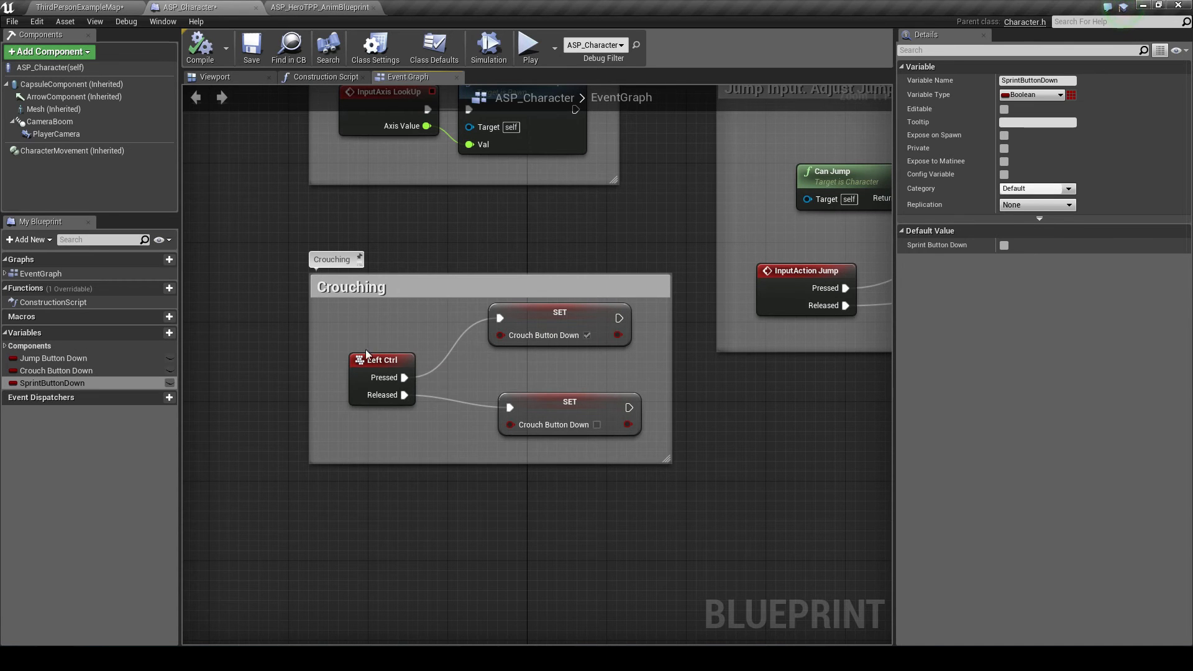
left_click(372, 340)
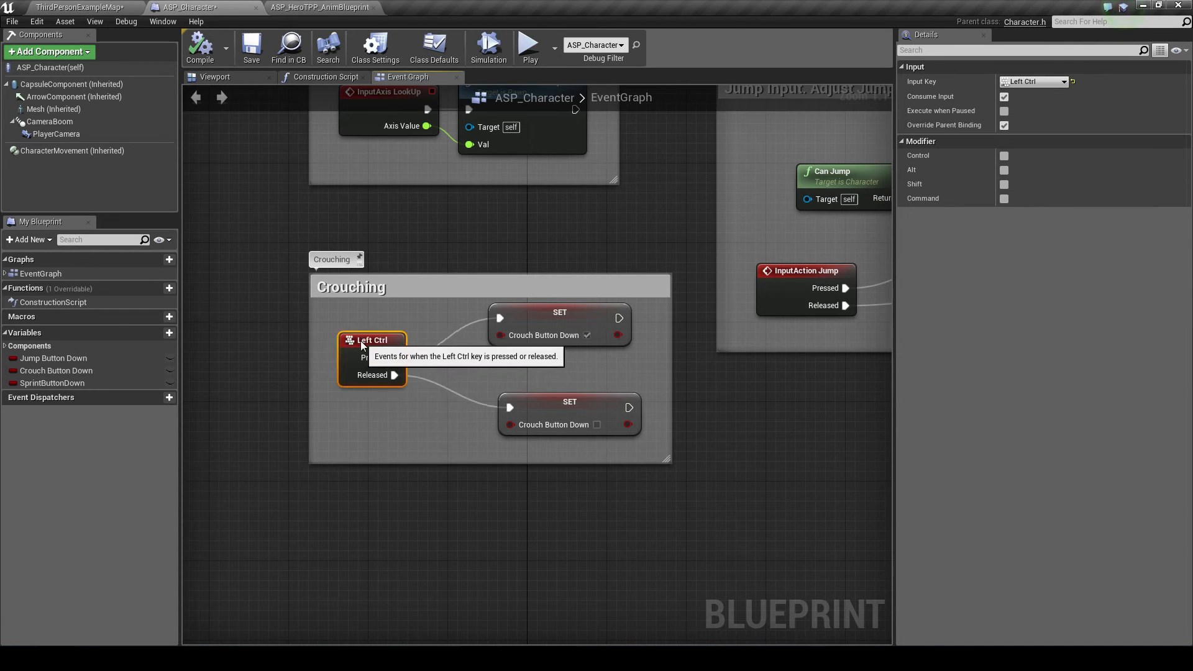
left_click_drag(372, 358, 382, 368)
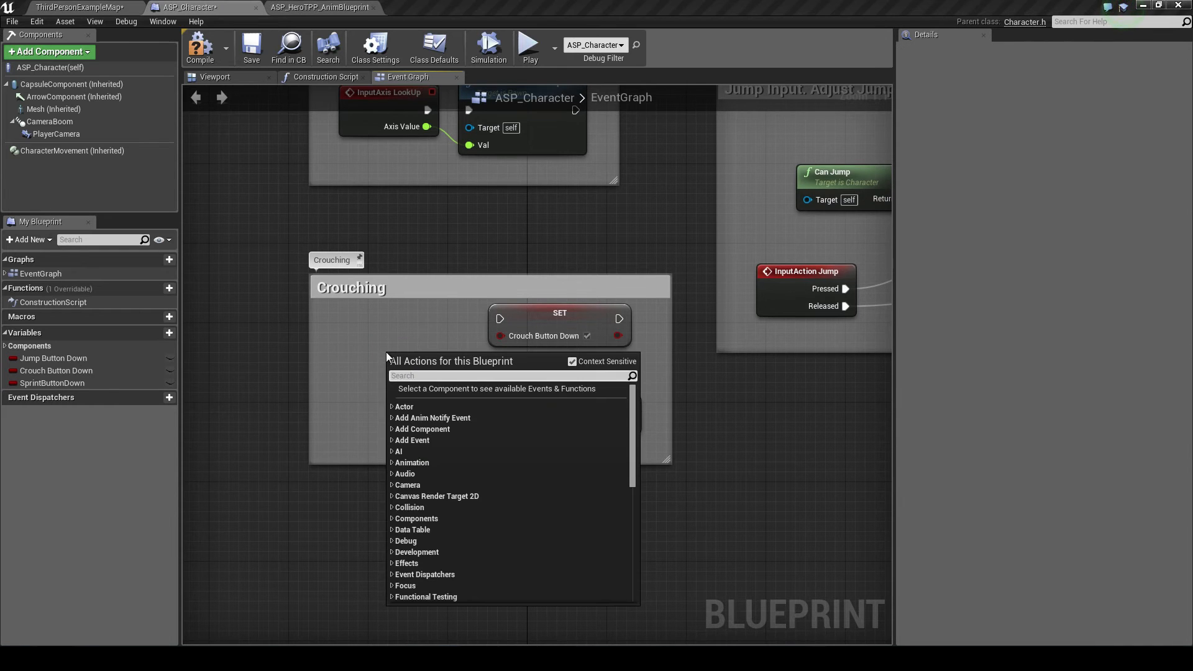
type("ctrl")
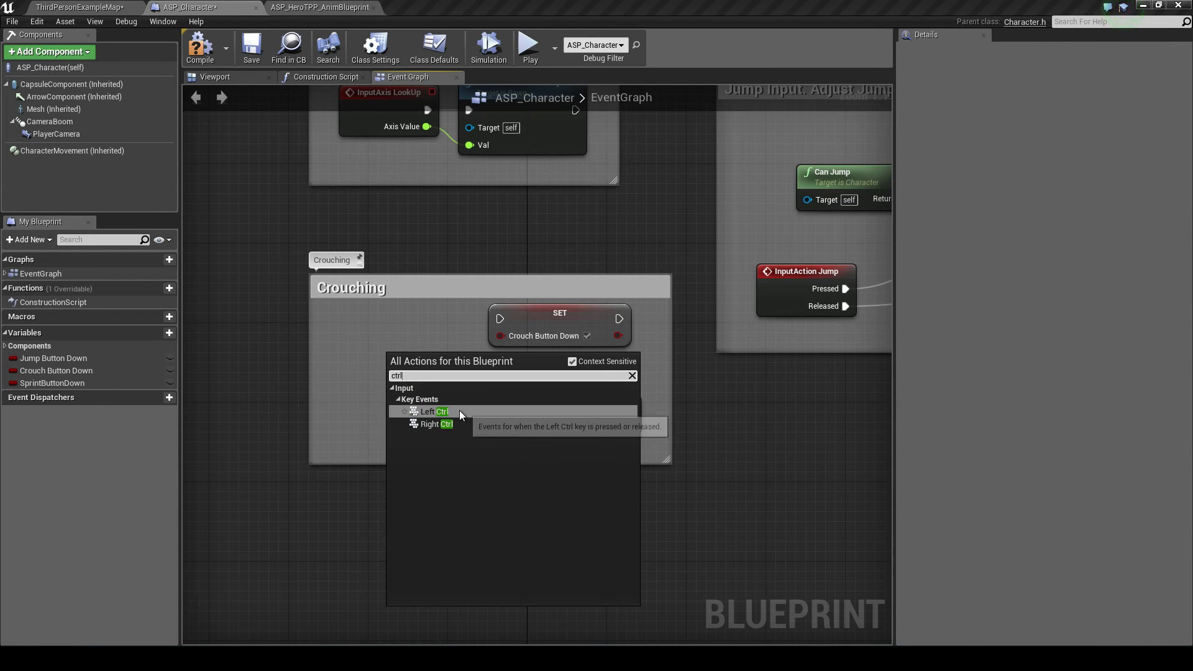
left_click(434, 412)
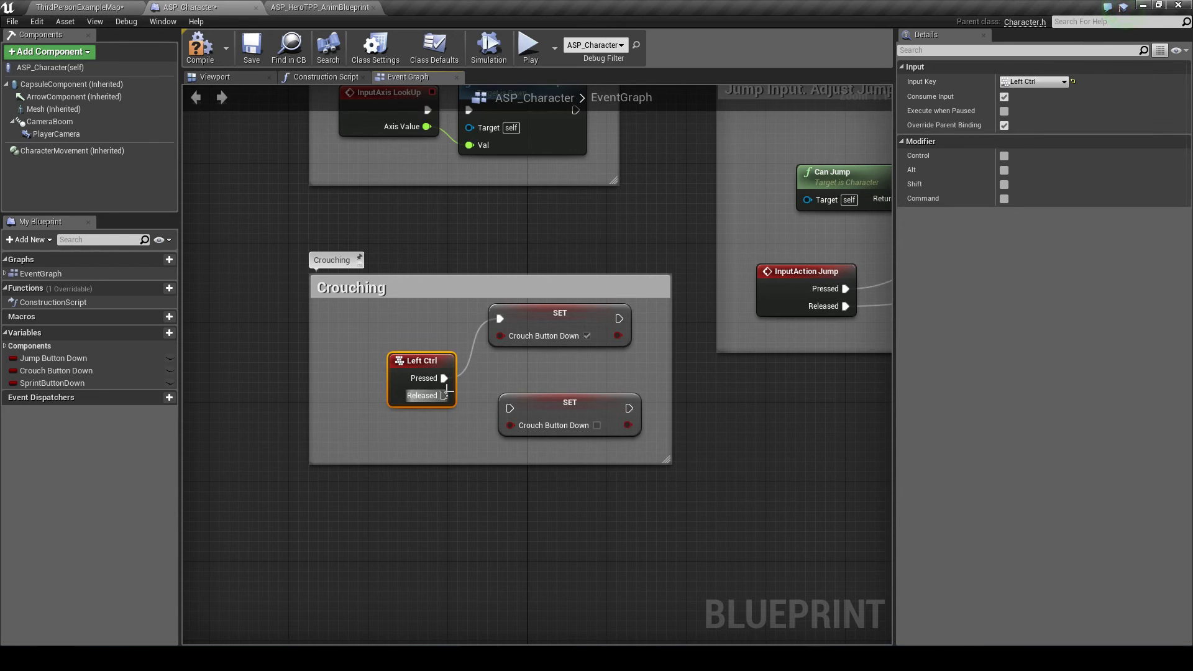
left_click_drag(423, 377, 362, 377)
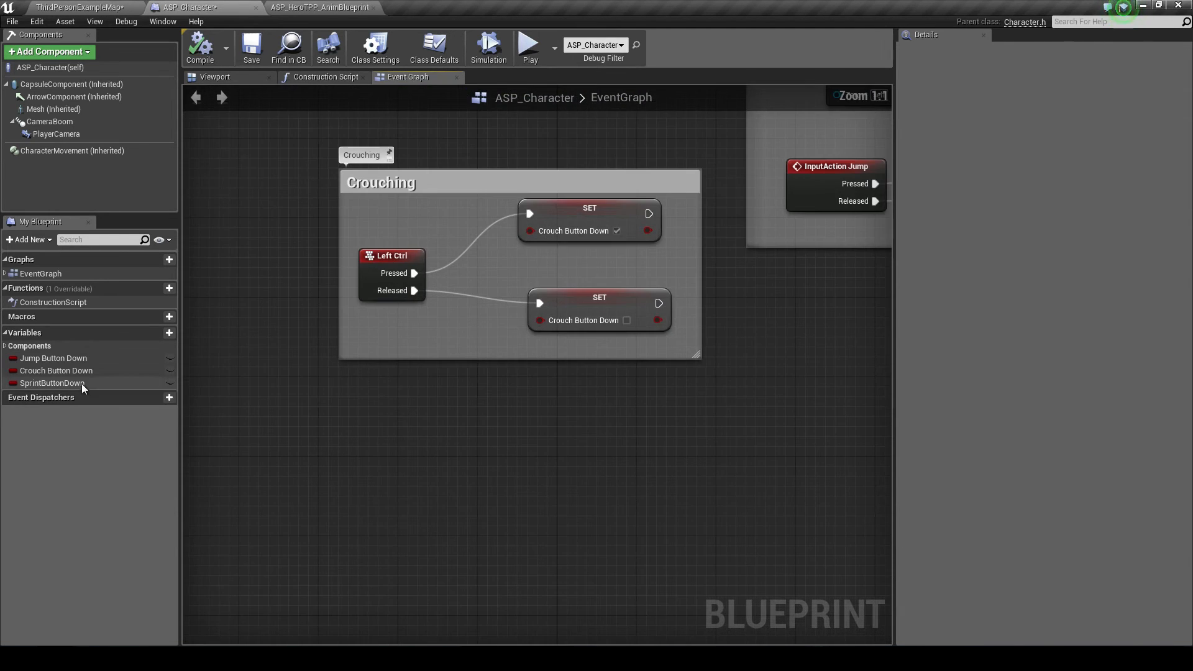
- Add Left Shift setters making SprintButtonDown true on press and false on release
left_click(52, 383)
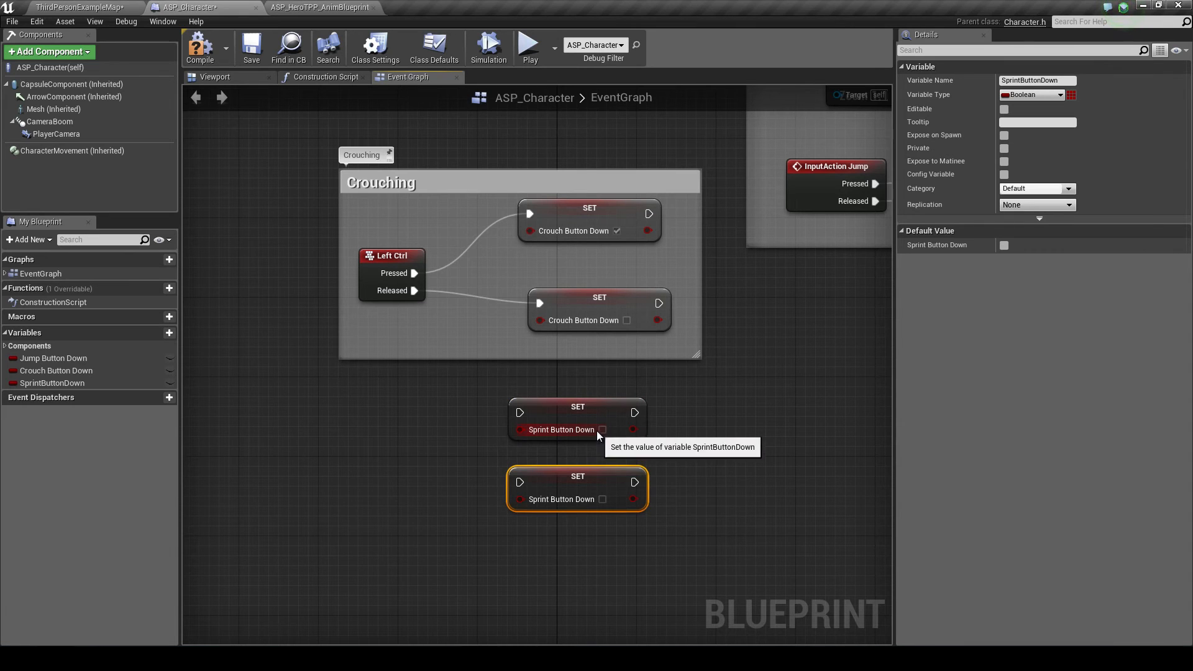
left_click(602, 429)
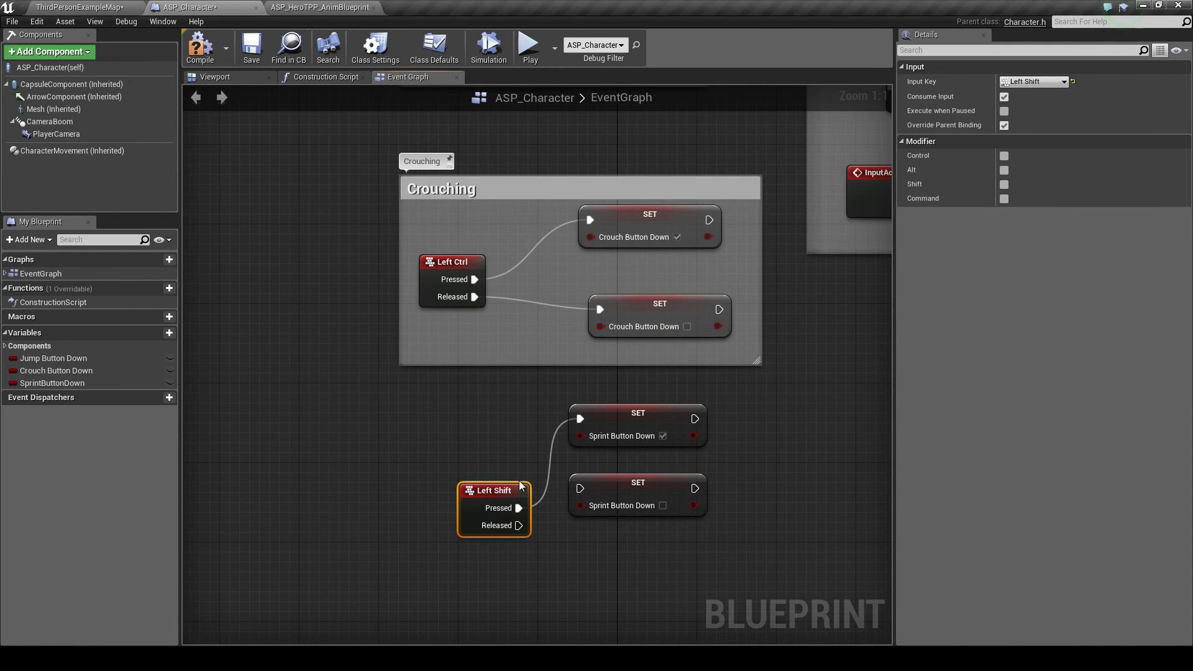
left_click_drag(493, 490, 464, 432)
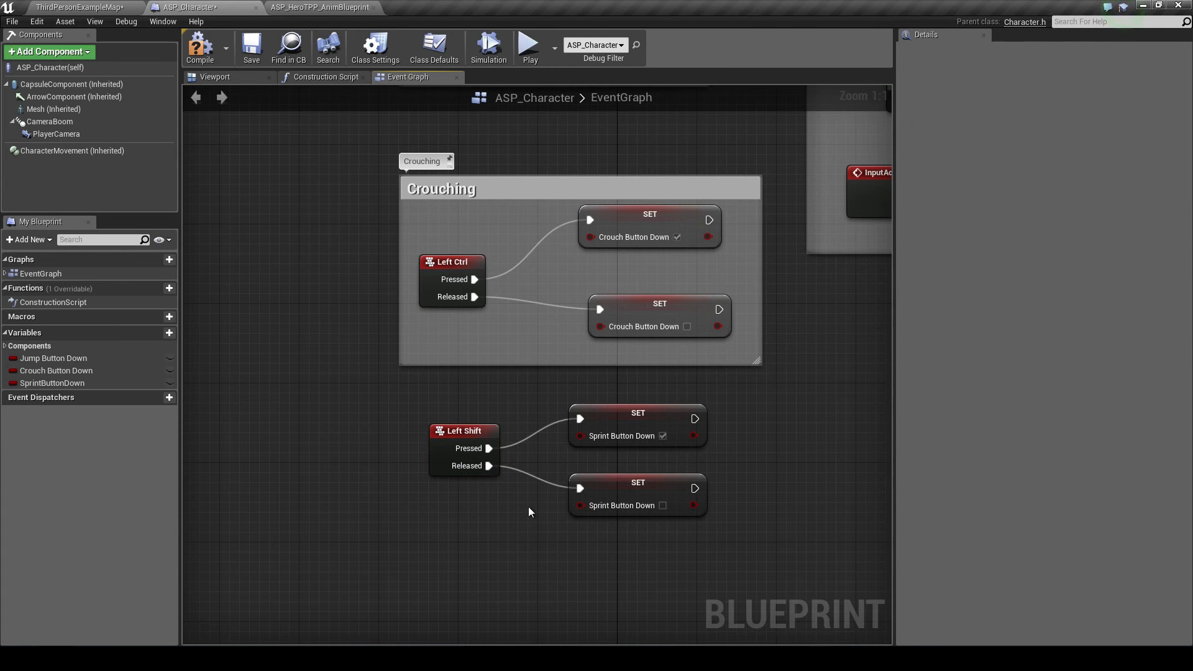
- In the anim event graph, set Sprinting from the cast character's Sprint Button Down and compile
left_click(321, 7)
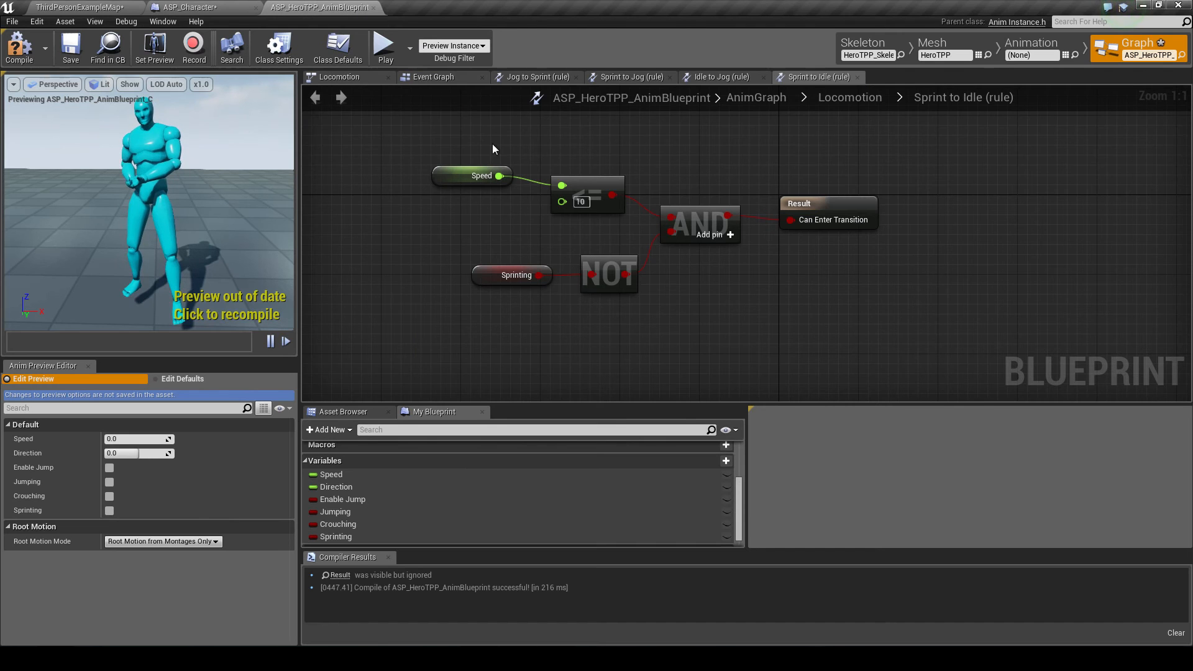
left_click(432, 77)
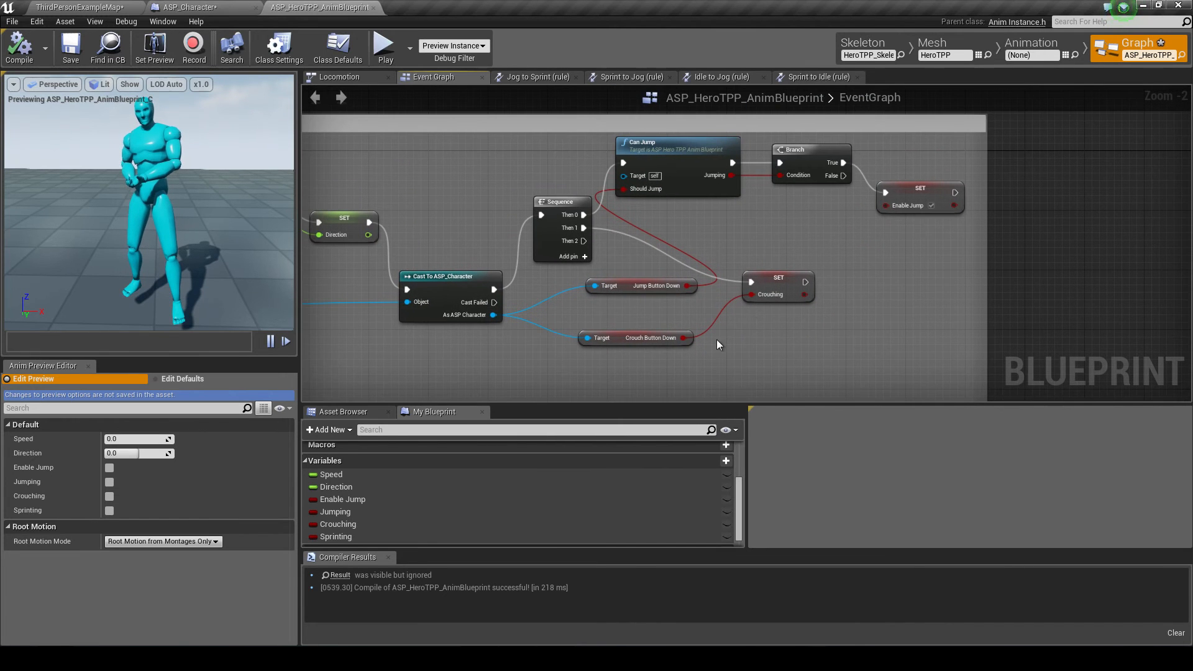
left_click_drag(716, 343, 874, 346)
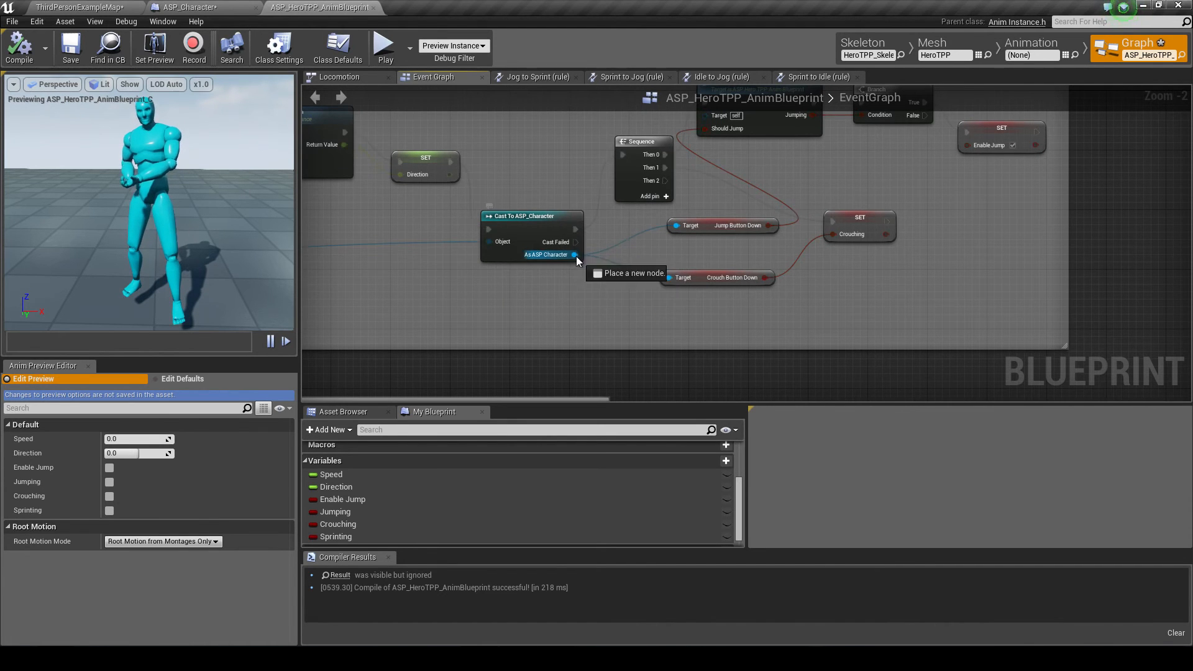
left_click_drag(574, 254, 681, 277)
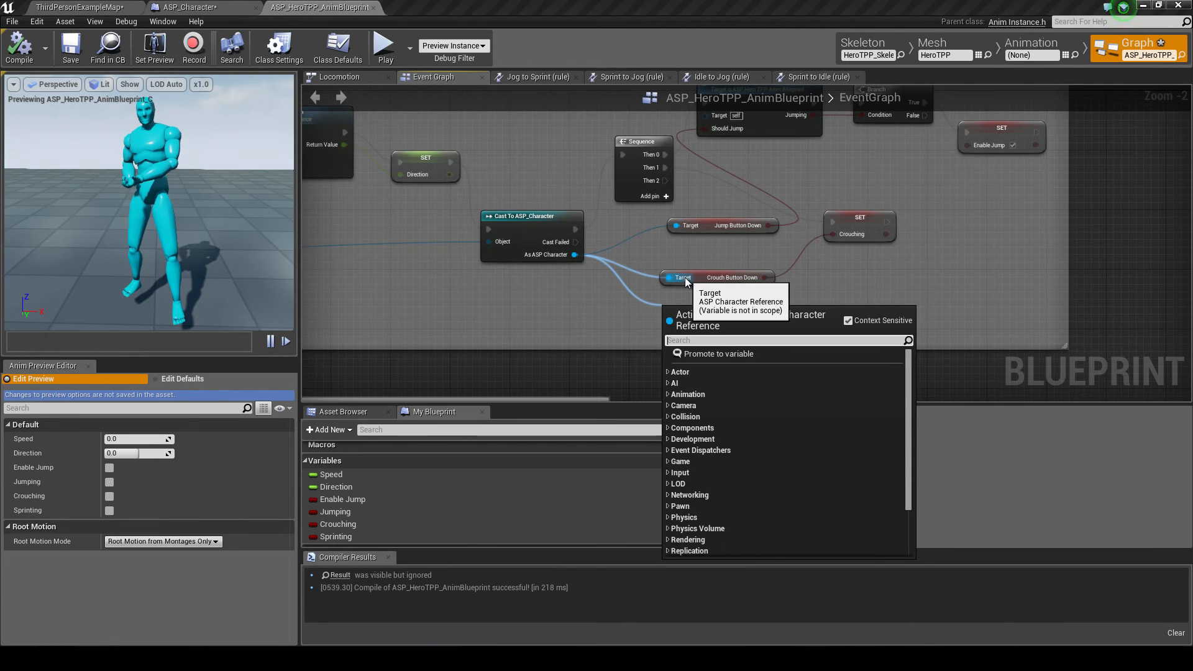
type("get sprio")
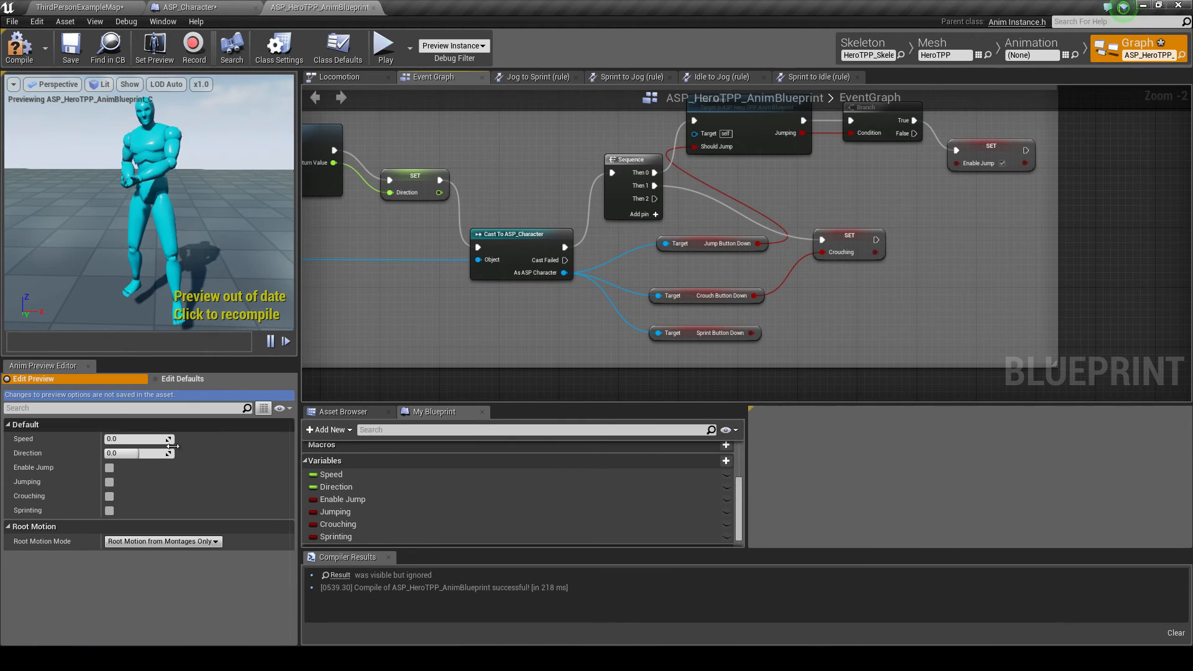
left_click(866, 319)
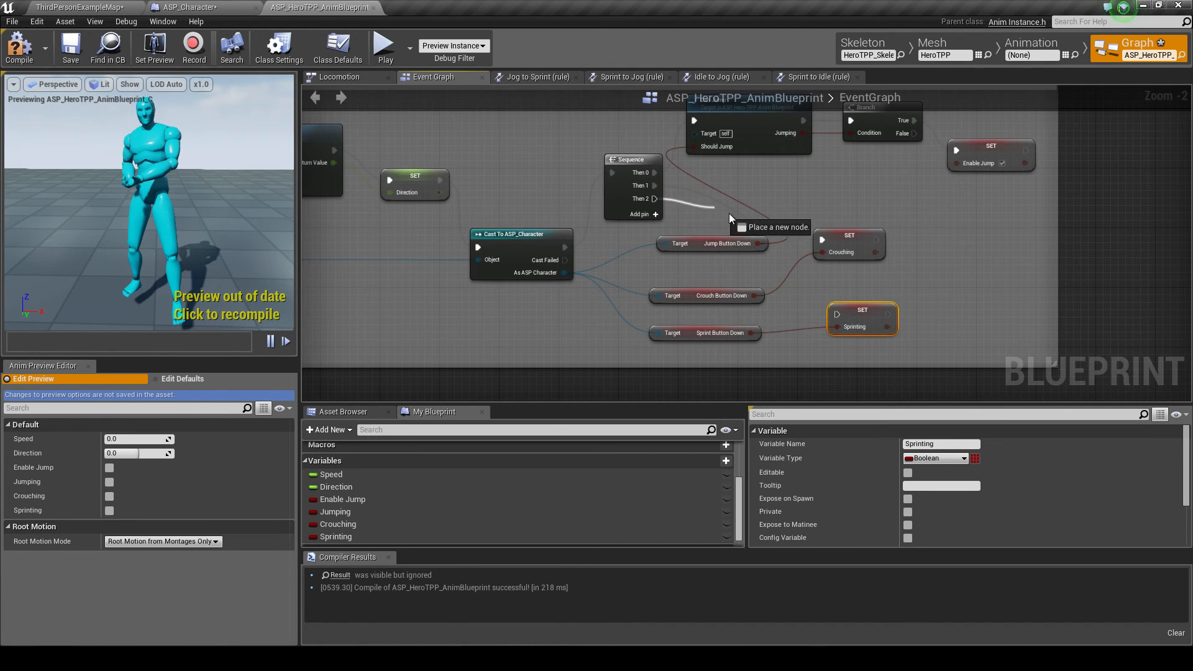
mouse_move(859, 305)
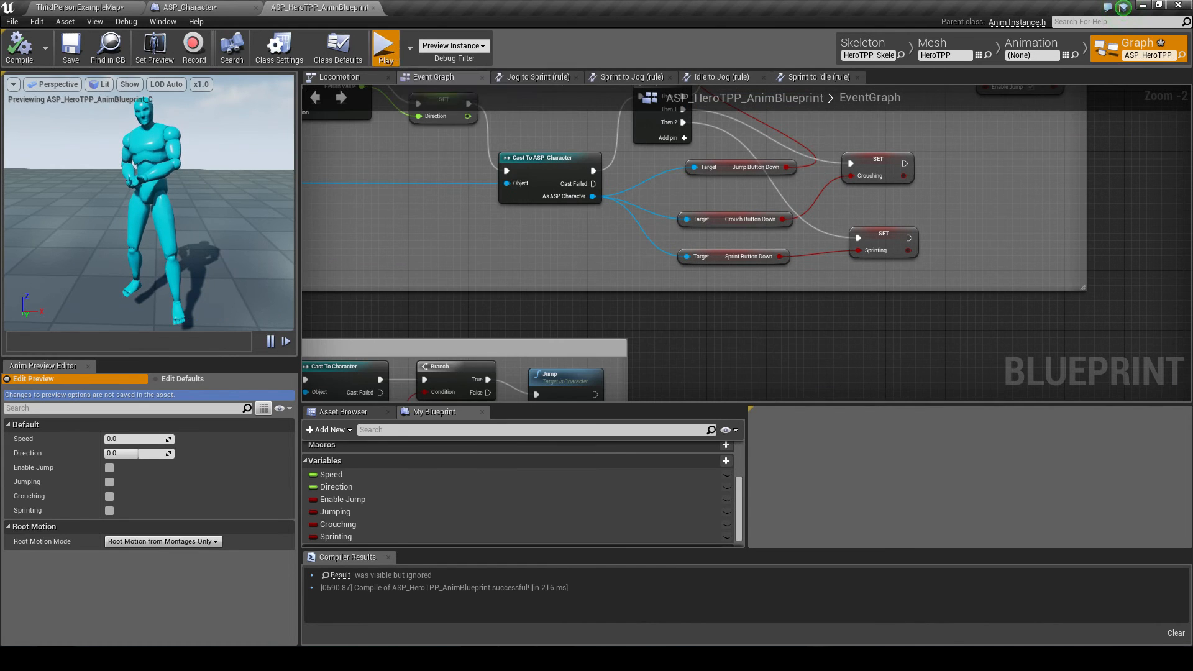
left_click(384, 43)
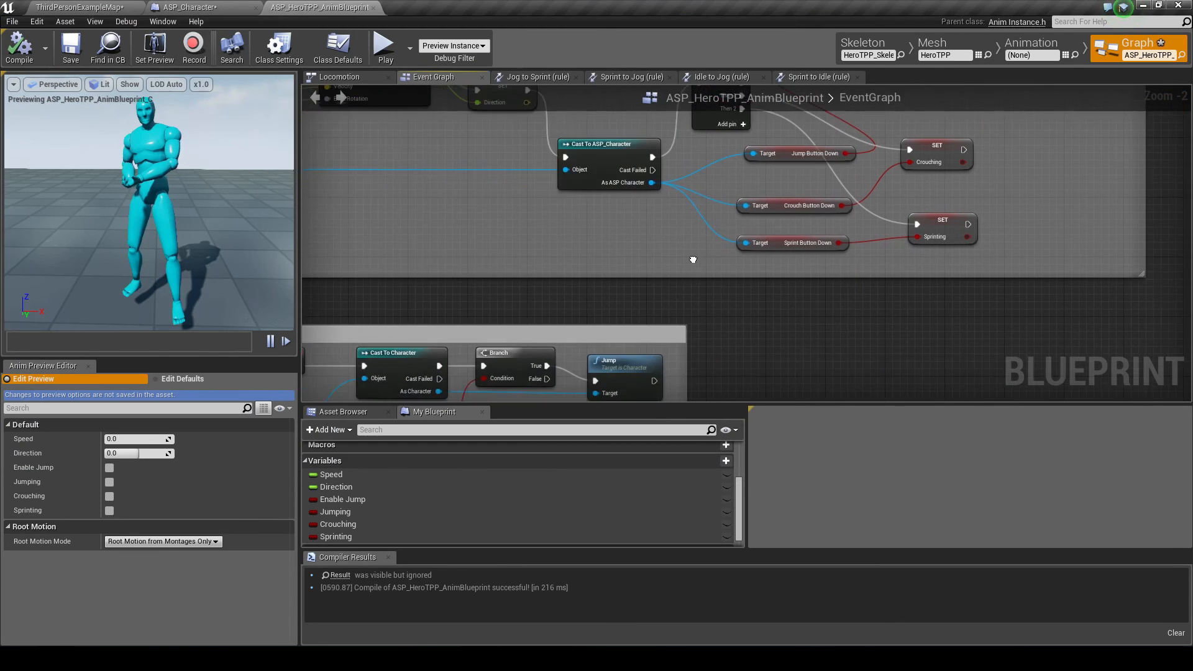
scroll("down", 3)
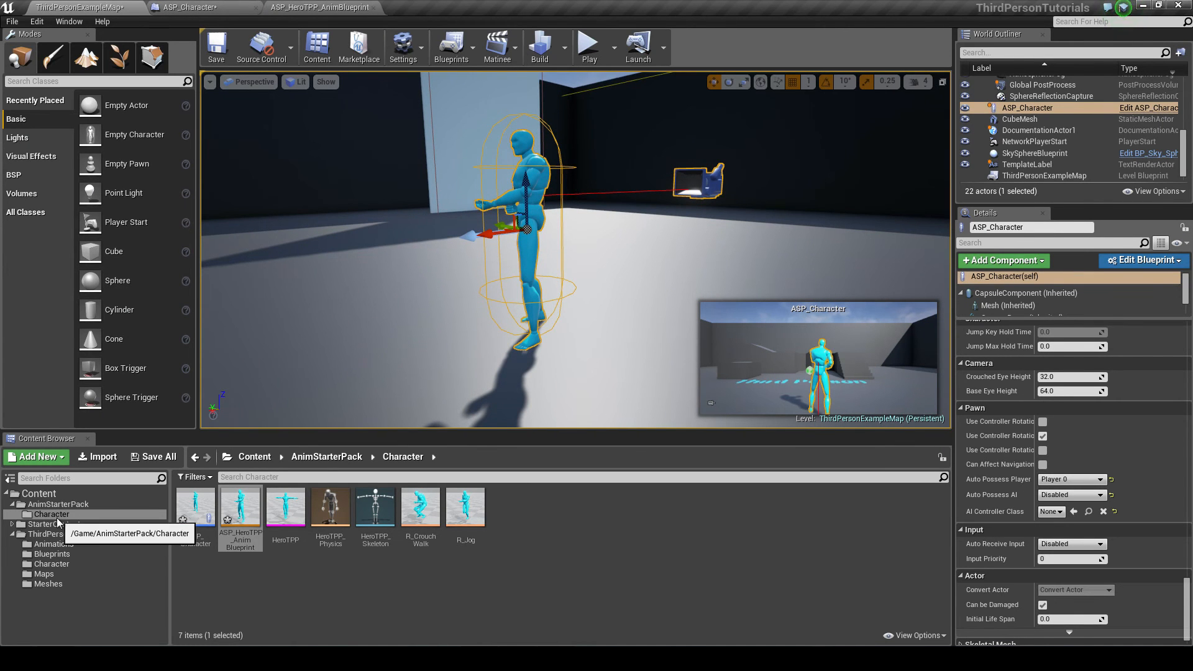
mouse_move(429, 520)
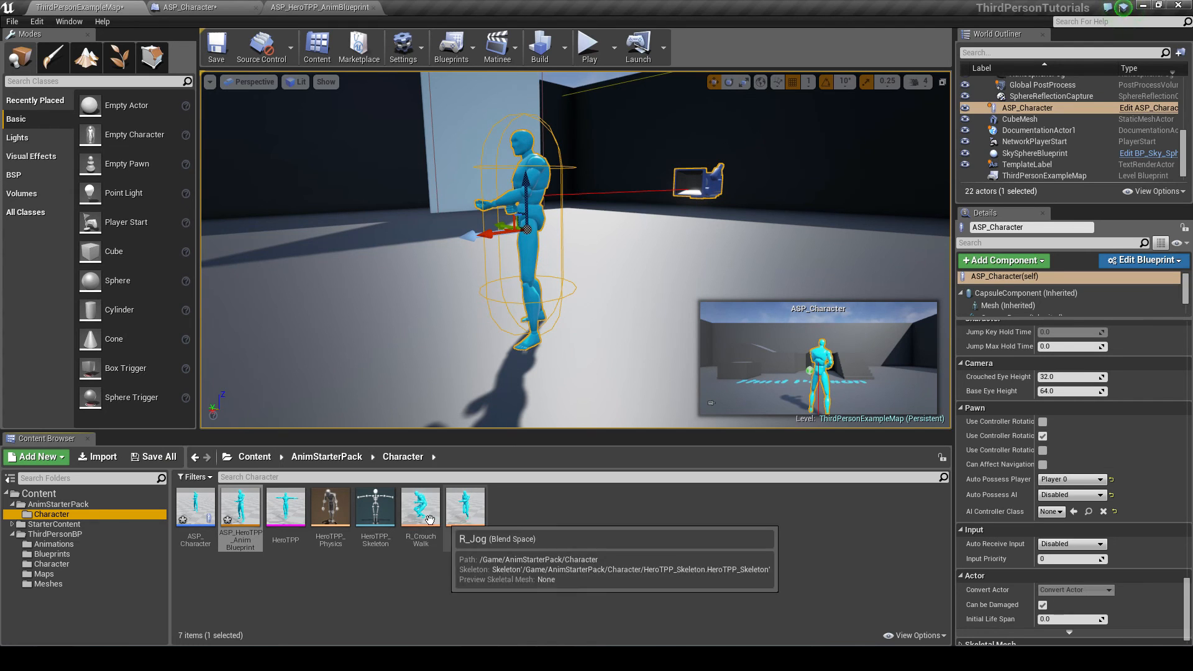
mouse_move(463, 506)
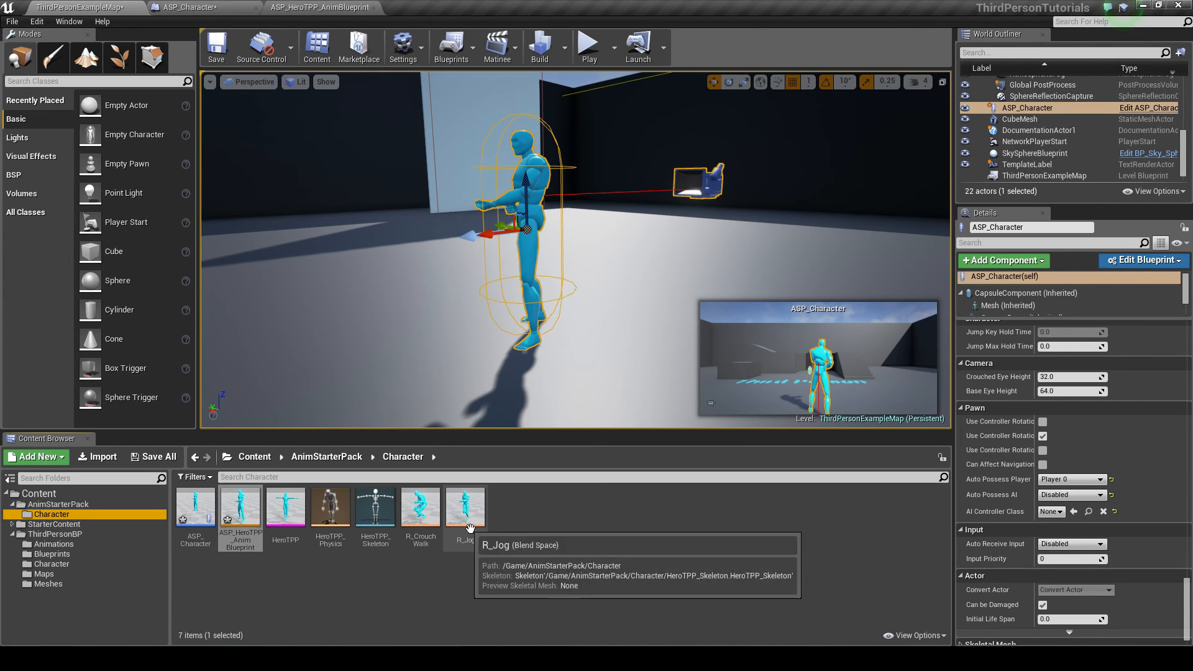
- Wire Play Sprint_Fwd_Rifle into the Sprint state's Final Animation Pose inside Locomotion and recompile
left_click(320, 8)
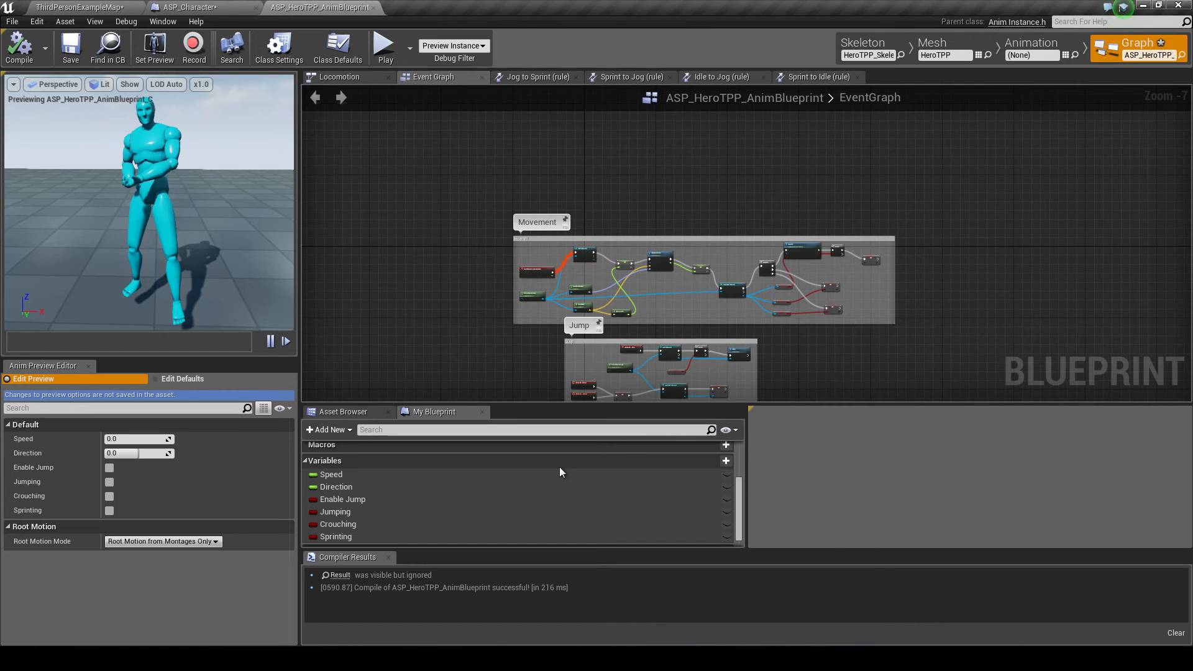
left_click(337, 77)
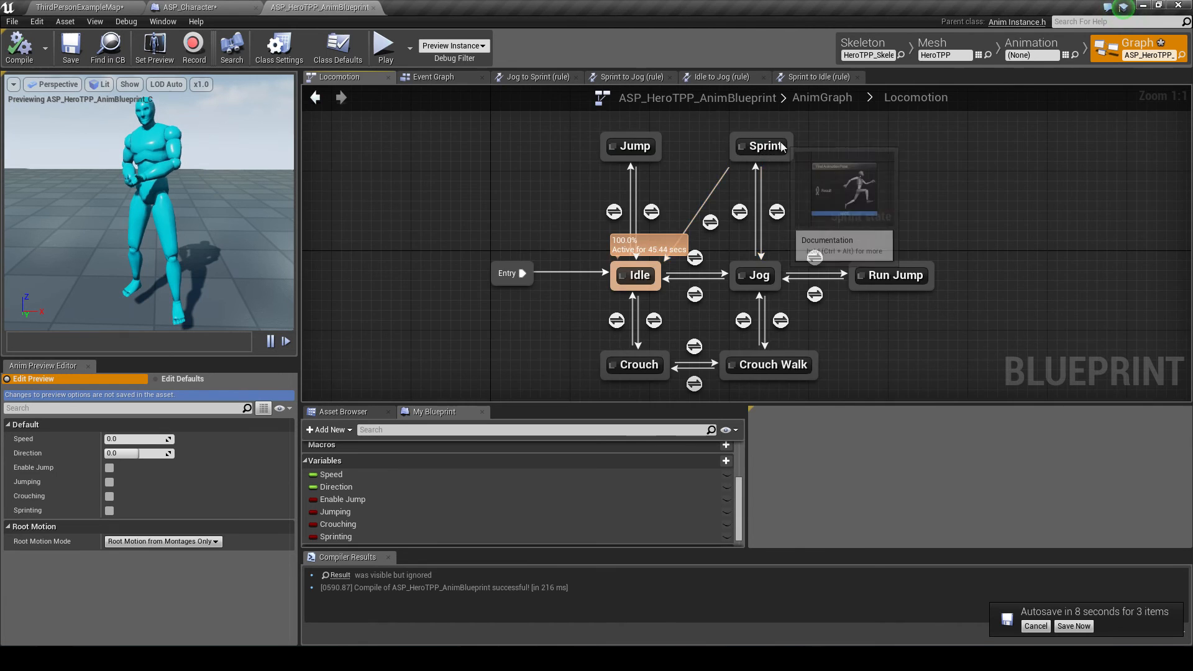
double_click(761, 147)
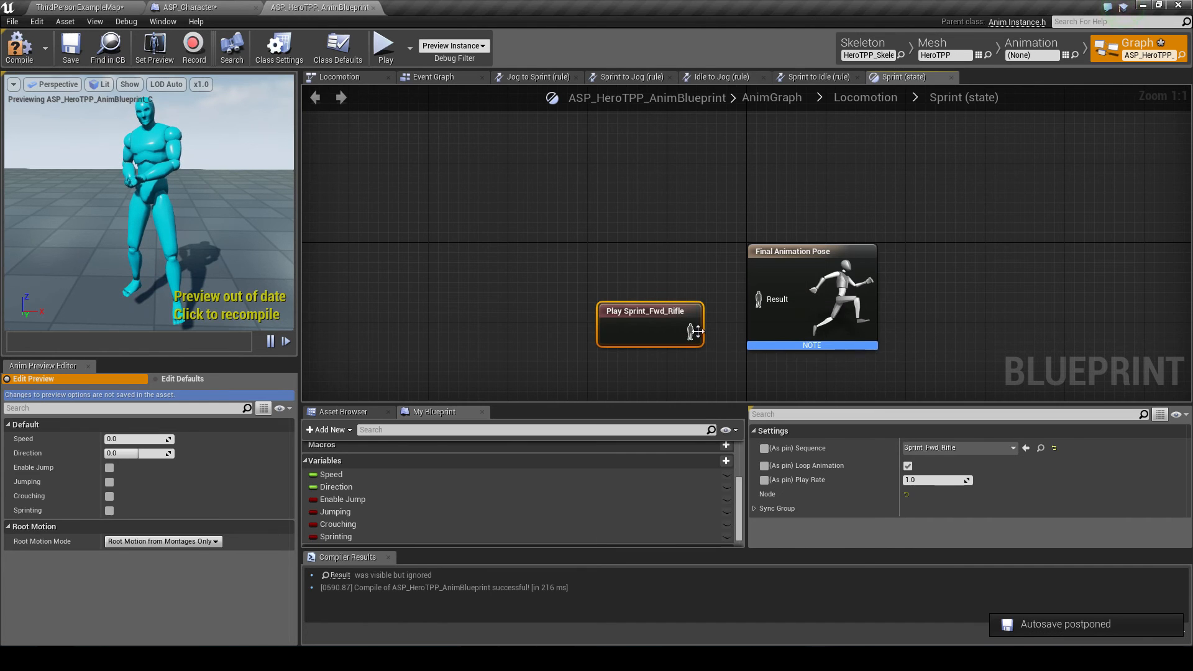
left_click(383, 46)
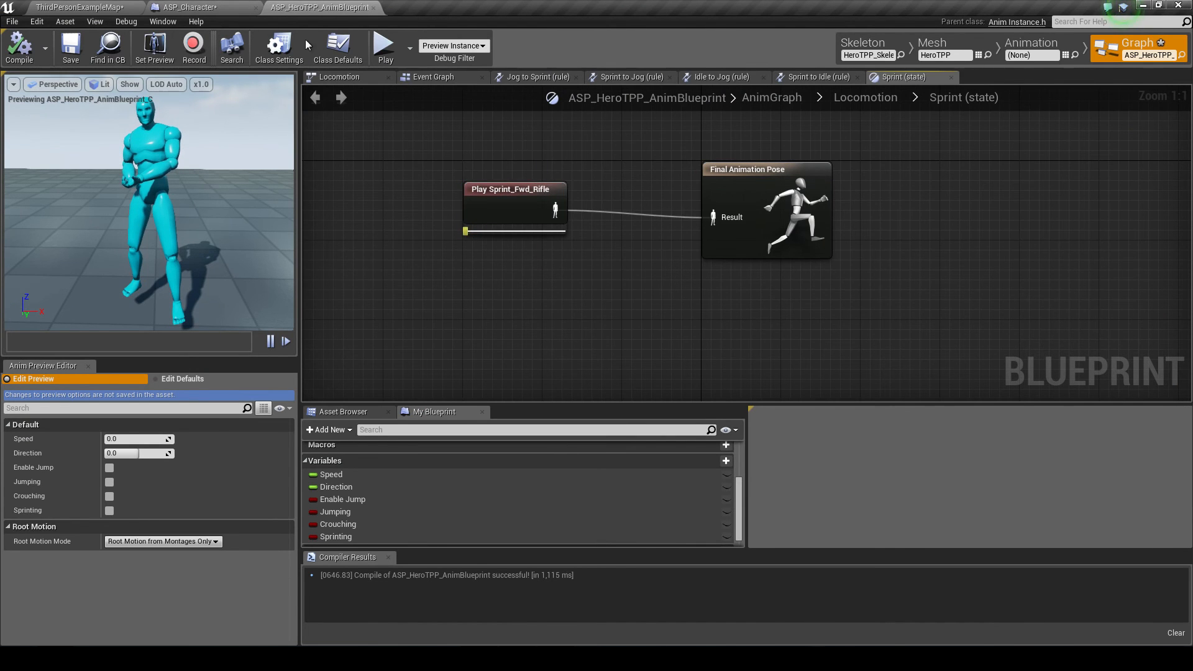
left_click(80, 7)
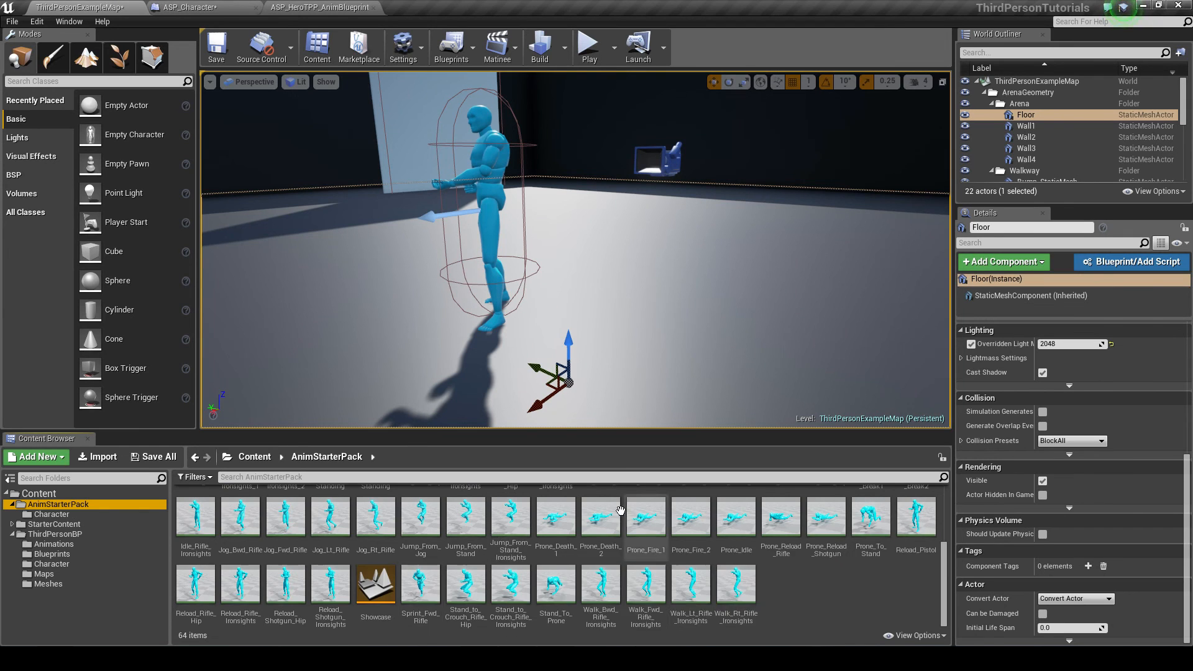
- Show the starter pack Character folder and run a play test of the Third Person level
left_click(51, 513)
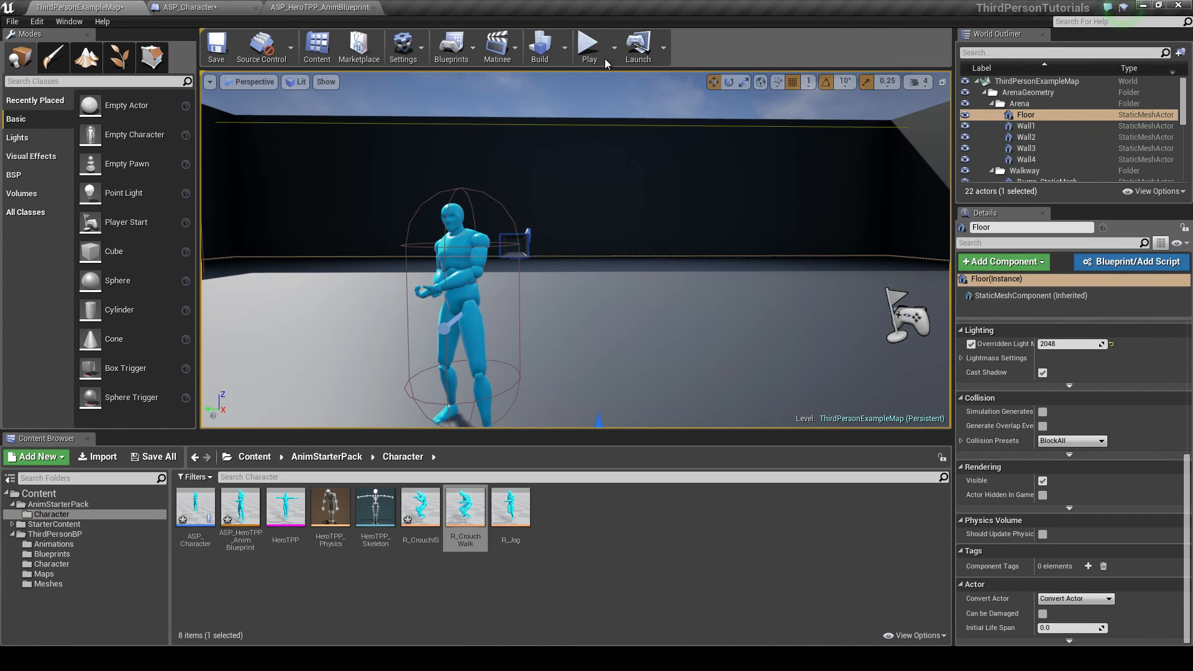
left_click(588, 44)
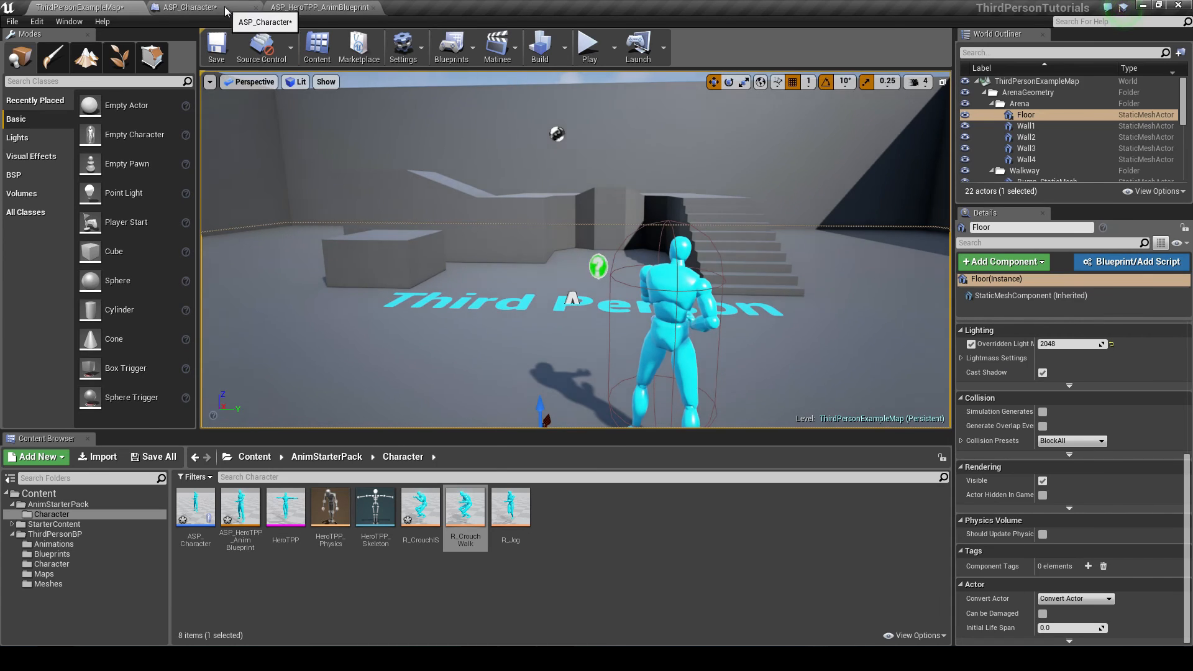
- In ASP_Character, add a Set Max Walk Speed node of 1000 after the Sprint Button Down setter
left_click(186, 7)
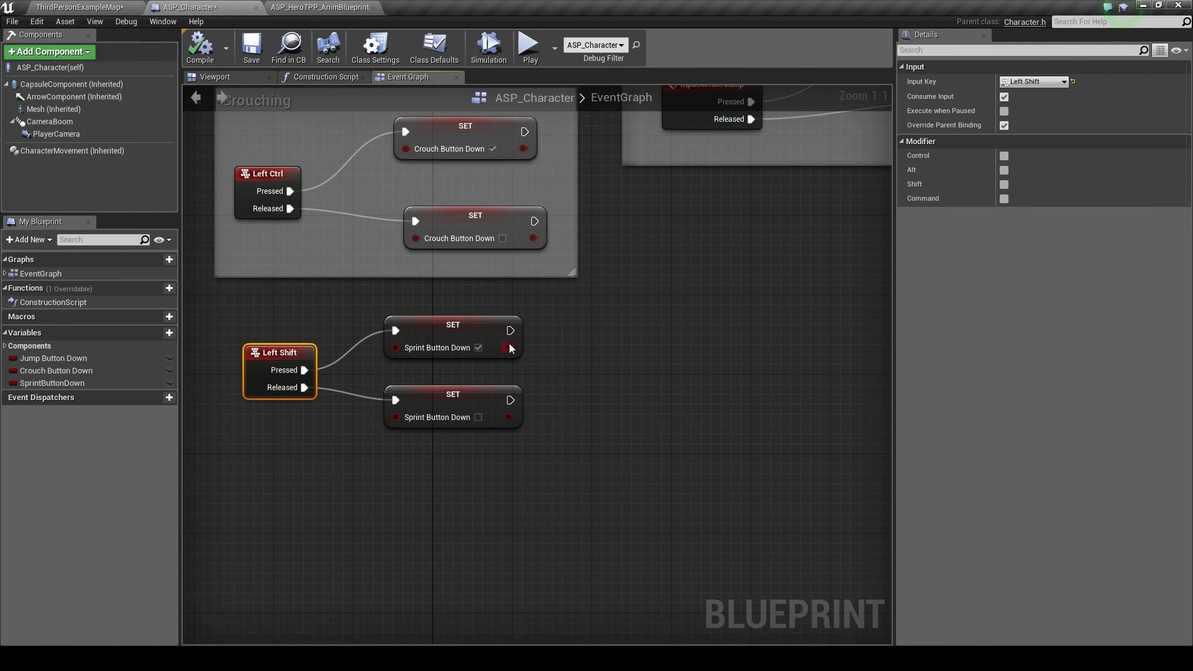
left_click_drag(510, 330, 594, 338)
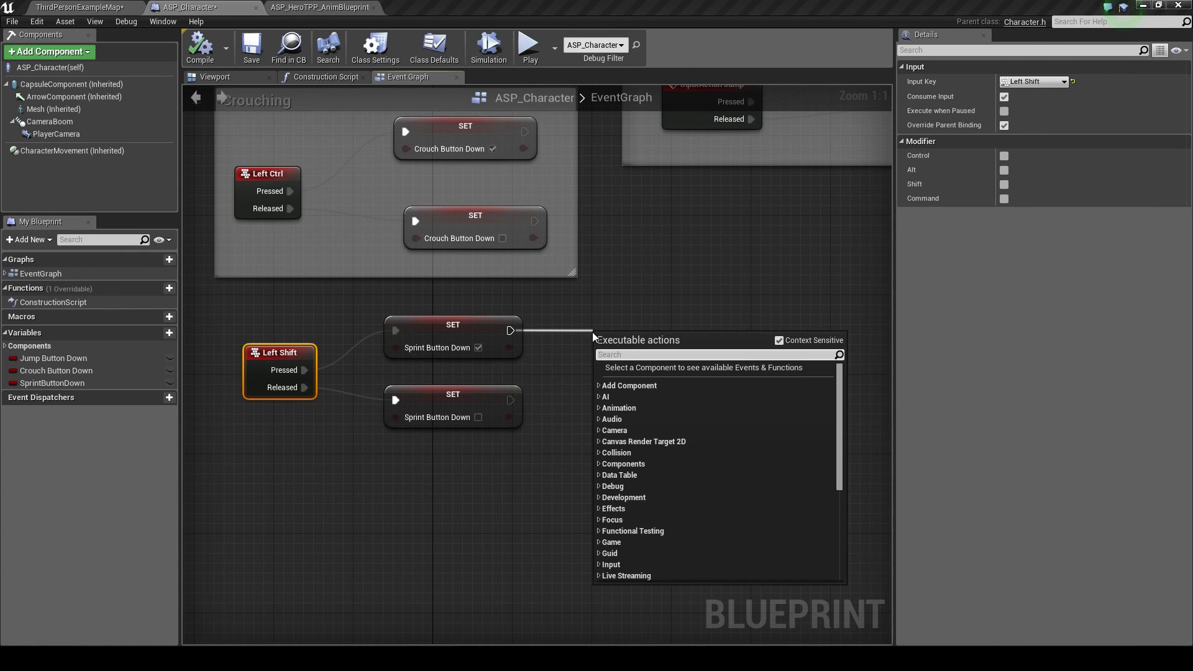
type("set max wa")
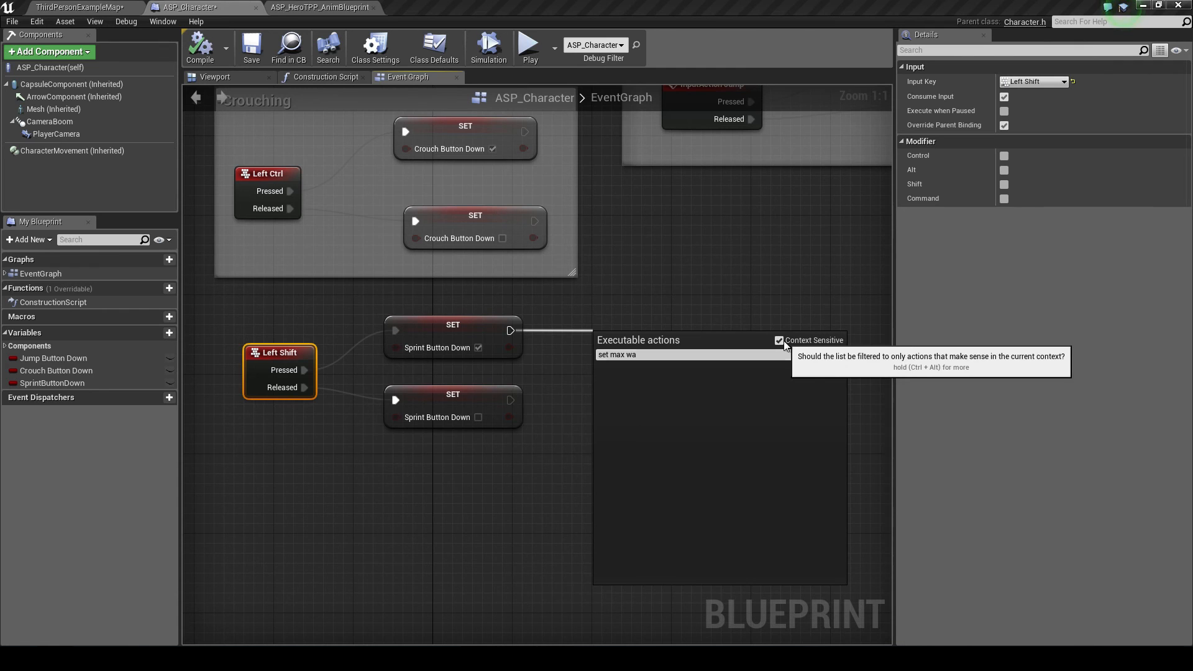
left_click(779, 340)
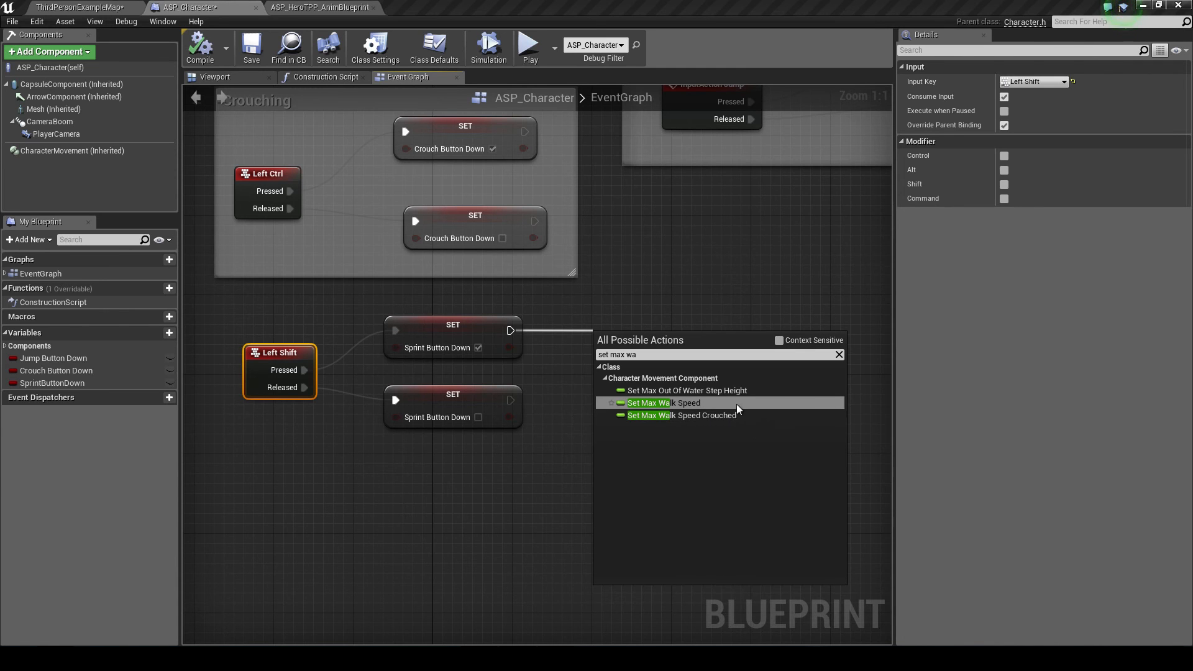
left_click(668, 403)
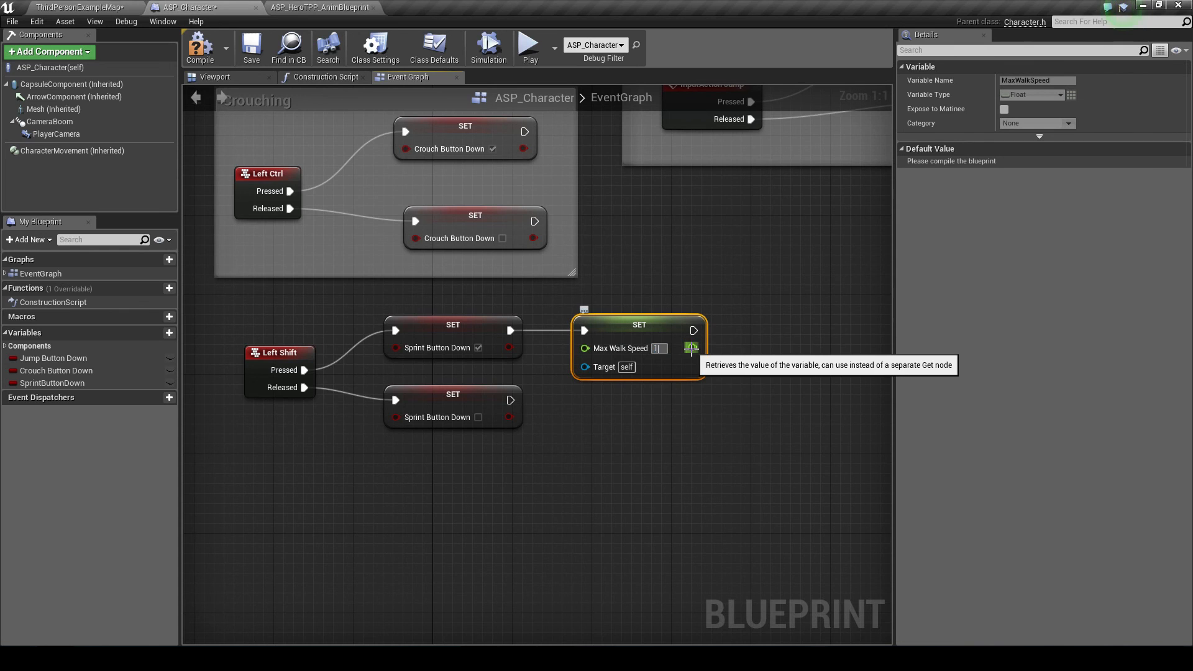
type("1000")
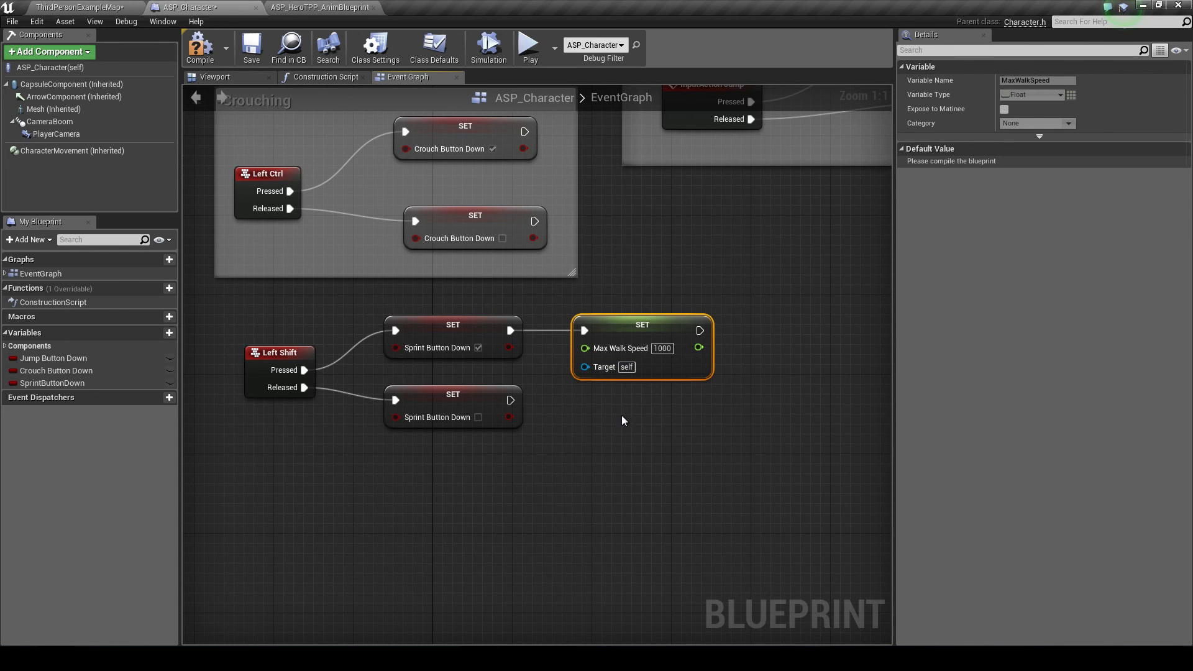
- Check CharacterMovement walk-speed defaults and the crouch blend space range, then compile (fails)
left_click(215, 76)
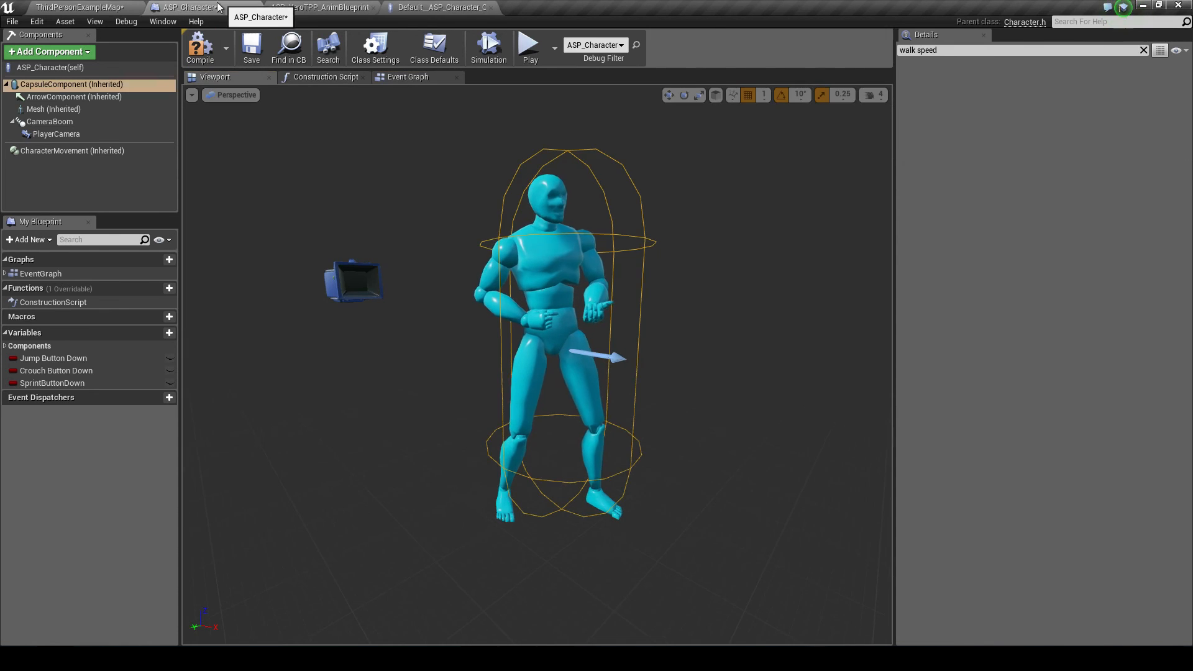
left_click(72, 150)
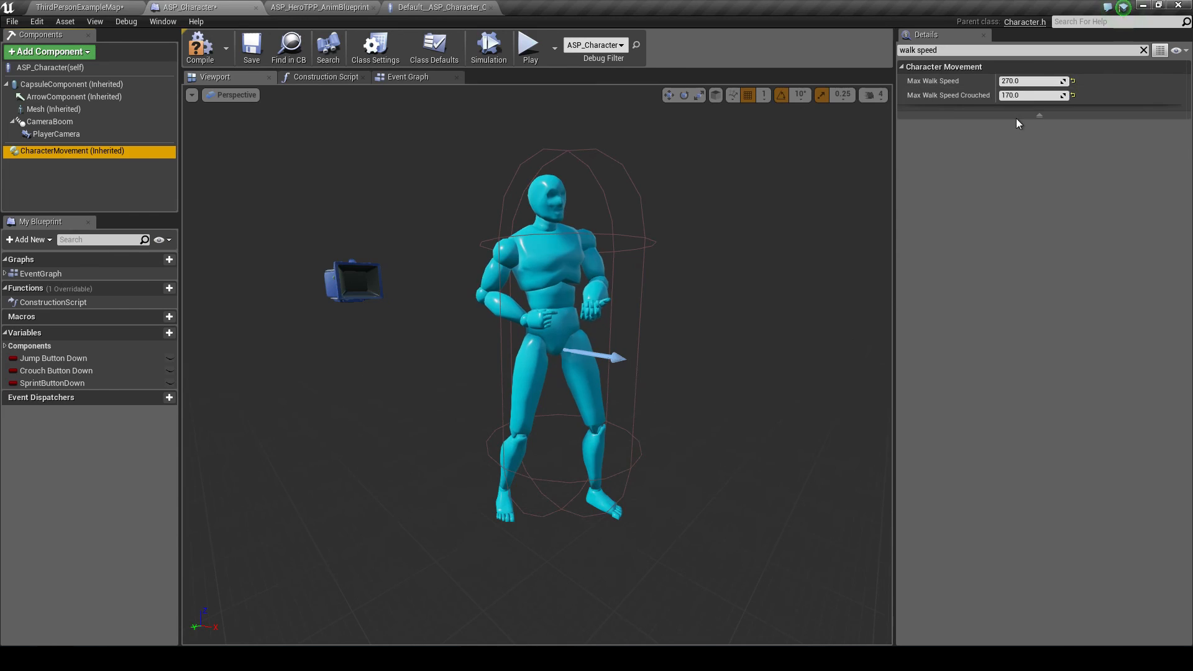
left_click(320, 8)
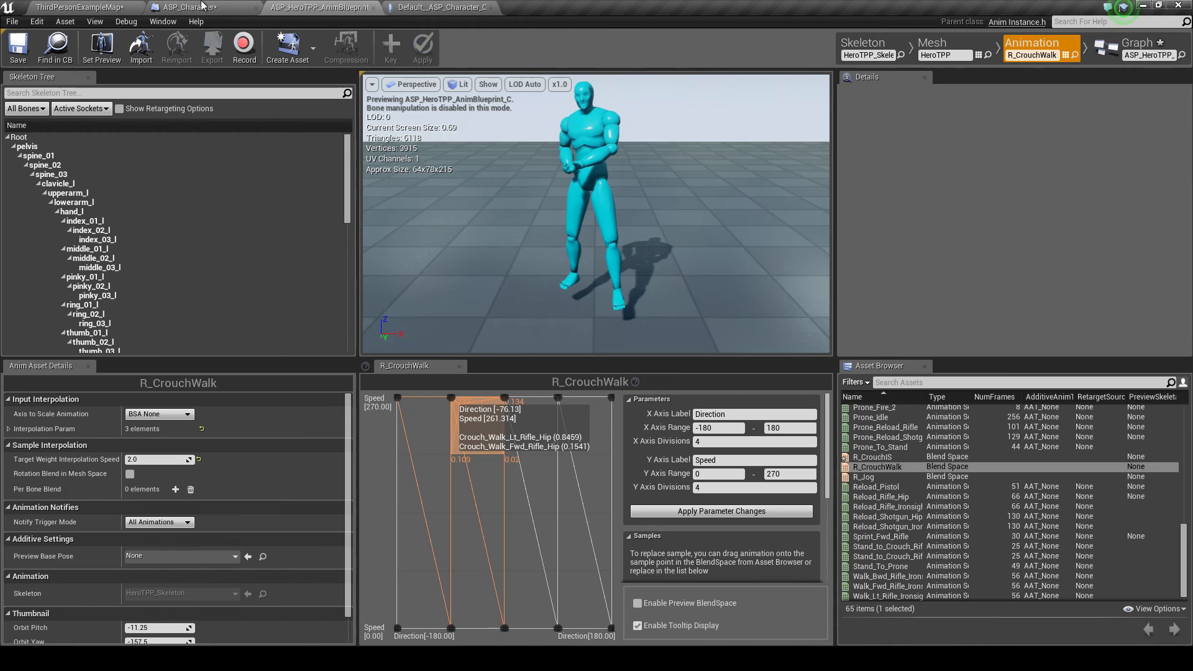
left_click(189, 8)
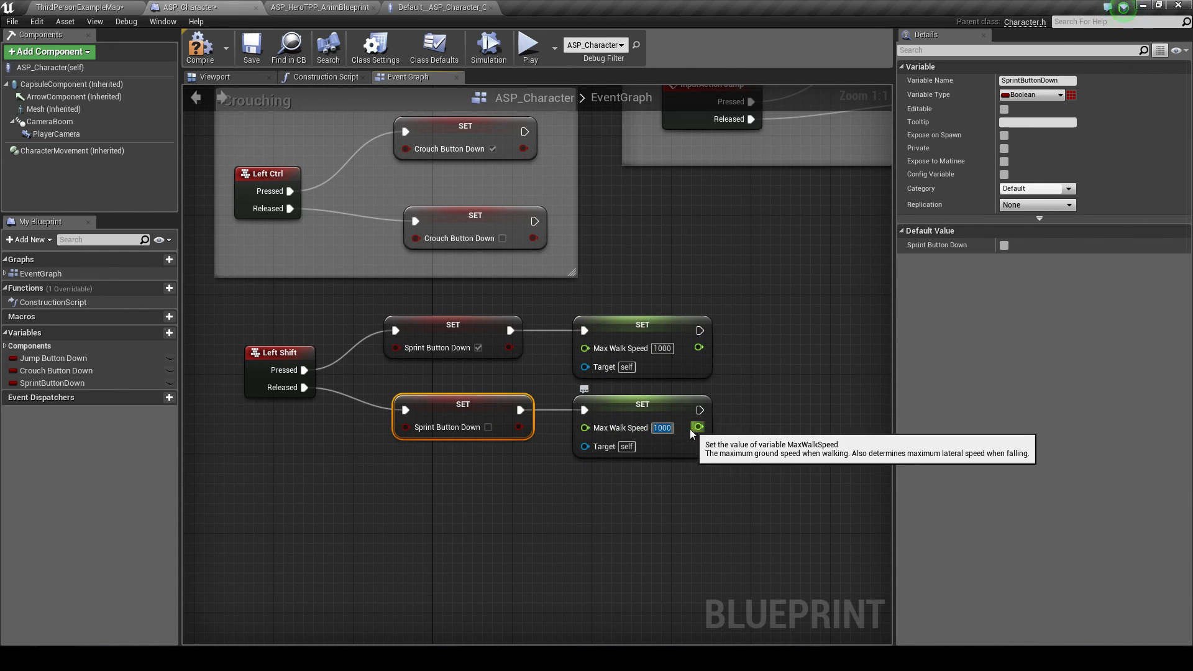
left_click(199, 47)
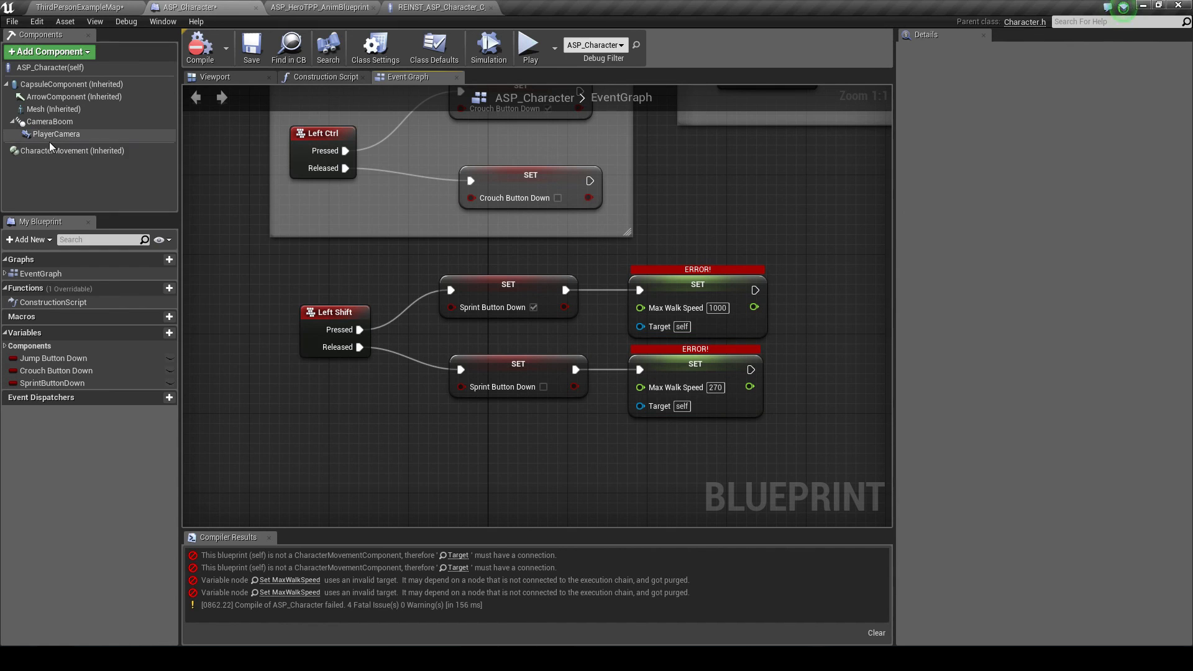
- Target both speed nodes at Character Movement with 640 sprint / 270 walk, compile cleanly and play test
left_click(73, 151)
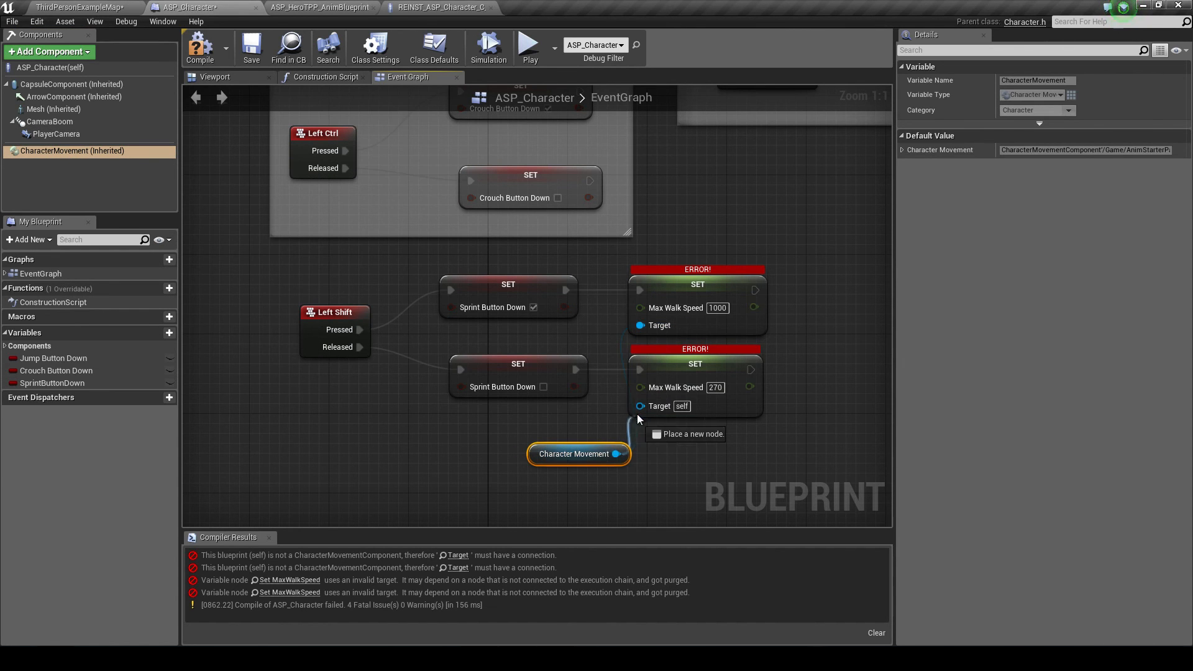
left_click_drag(578, 454, 517, 345)
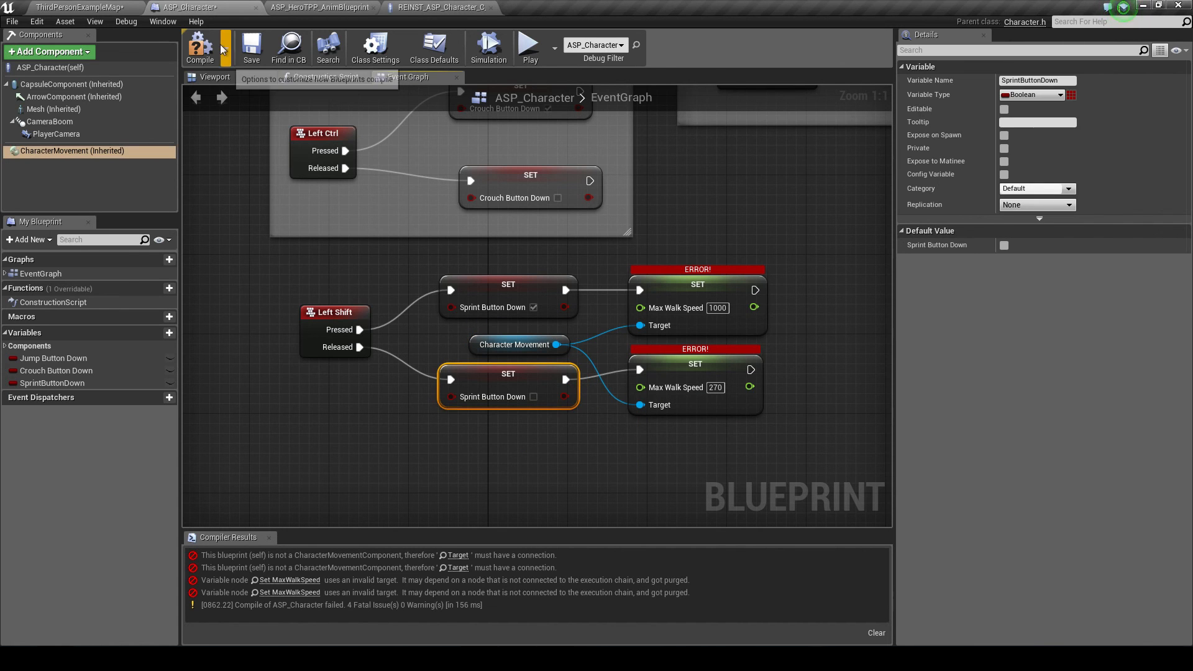
left_click(530, 47)
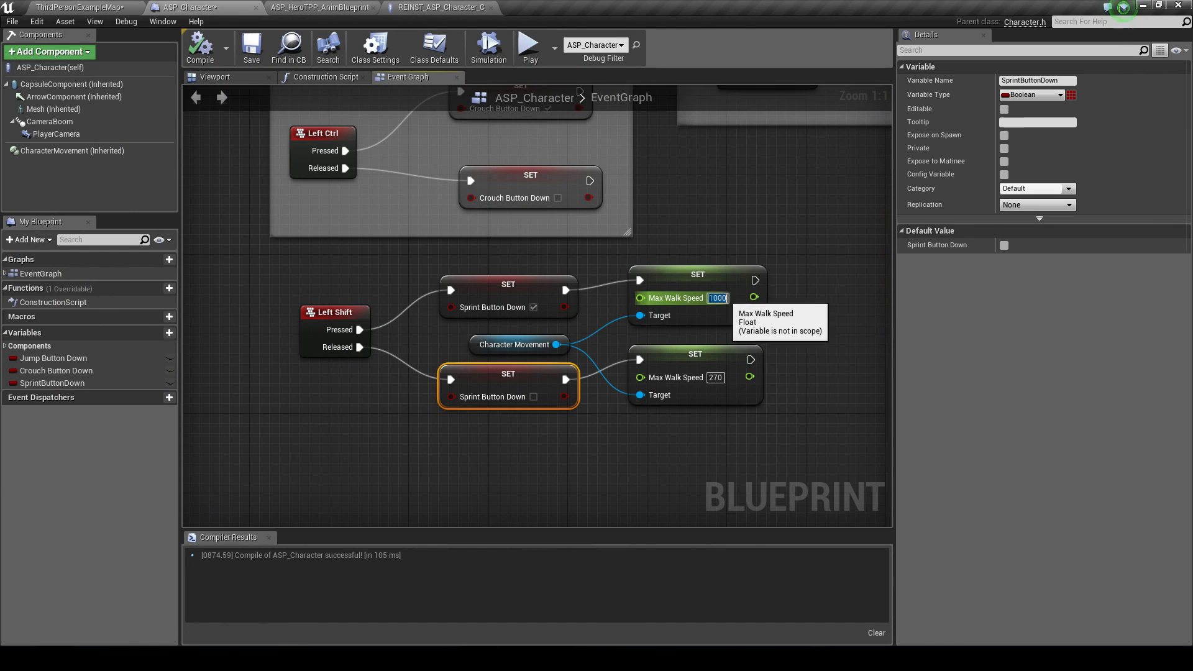
type("54")
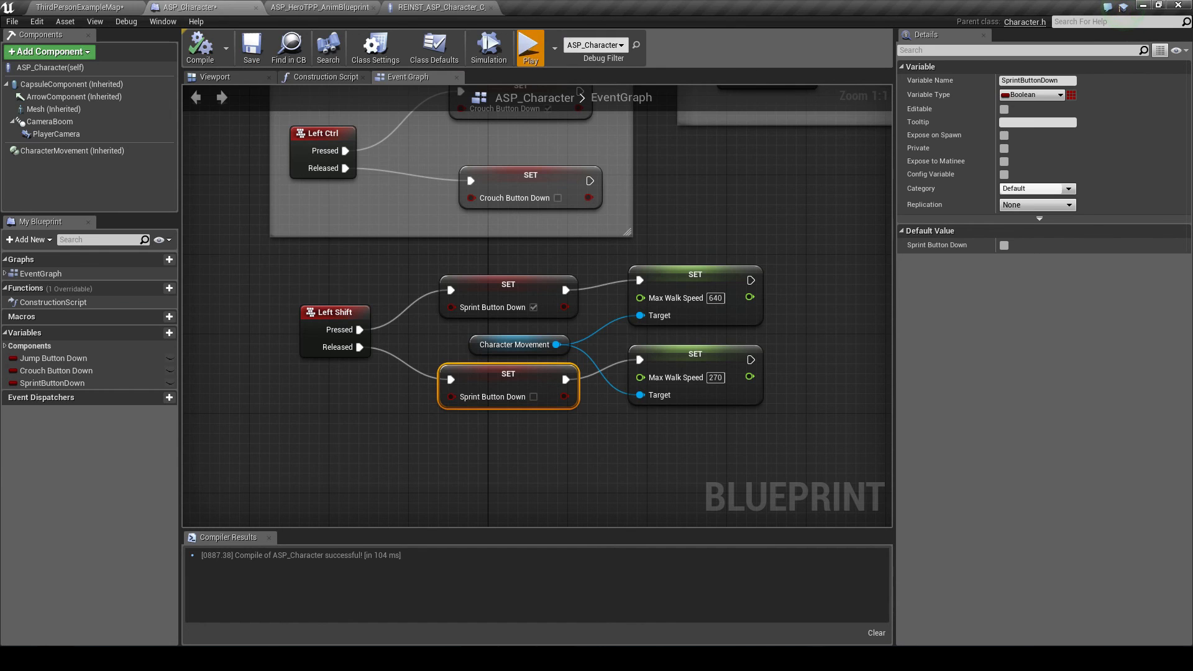
left_click(530, 42)
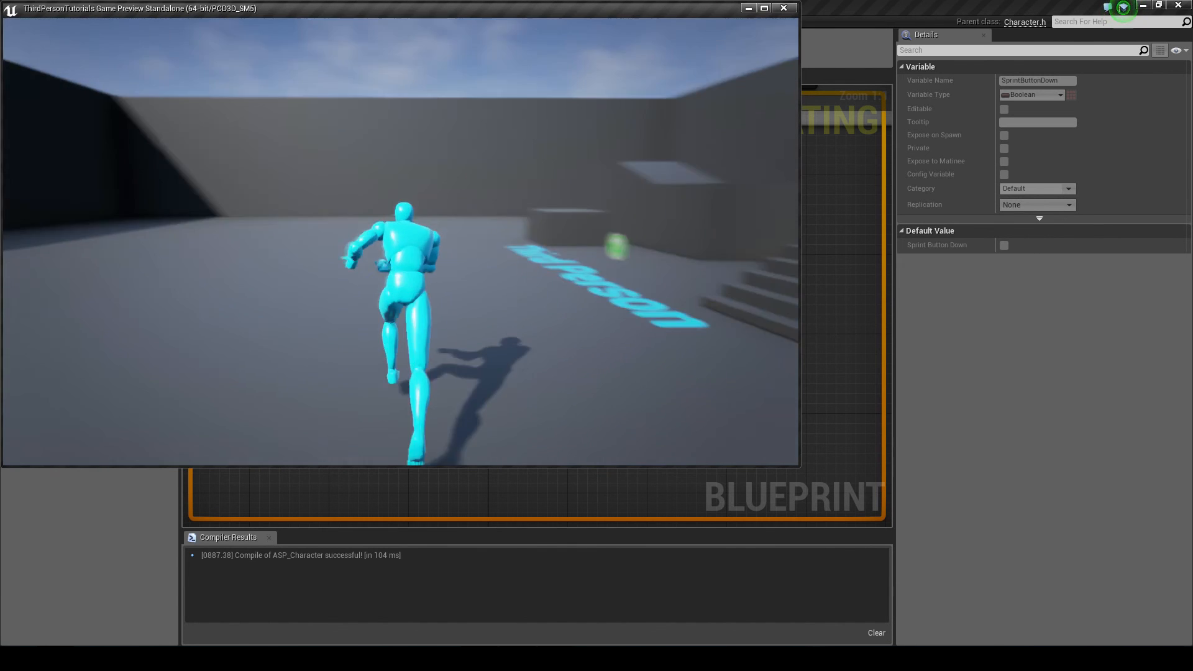